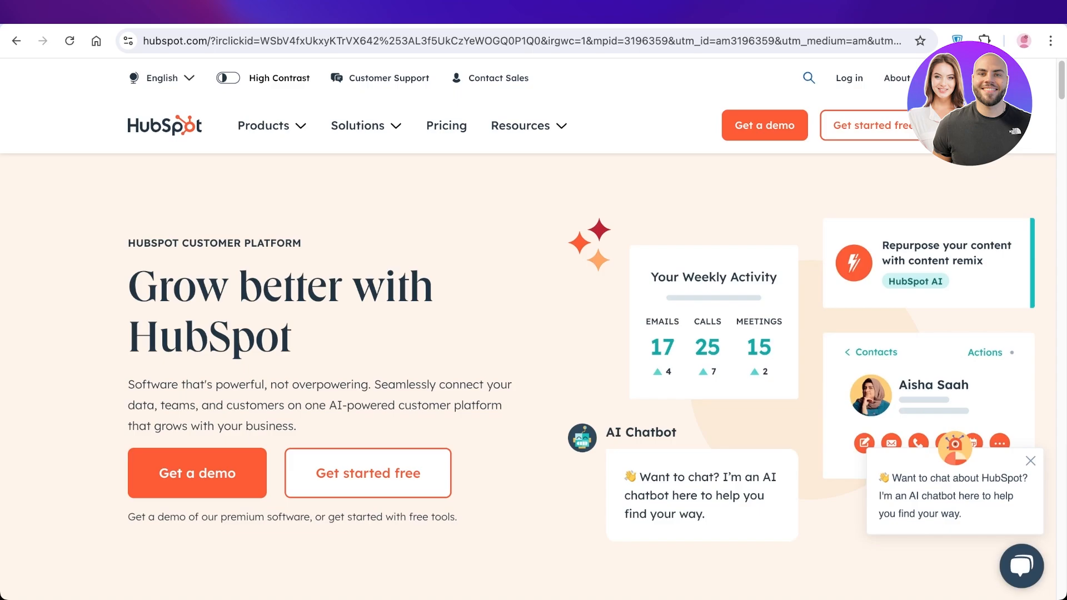
- Close the chatbot greeting popup and scroll the HubSpot homepage
{"action": "left_click", "coordinate": [1030, 460]}
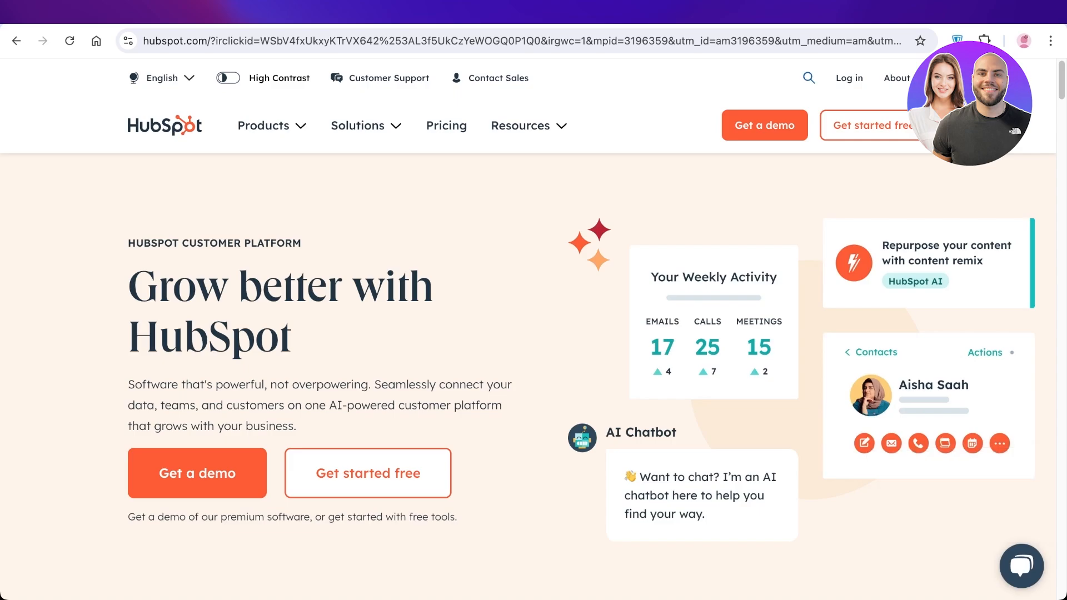
{"action": "scroll", "scroll_direction": "down", "scroll_amount": 3}
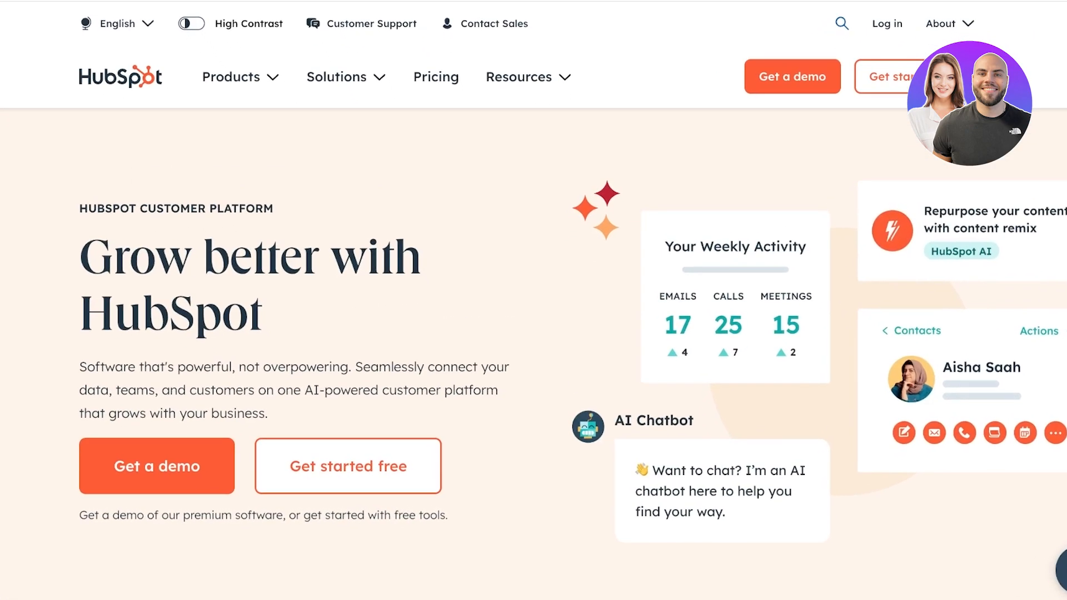
{"action": "left_click", "coordinate": [232, 76]}
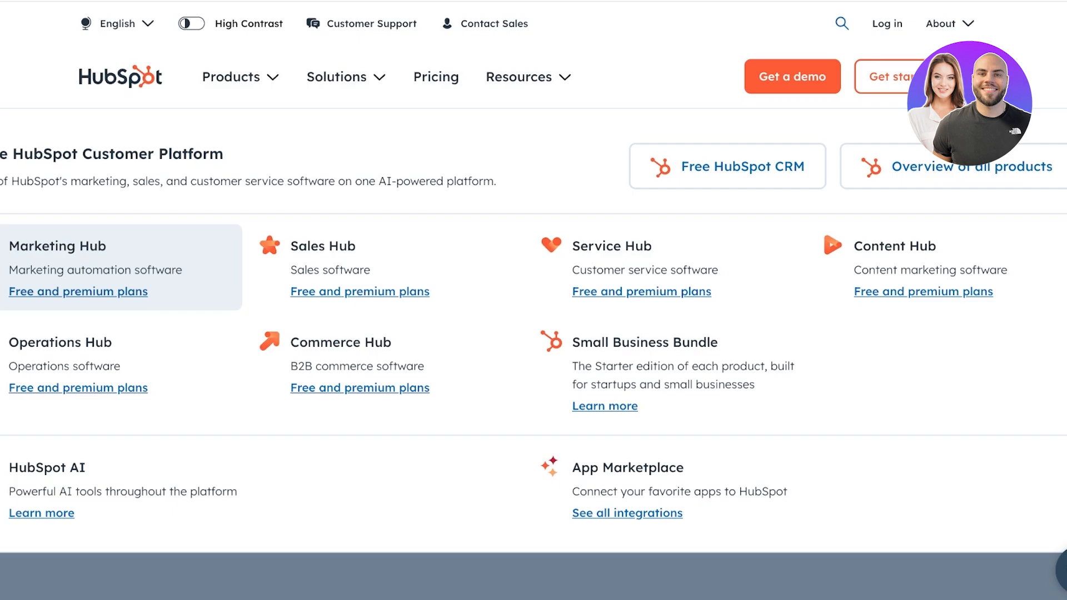
{"action": "mouse_move", "coordinate": [330, 269]}
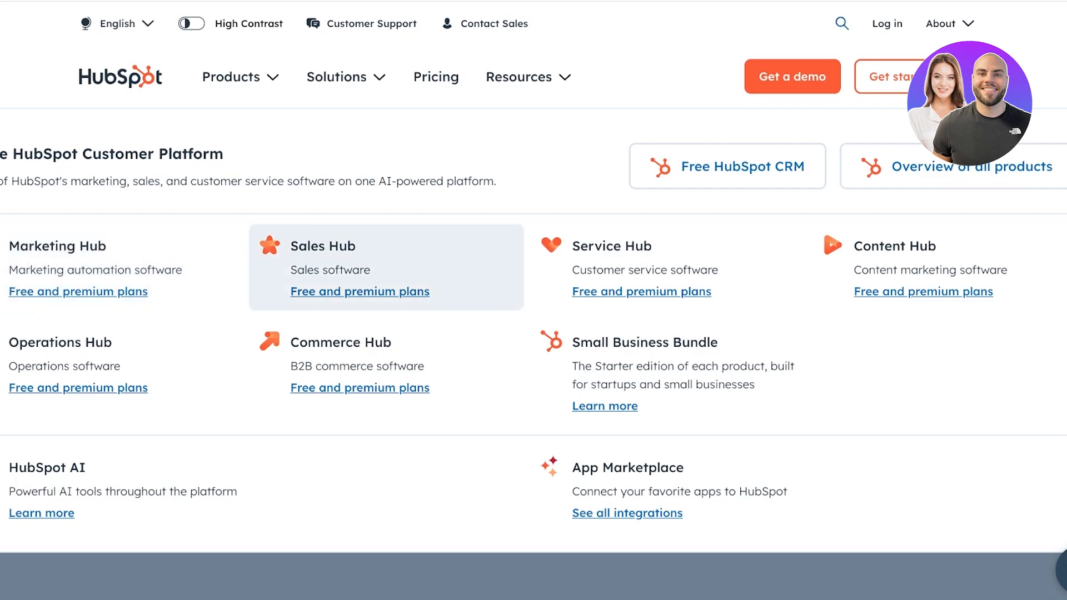
{"action": "mouse_move", "coordinate": [667, 371]}
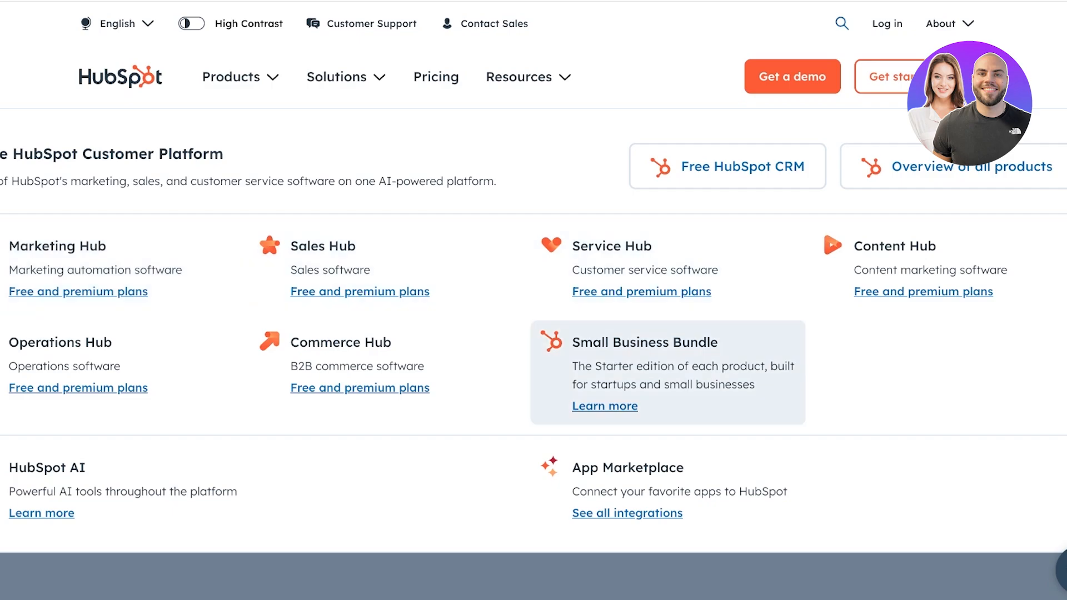
{"action": "left_click", "coordinate": [336, 76]}
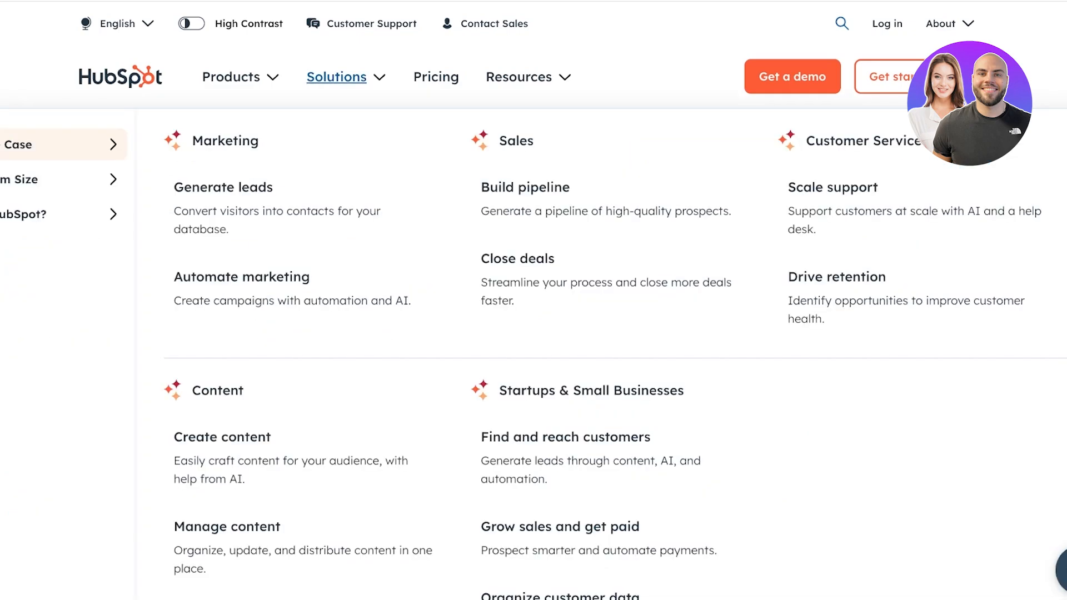
{"action": "mouse_move", "coordinate": [524, 198]}
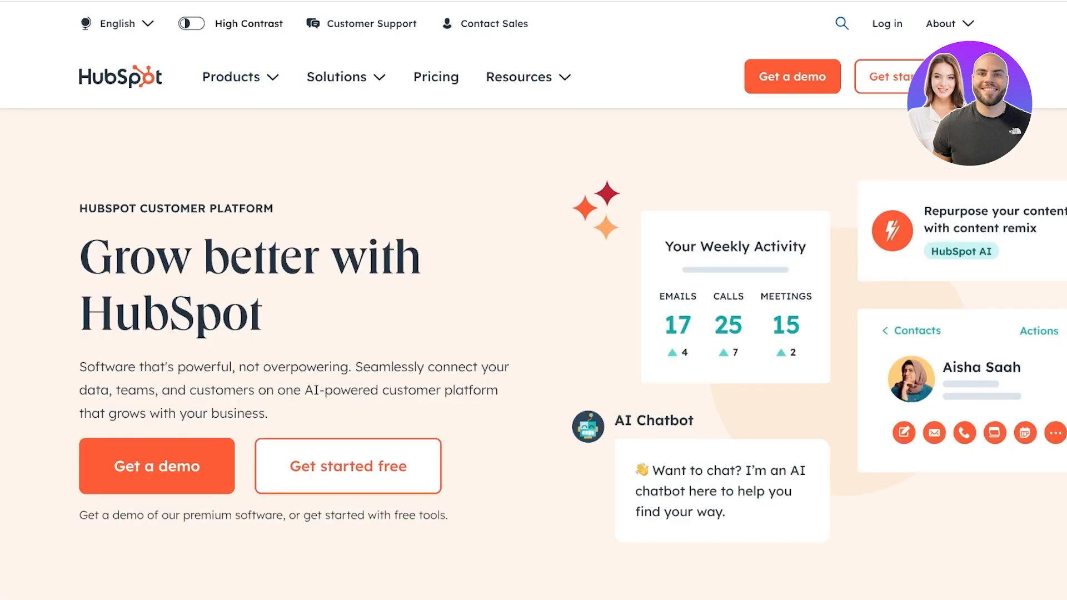
- Scroll through the product hub cards down to the Small Business Bundle
{"action": "scroll", "scroll_direction": "down", "scroll_amount": 3}
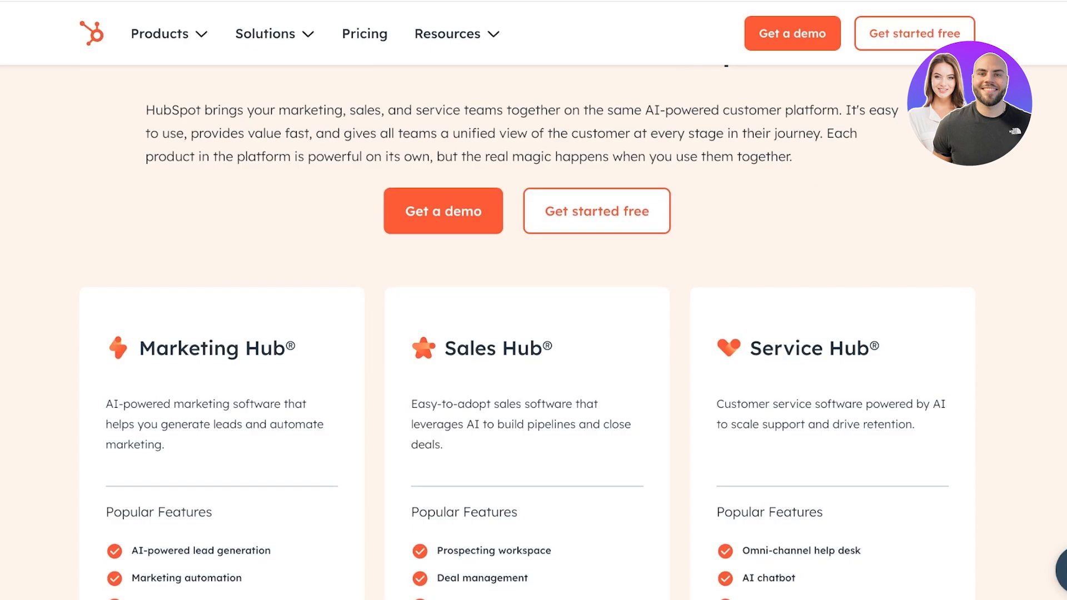
{"action": "scroll", "scroll_direction": "down", "scroll_amount": 3}
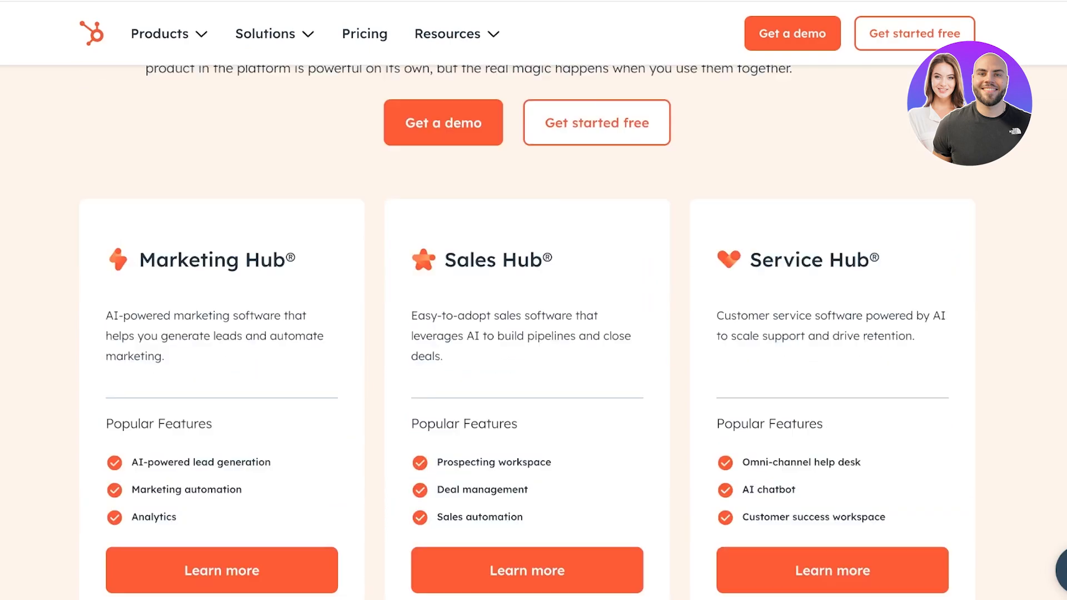
{"action": "scroll", "scroll_direction": "down", "scroll_amount": 3}
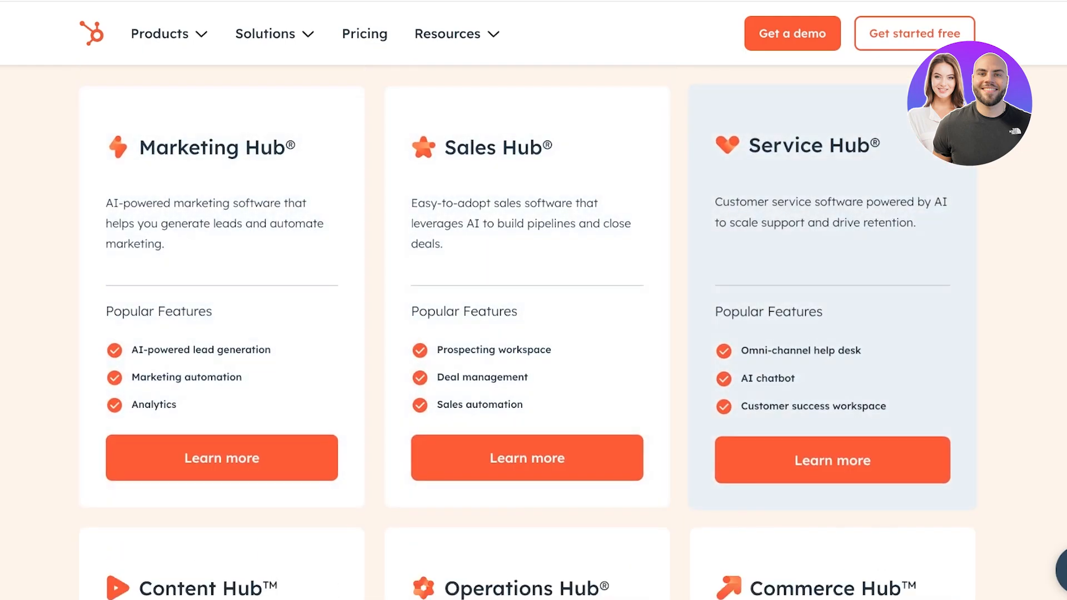
{"action": "scroll", "scroll_direction": "down", "scroll_amount": 3}
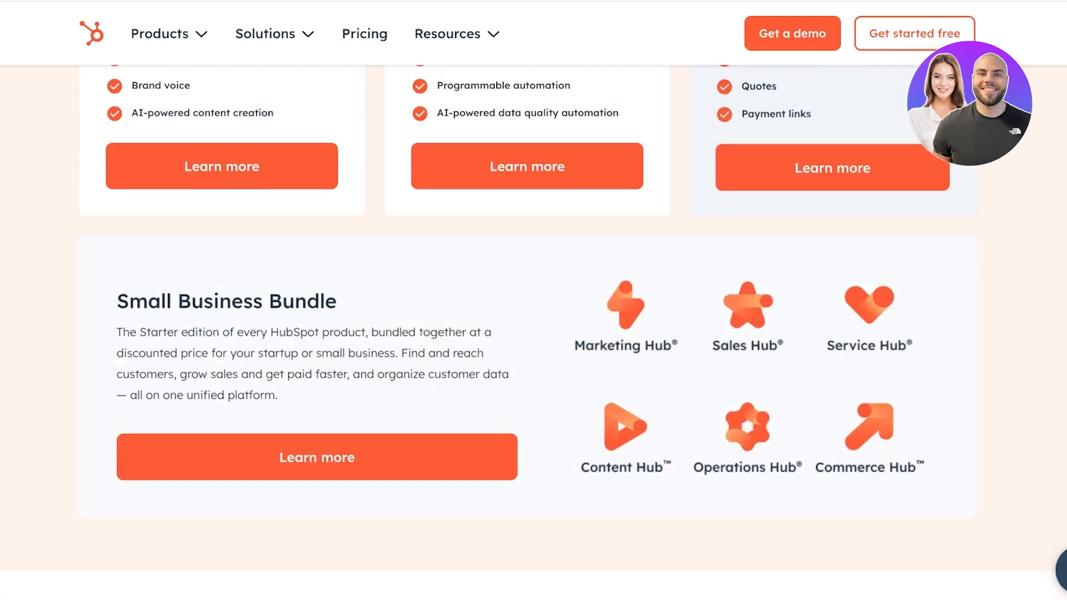
{"action": "scroll", "scroll_direction": "down", "scroll_amount": 3}
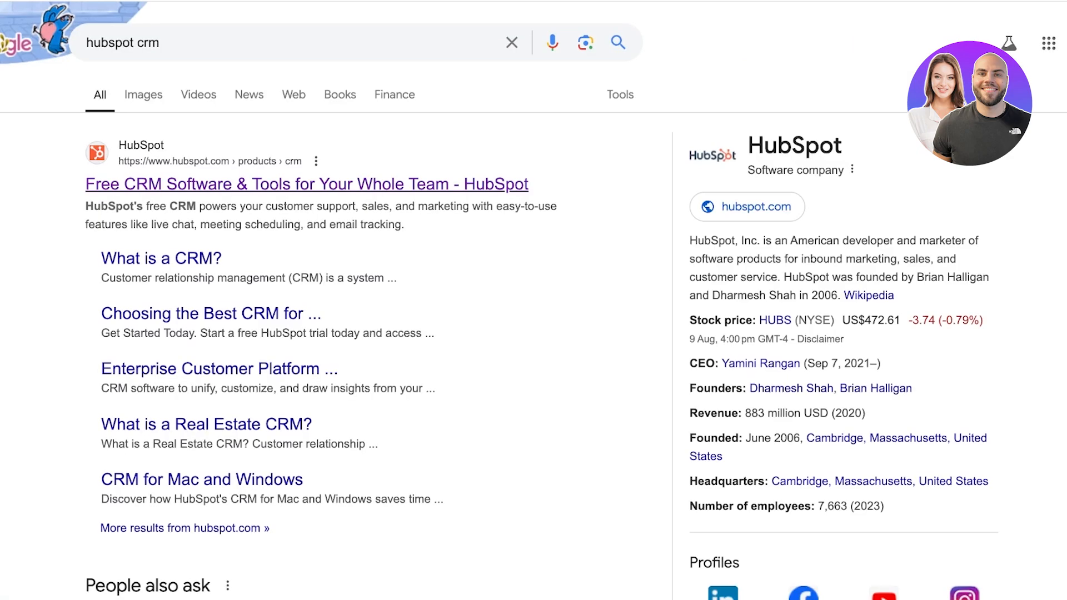
- From the 'Free CRM Software & Tools' result, choose 'Get free CRM' to reach the sign-up form
{"action": "left_click", "coordinate": [306, 183]}
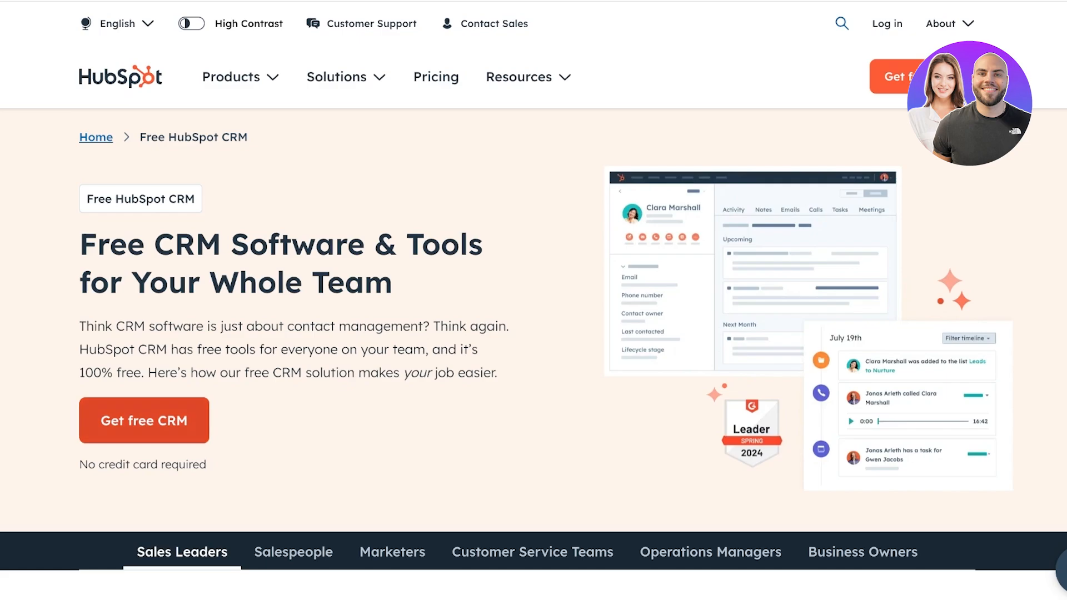
{"action": "left_click", "coordinate": [519, 77]}
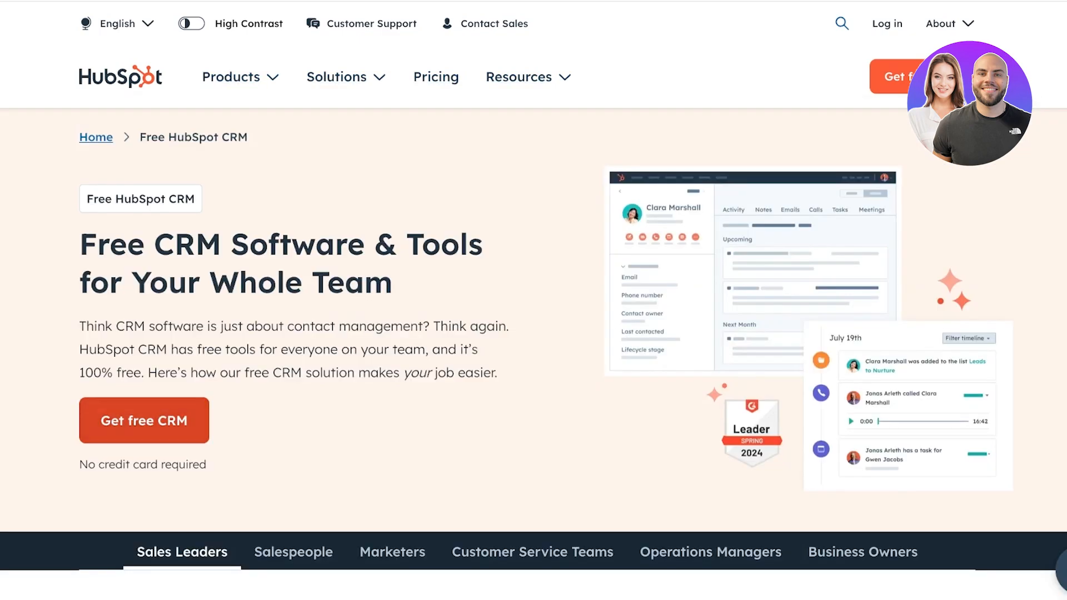
{"action": "left_click", "coordinate": [143, 420]}
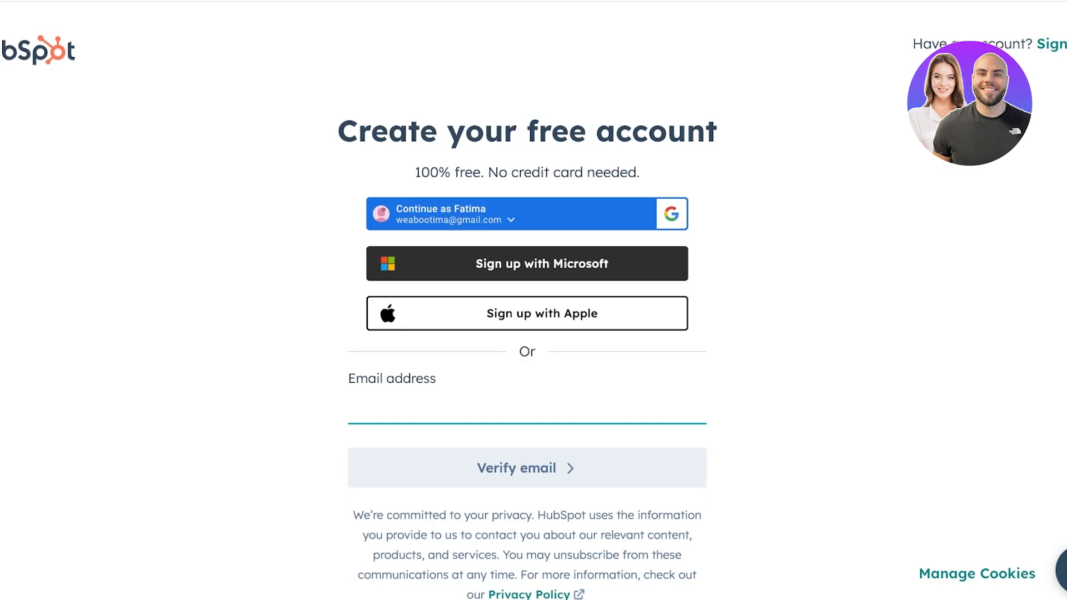
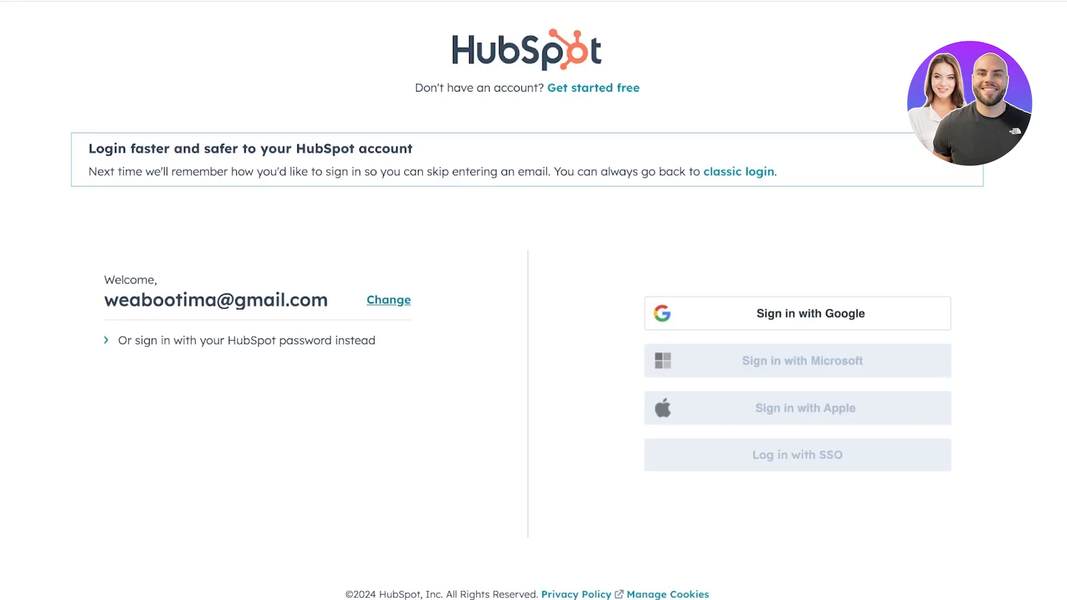
- Sign in with a Google account and confirm sharing details with HubSpot
{"action": "left_click", "coordinate": [246, 341]}
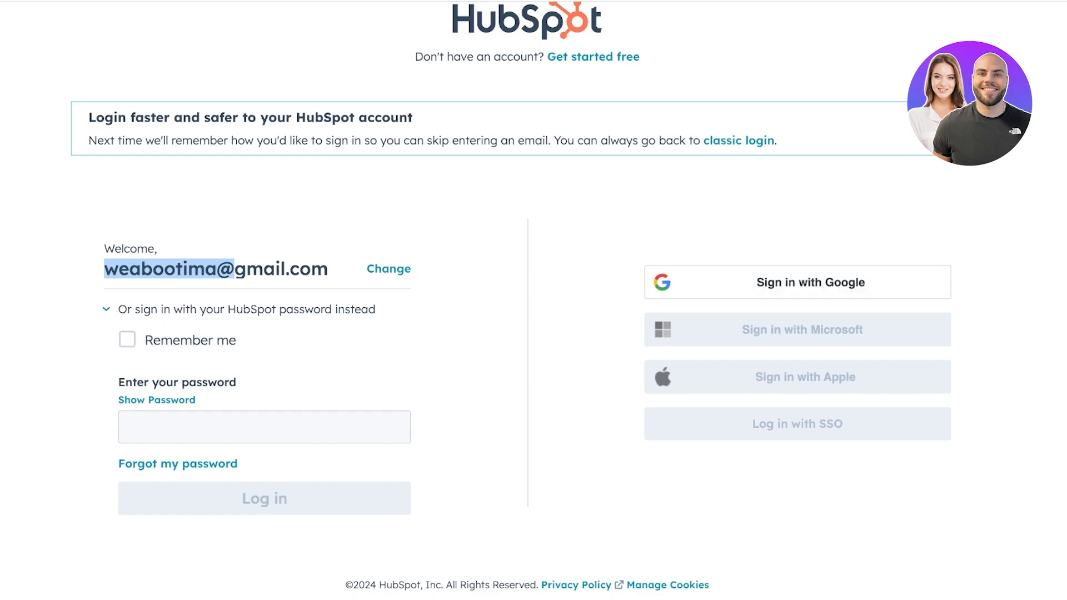
{"action": "left_click", "coordinate": [797, 281]}
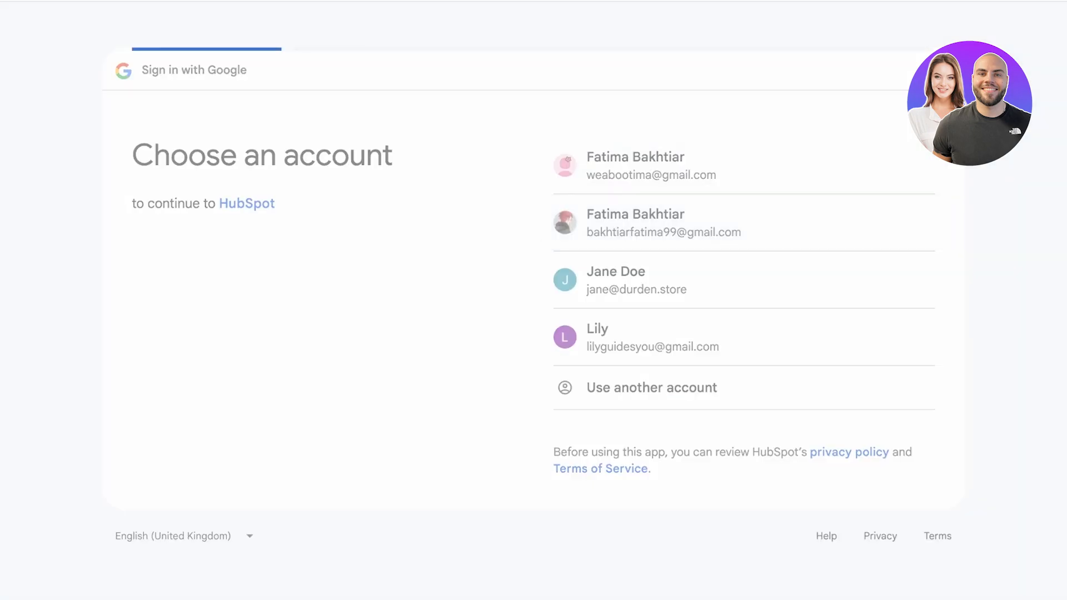
{"action": "left_click", "coordinate": [664, 223]}
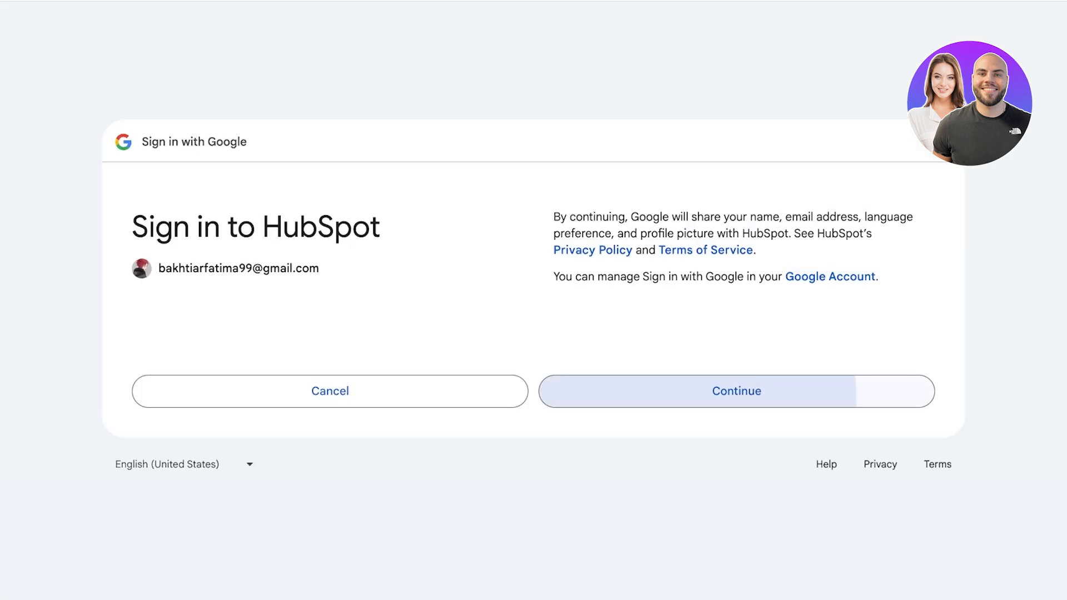
{"action": "left_click", "coordinate": [736, 391]}
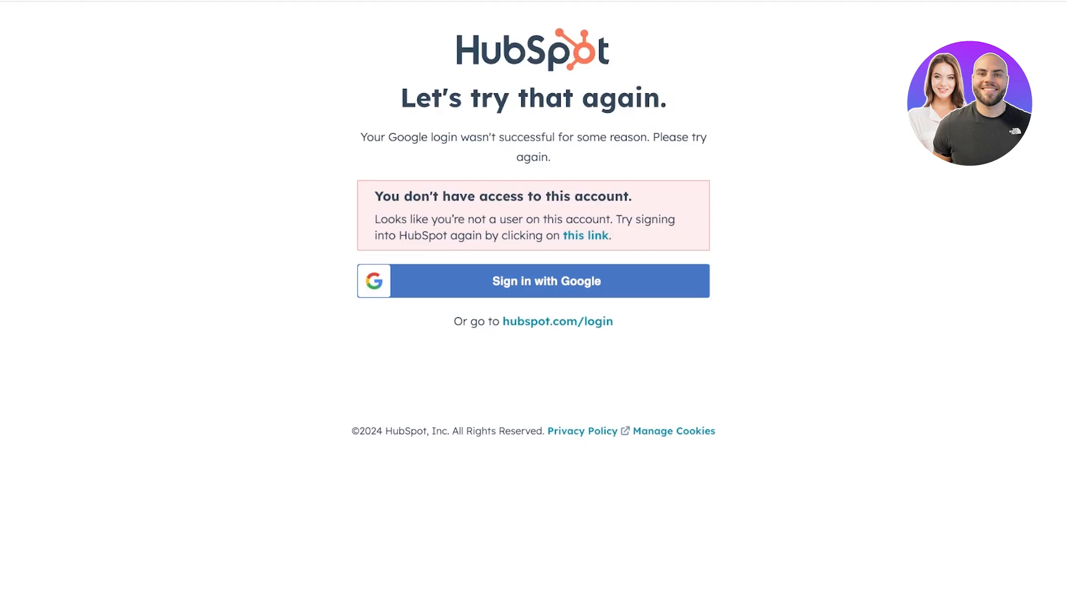
- Retry the Google sign-in after the access error and pick the account again
{"action": "left_click", "coordinate": [532, 281]}
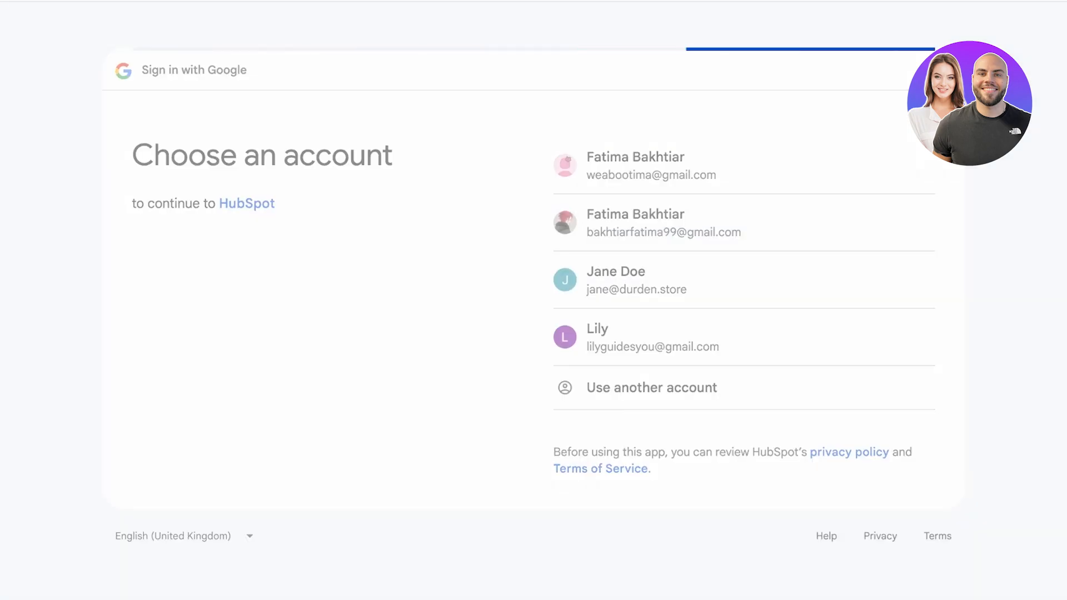
{"action": "left_click", "coordinate": [664, 223]}
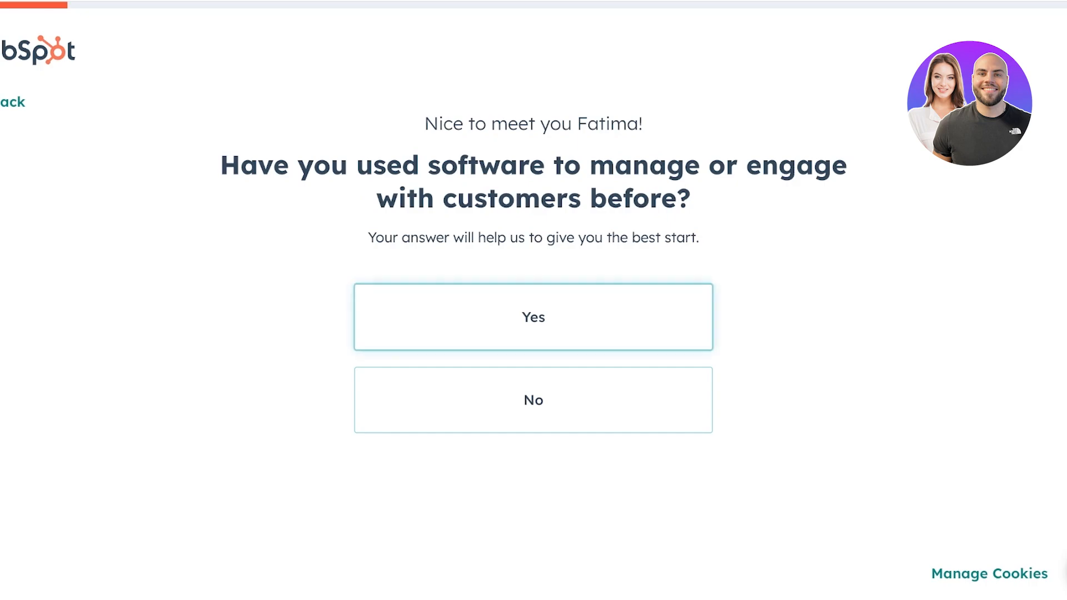
- Answer the prior-software questions and enter company name 'L'
{"action": "left_click", "coordinate": [533, 317]}
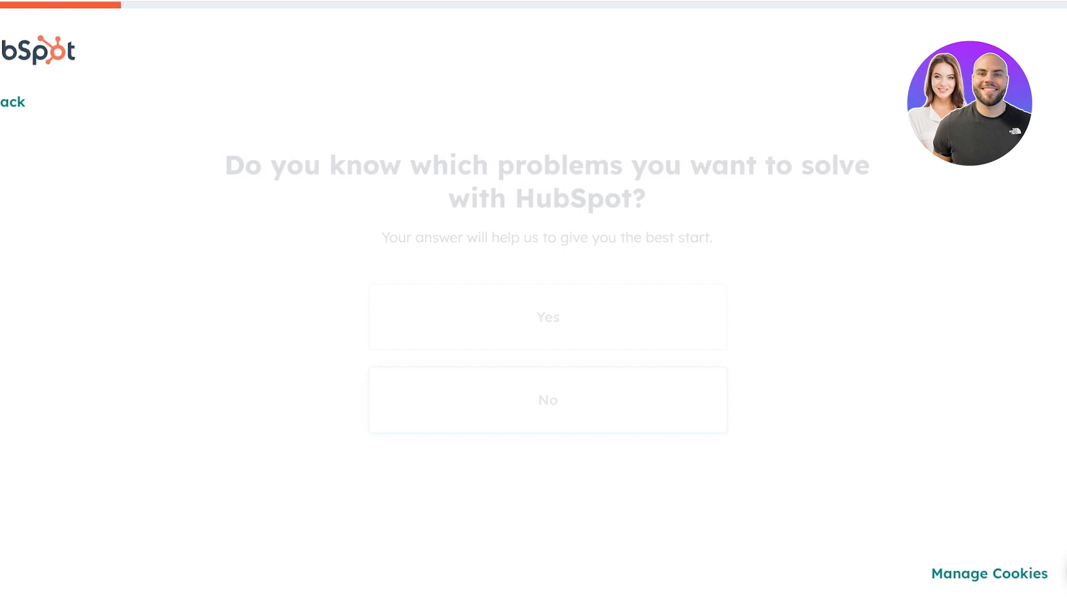
{"action": "left_click", "coordinate": [548, 317]}
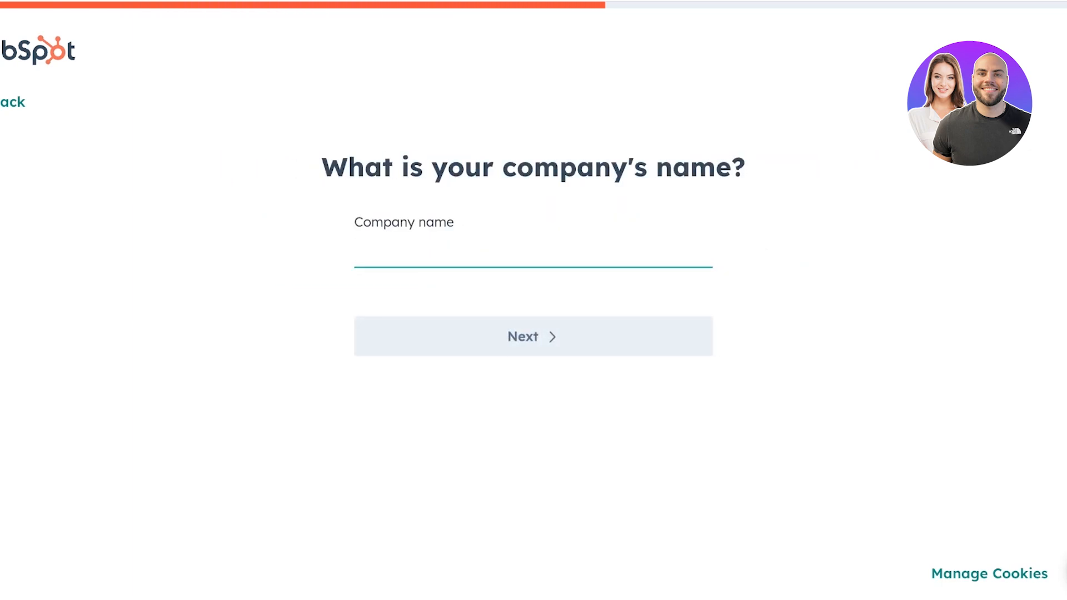
{"action": "left_click", "coordinate": [533, 253]}
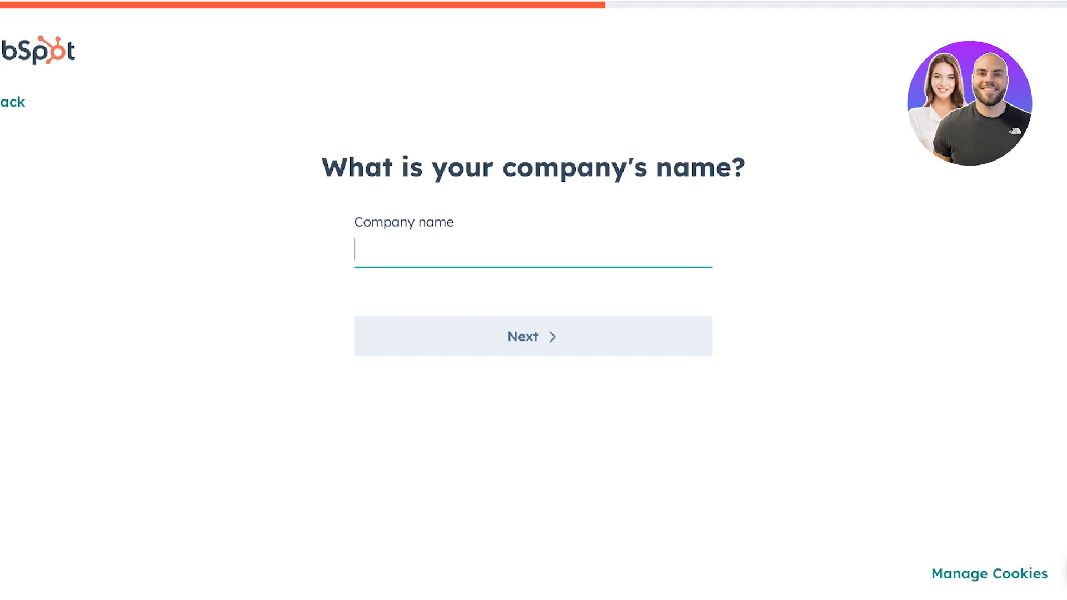
{"action": "type", "text": "L"}
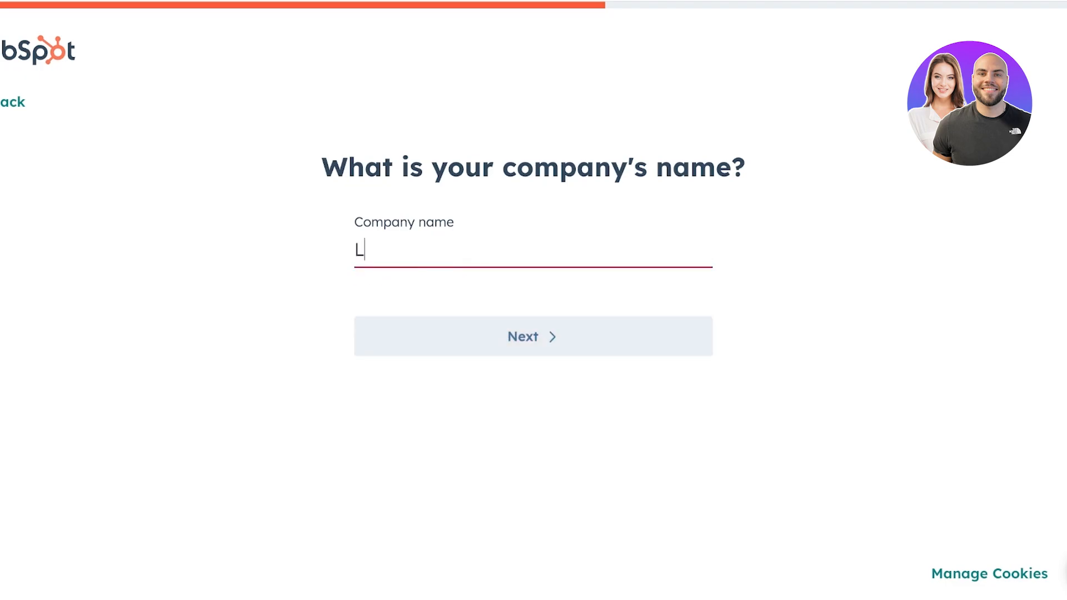
{"action": "left_click", "coordinate": [532, 335]}
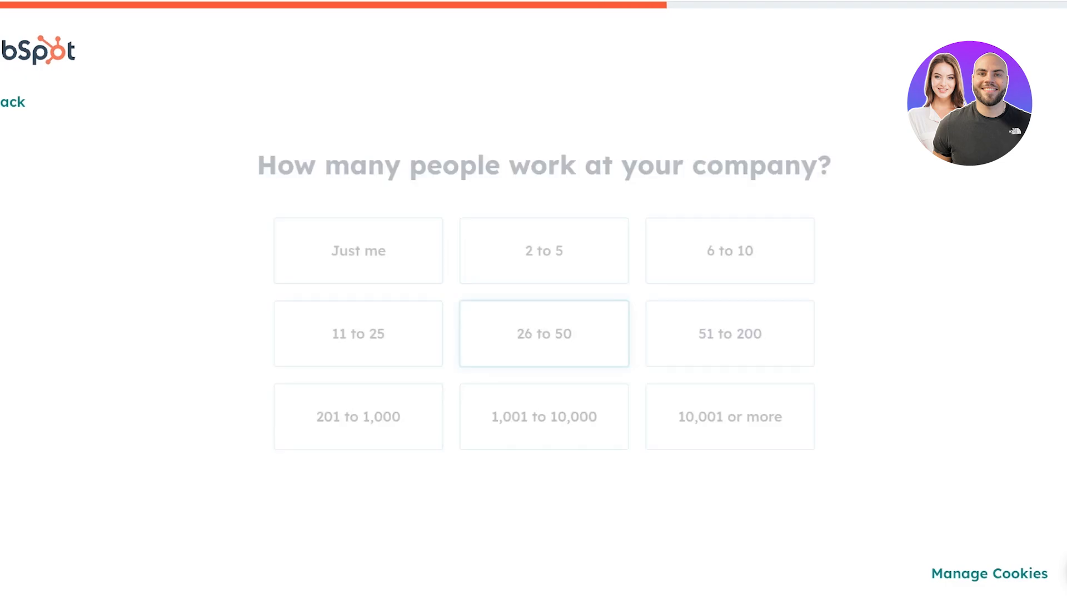
{"action": "left_click", "coordinate": [543, 334]}
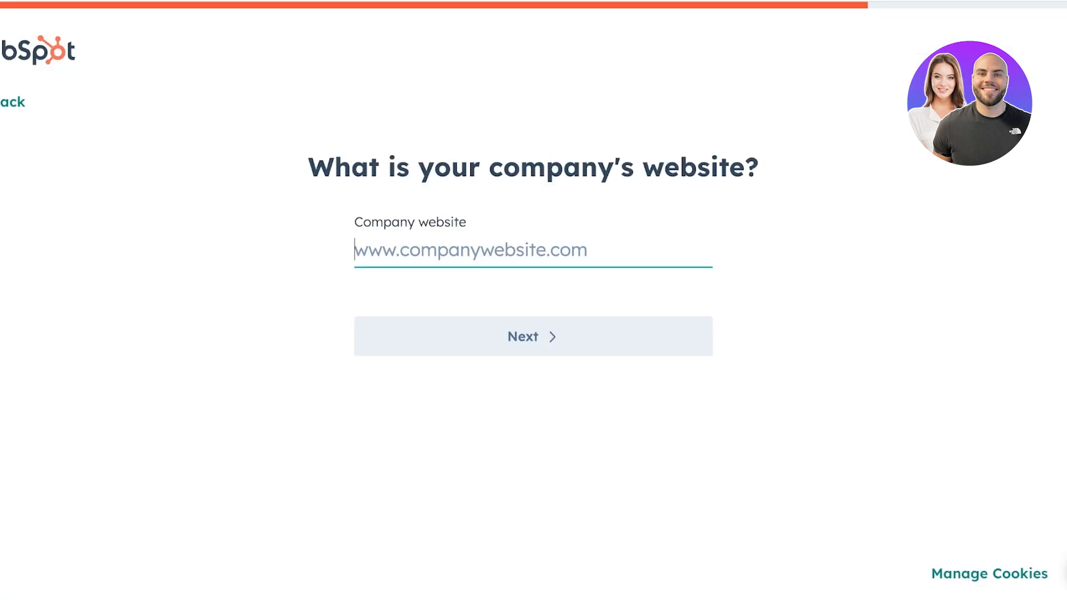
{"action": "type", "text": "https://365e9c-67.myshopify.com/"}
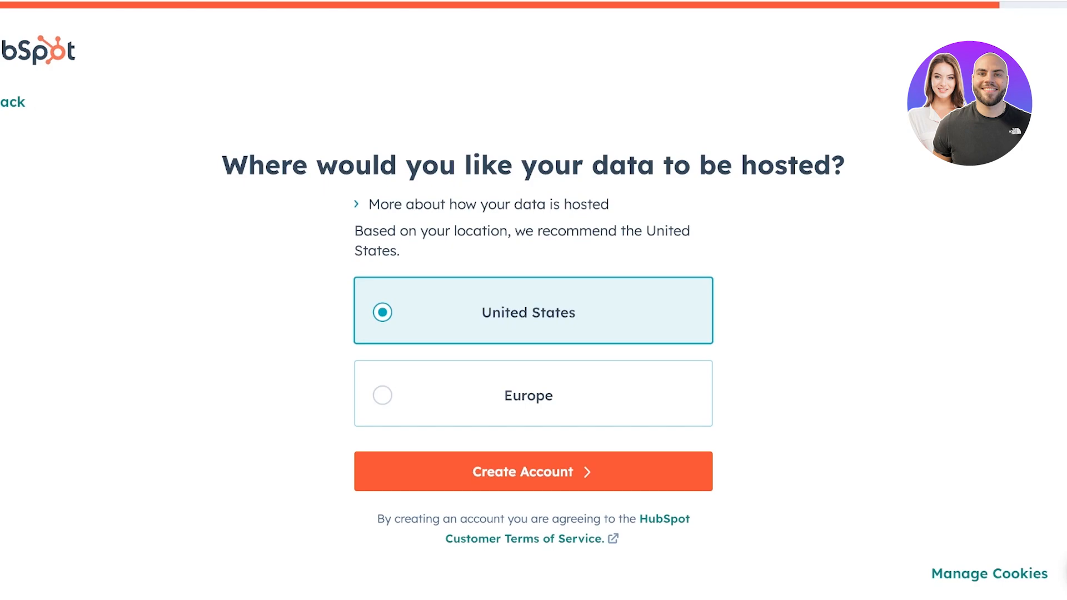
{"action": "left_click", "coordinate": [533, 471]}
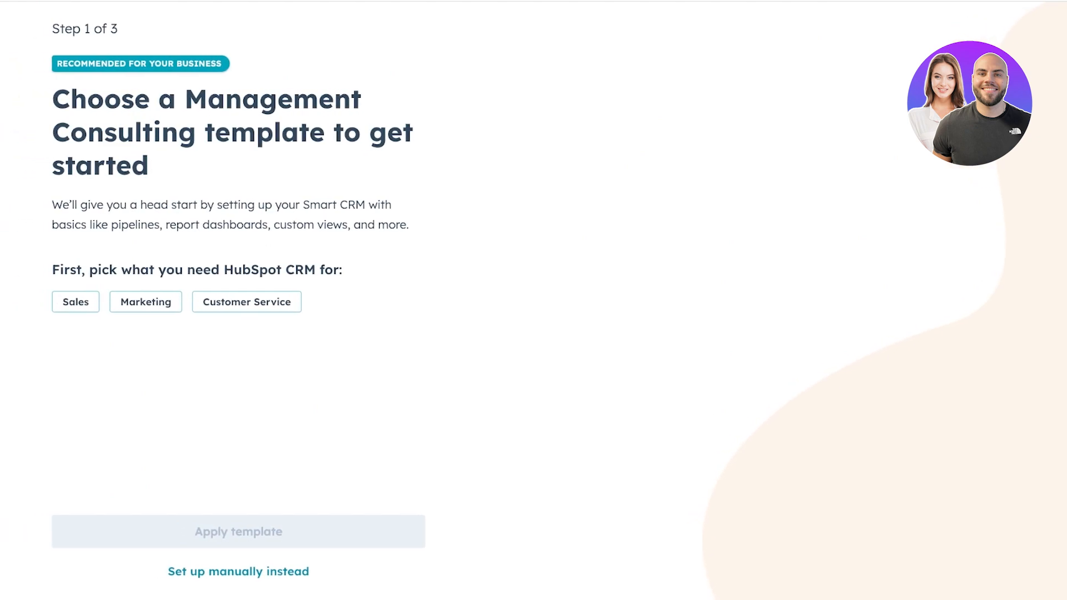
- Preview the Sales, Marketing and Customer Service template options in turn
{"action": "left_click_drag", "start_coordinate": [108, 269], "coordinate": [284, 269]}
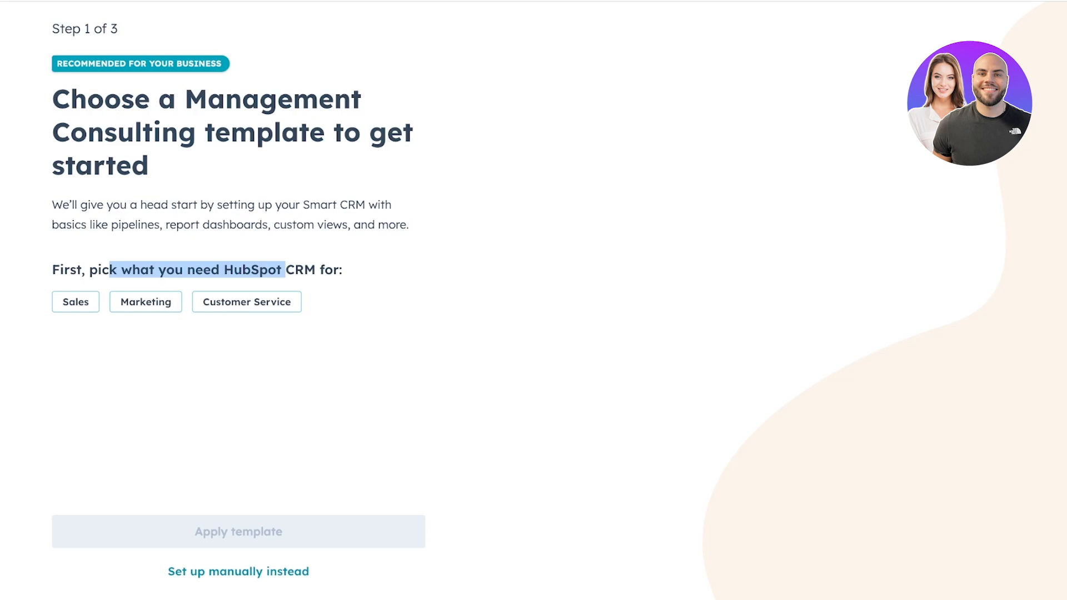
{"action": "left_click", "coordinate": [74, 301]}
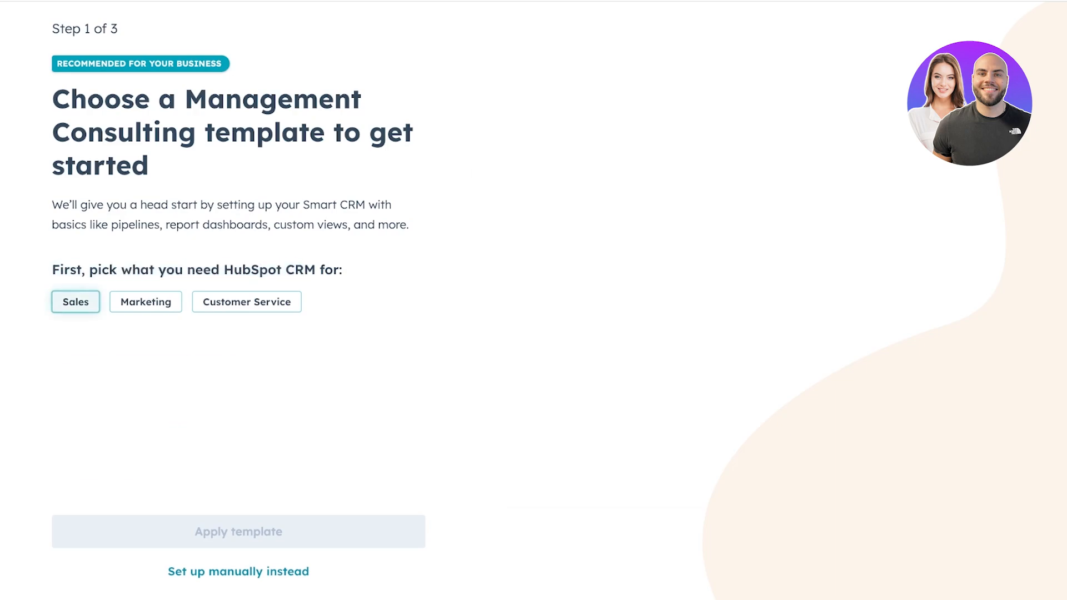
{"action": "left_click", "coordinate": [247, 302]}
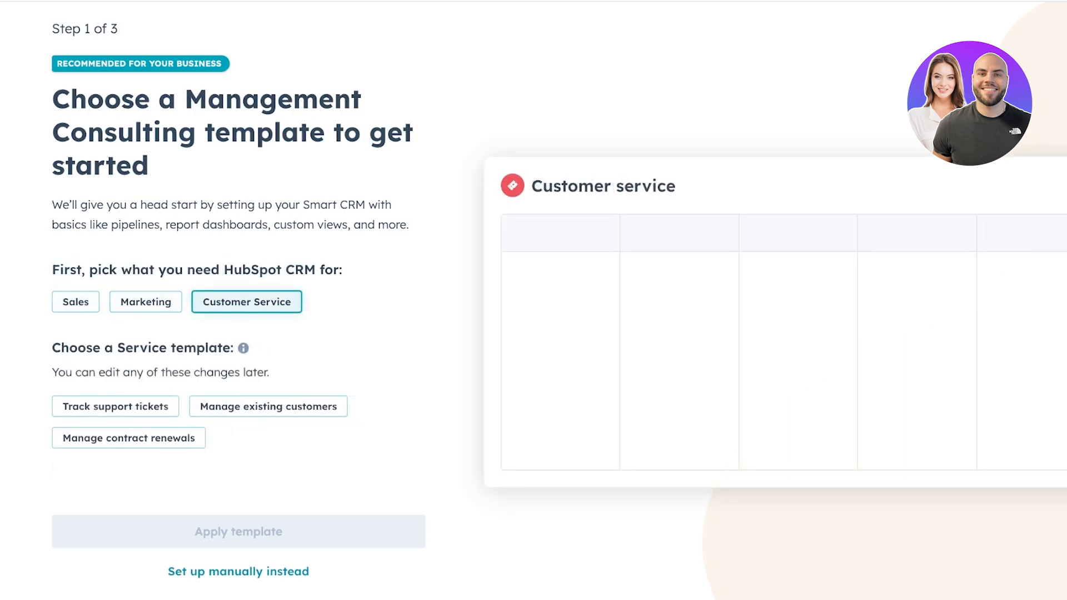
{"action": "left_click", "coordinate": [75, 301]}
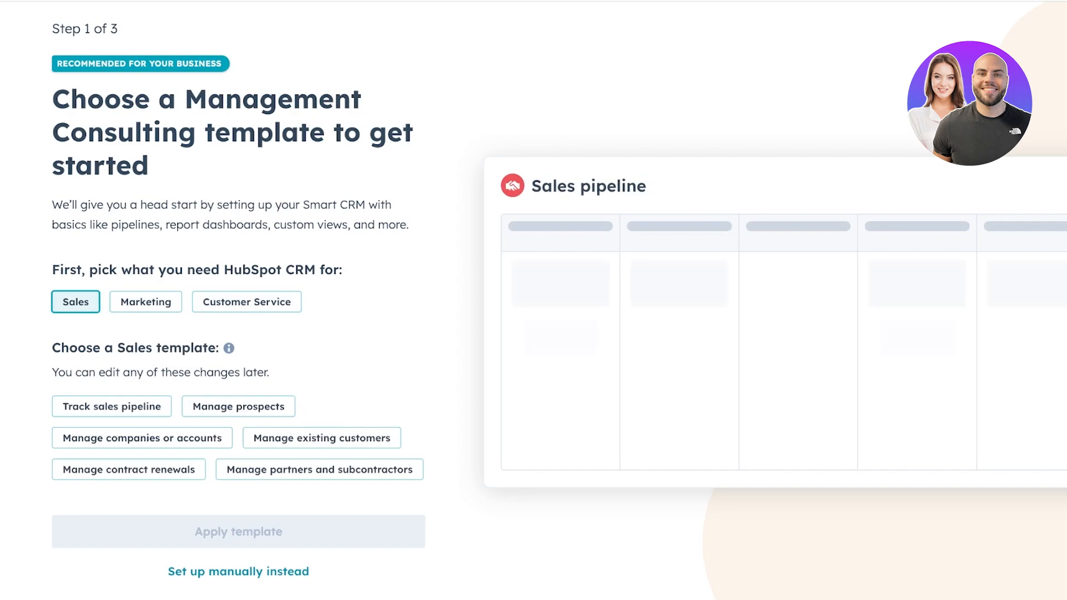
{"action": "left_click", "coordinate": [145, 301]}
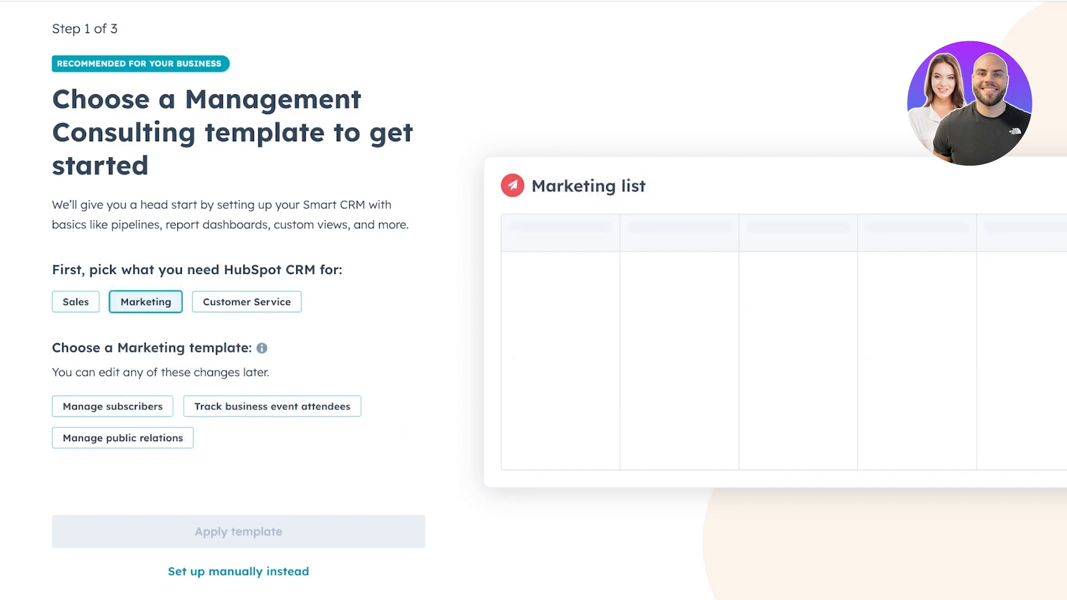
{"action": "left_click", "coordinate": [74, 301]}
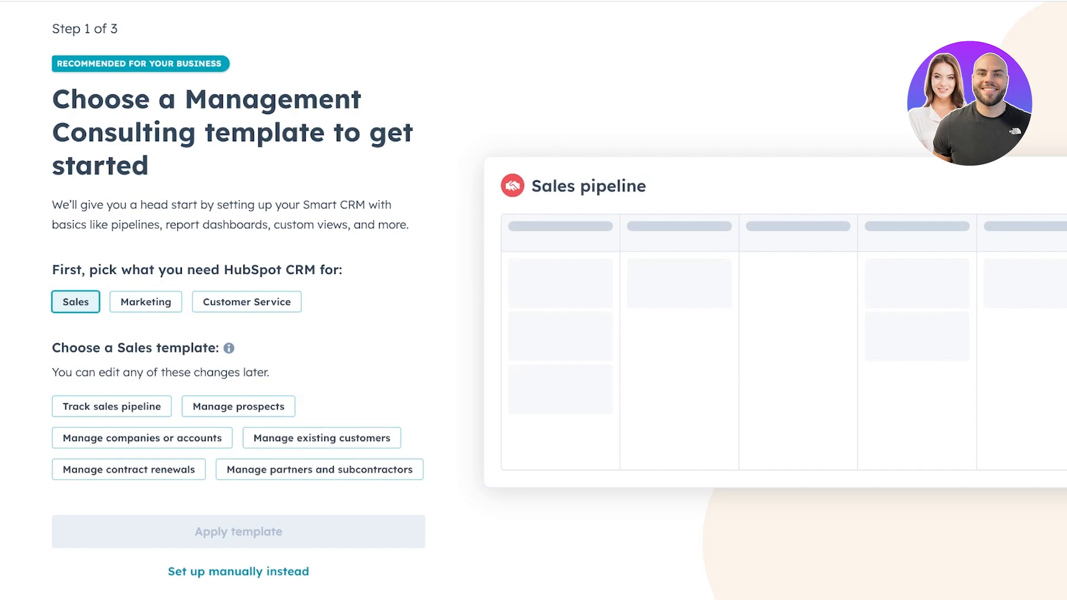
{"action": "left_click", "coordinate": [144, 301]}
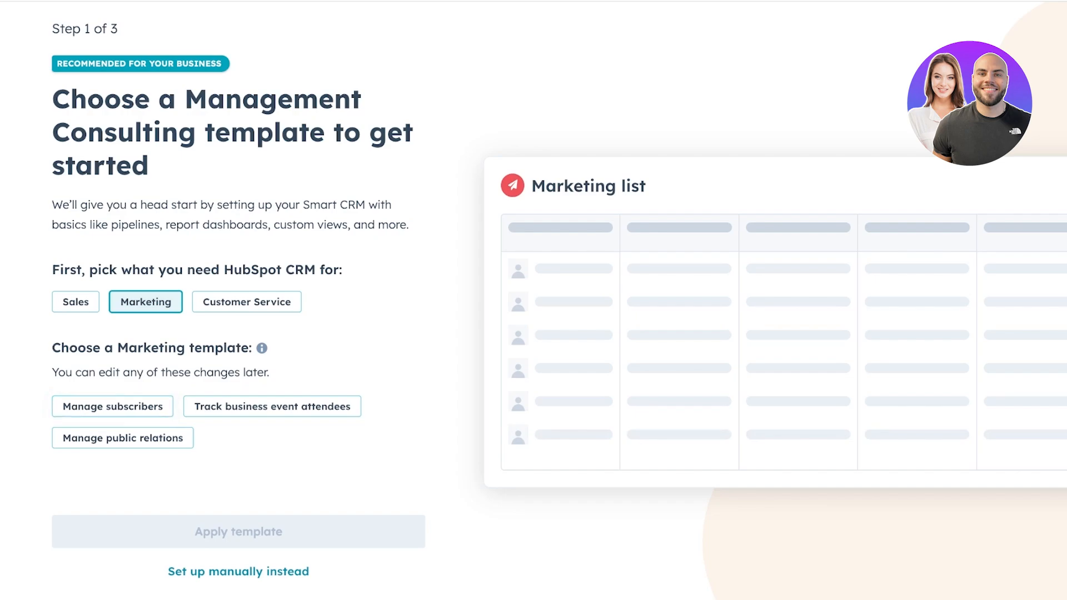
{"action": "left_click", "coordinate": [247, 302]}
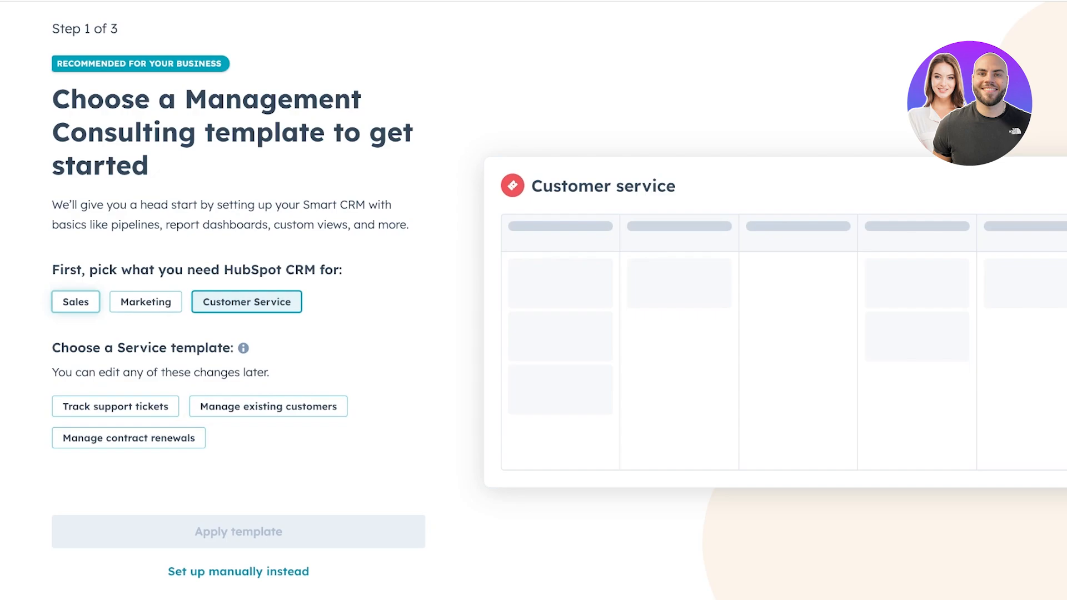
- Apply the Sales 'Manage prospects' template to the CRM
{"action": "left_click", "coordinate": [74, 301]}
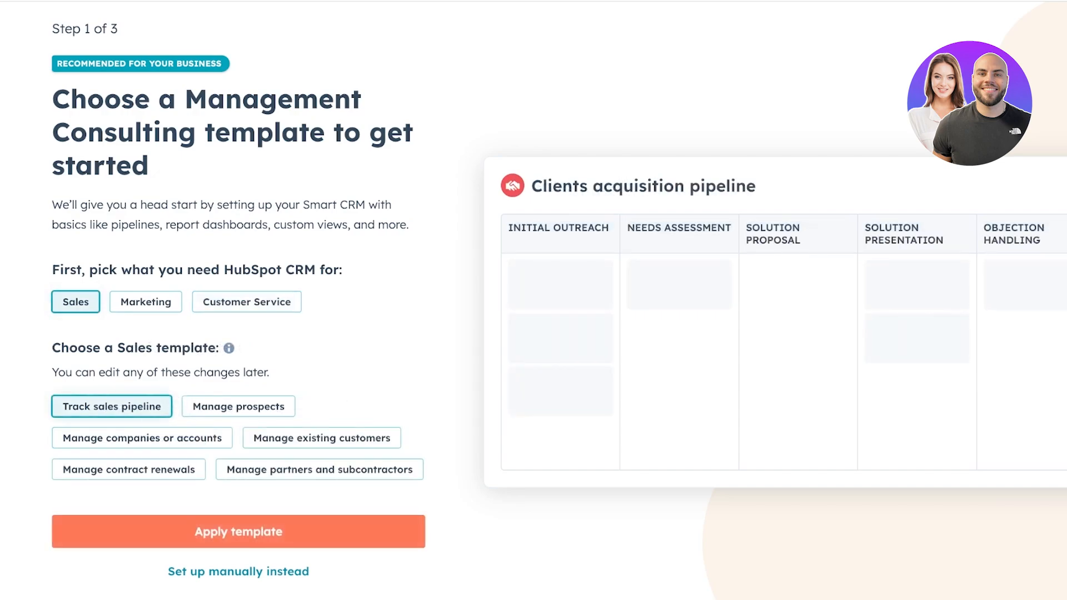
{"action": "left_click", "coordinate": [238, 407]}
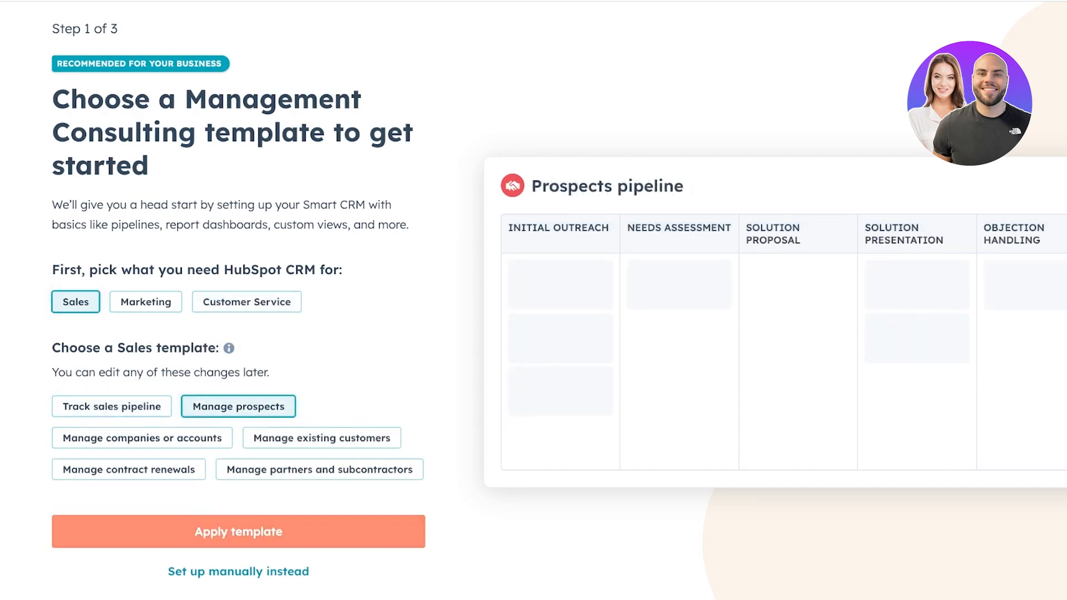
{"action": "left_click", "coordinate": [238, 531]}
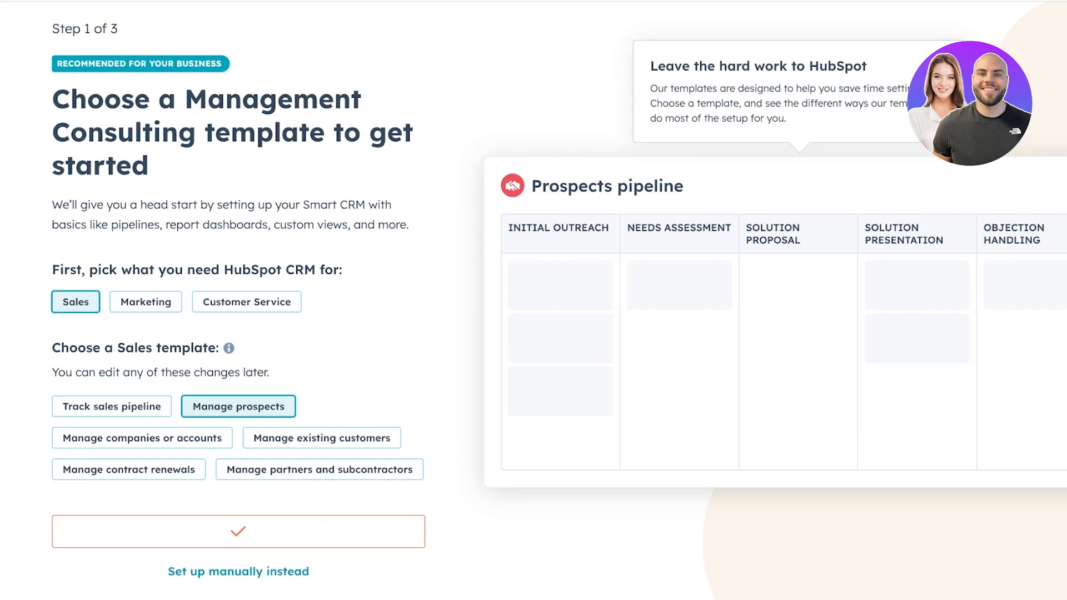
{"action": "left_click", "coordinate": [238, 531]}
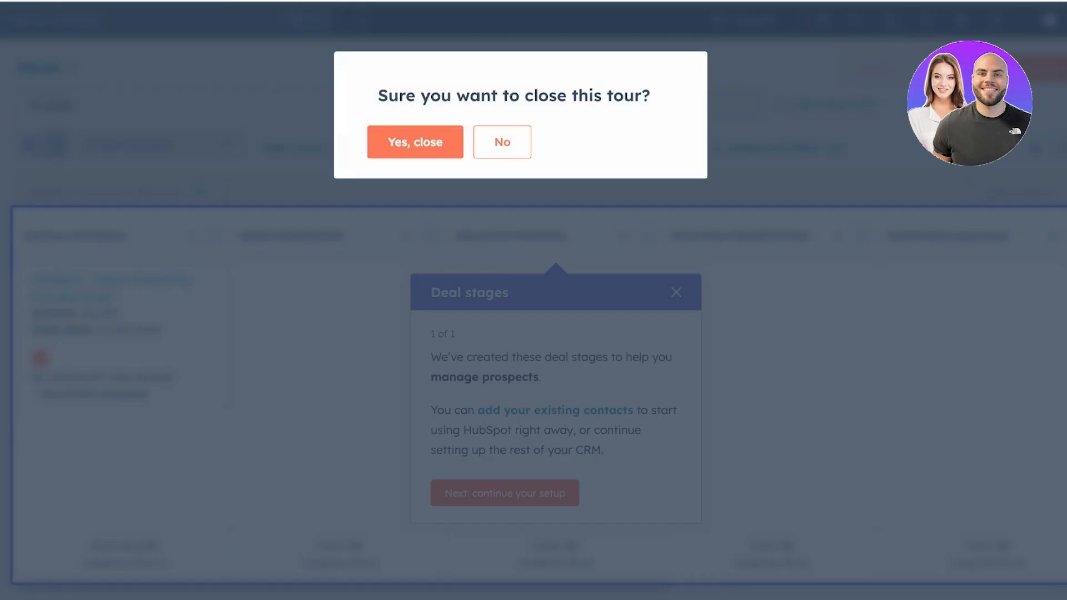
- Confirm closing the deal-stages tour and dismiss the 'Finish your setup' tip
{"action": "left_click", "coordinate": [413, 142]}
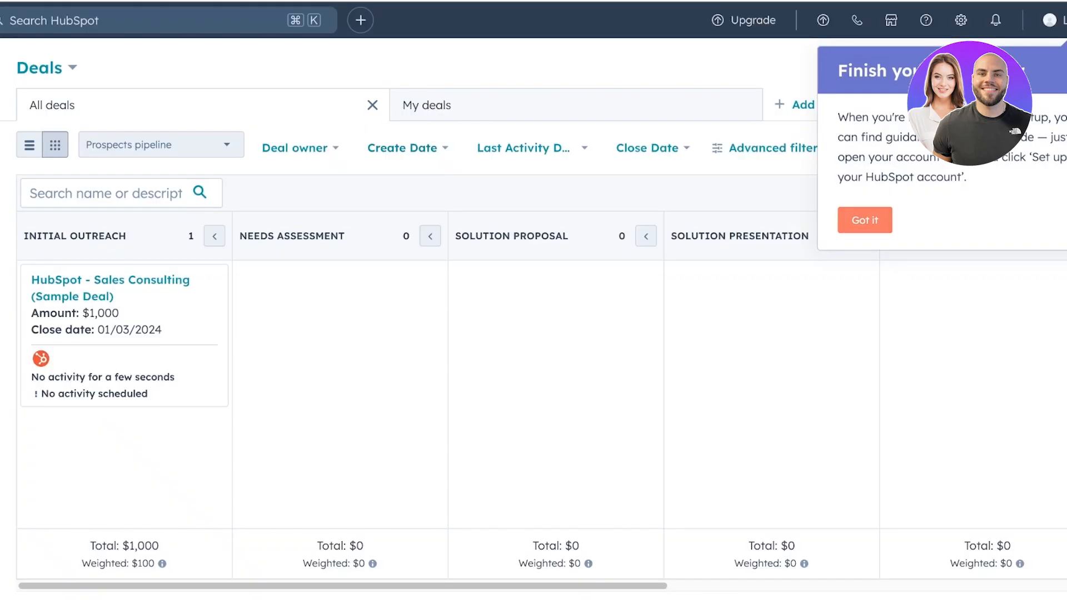
{"action": "left_click", "coordinate": [865, 220]}
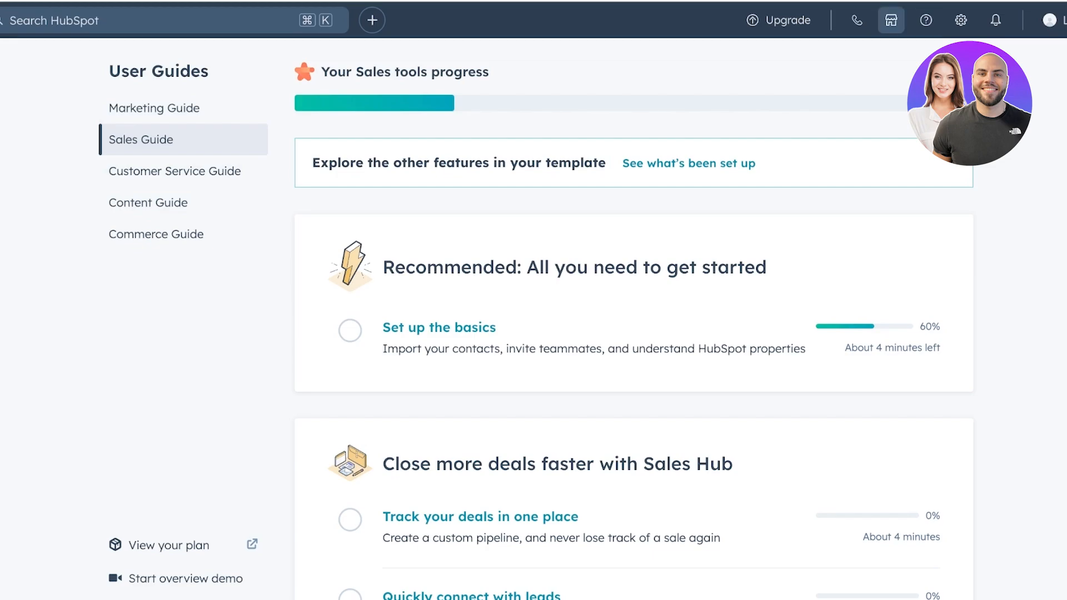
- Browse account settings, the Prospecting workspace and CRM pages, then land on Commerce
{"action": "left_click", "coordinate": [890, 20]}
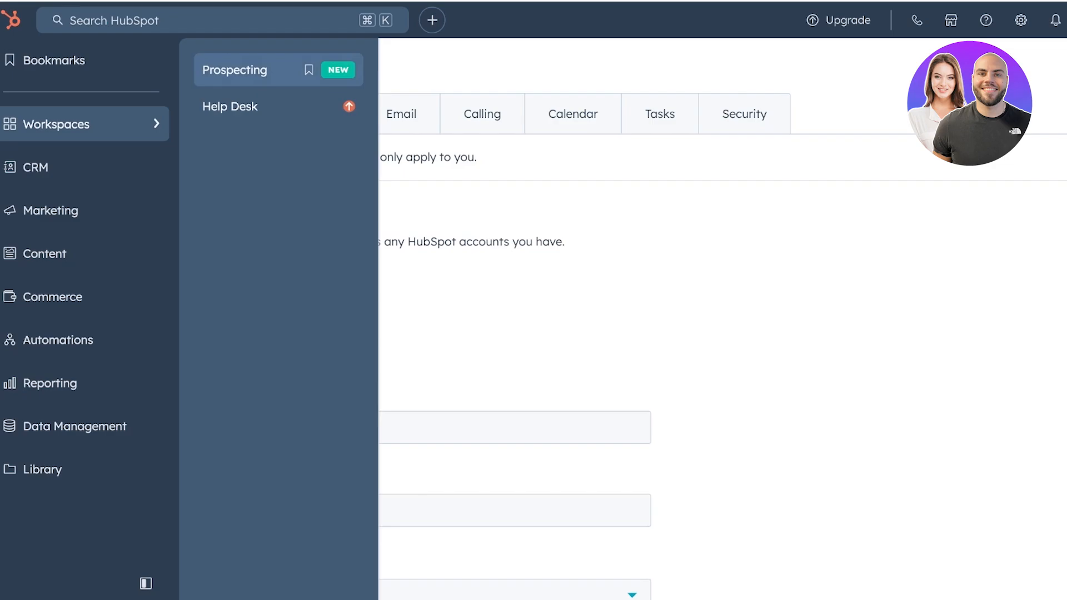
{"action": "left_click", "coordinate": [235, 68]}
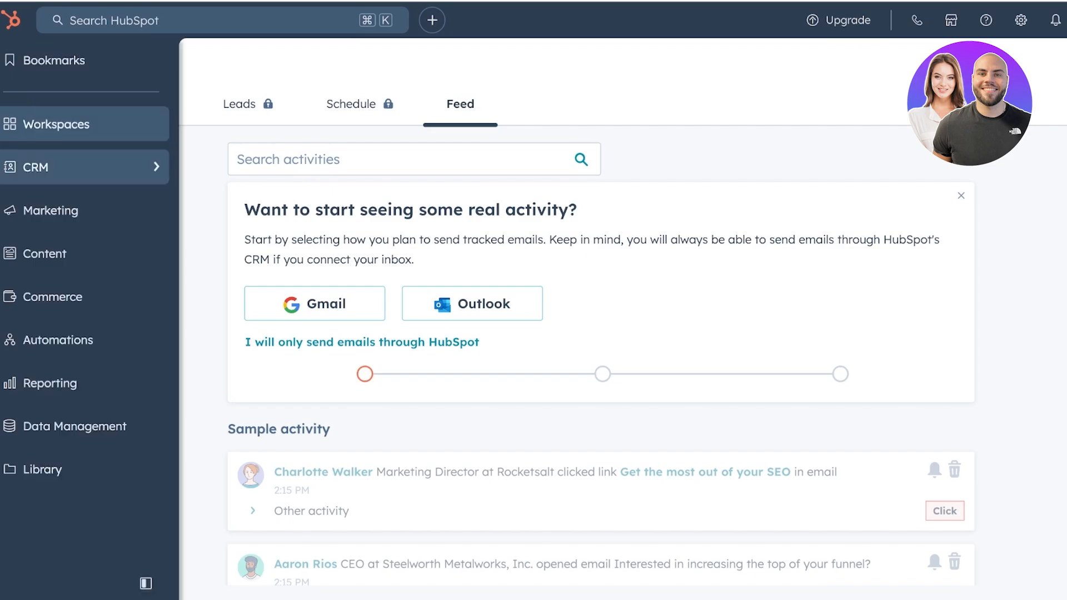
{"action": "left_click", "coordinate": [30, 167]}
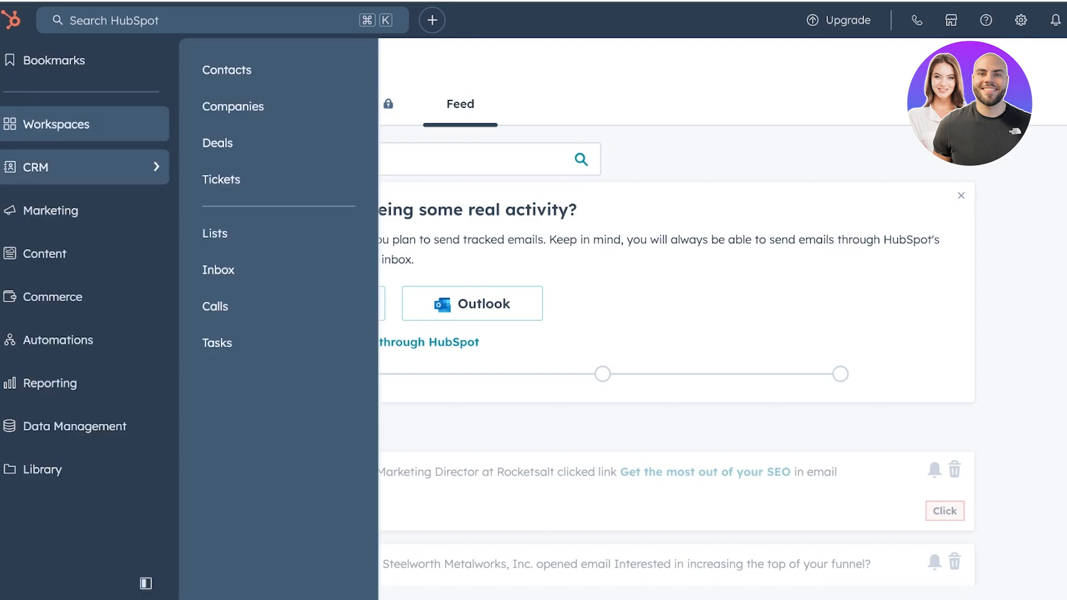
{"action": "mouse_move", "coordinate": [233, 106]}
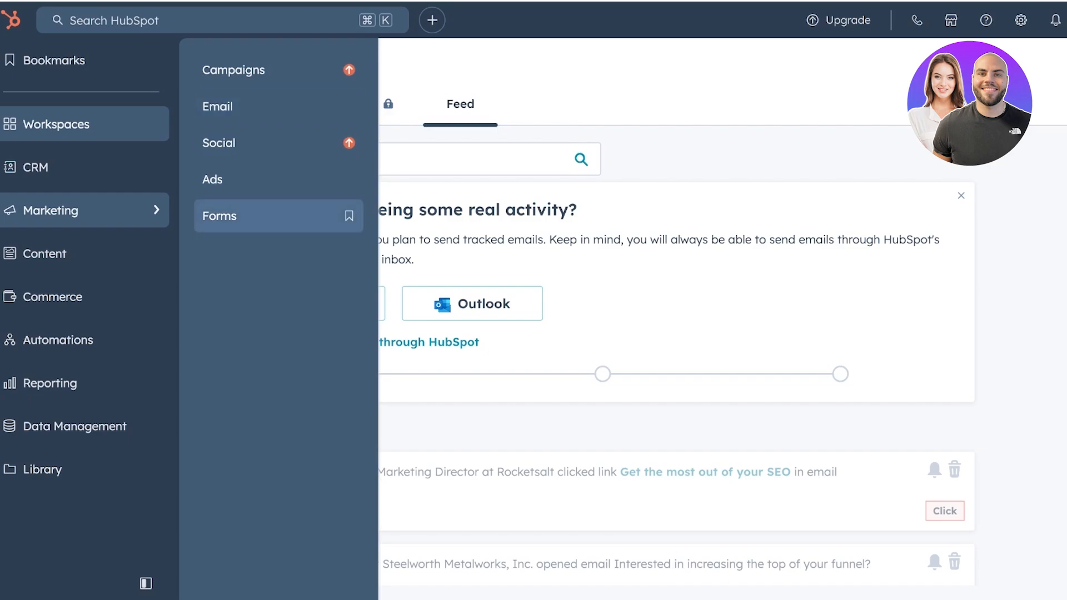
{"action": "mouse_move", "coordinate": [233, 69]}
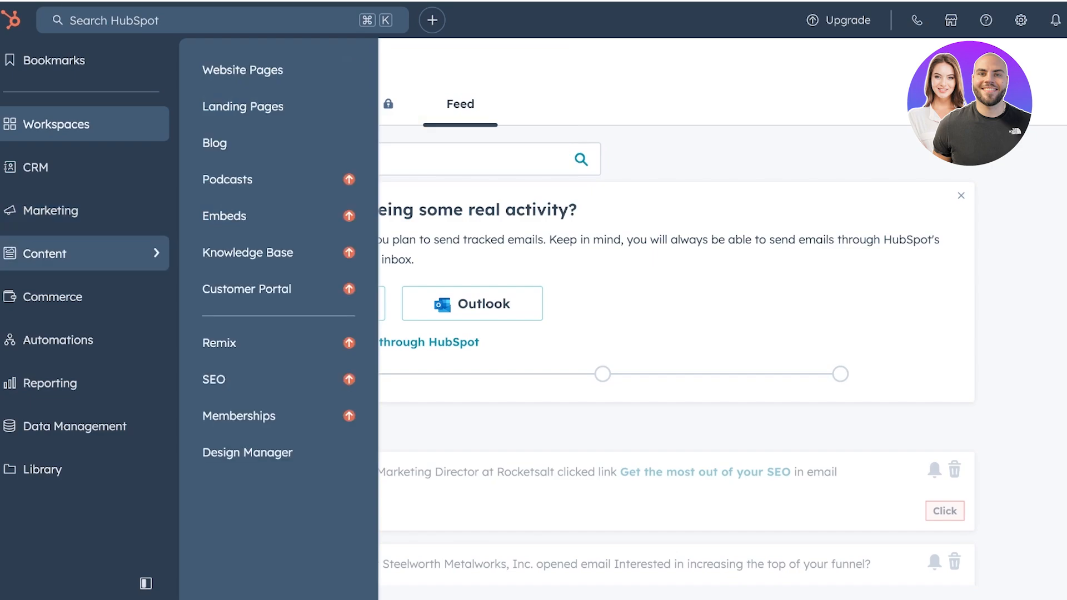
{"action": "mouse_move", "coordinate": [242, 69]}
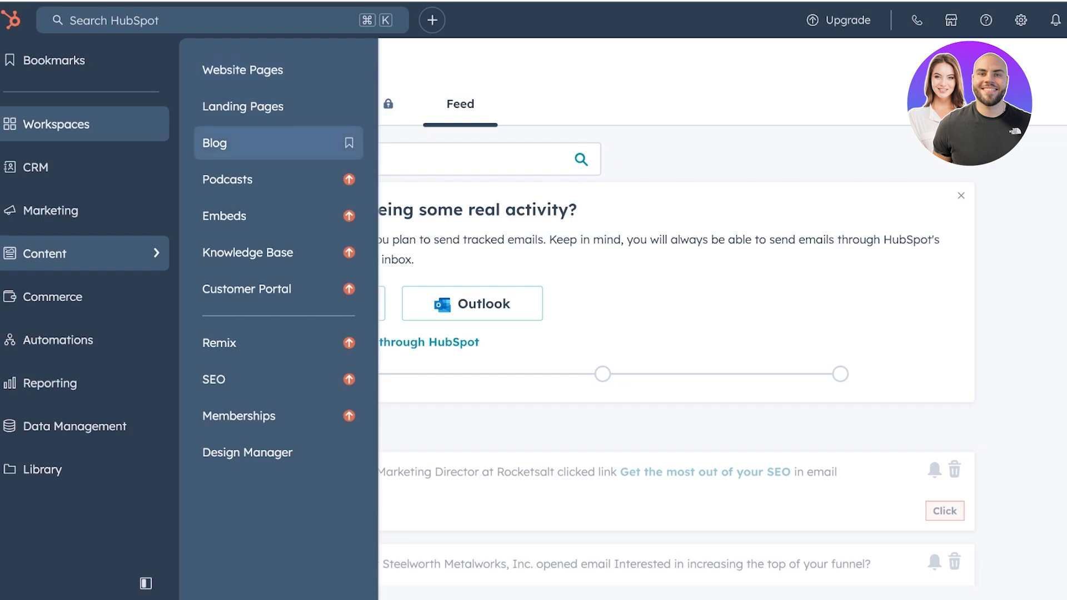
{"action": "left_click", "coordinate": [55, 297]}
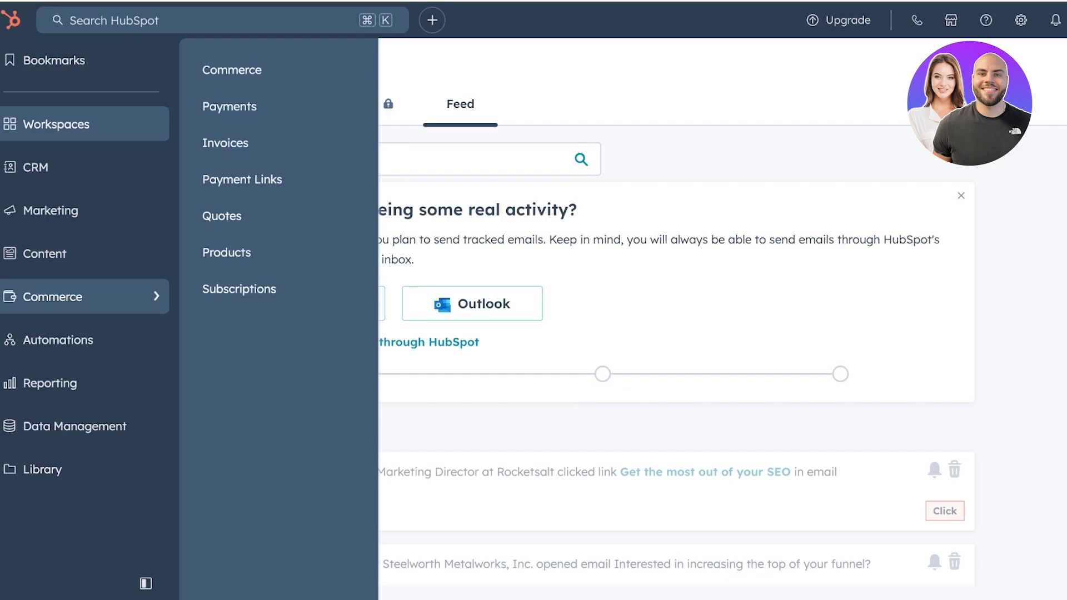
{"action": "mouse_move", "coordinate": [259, 69]}
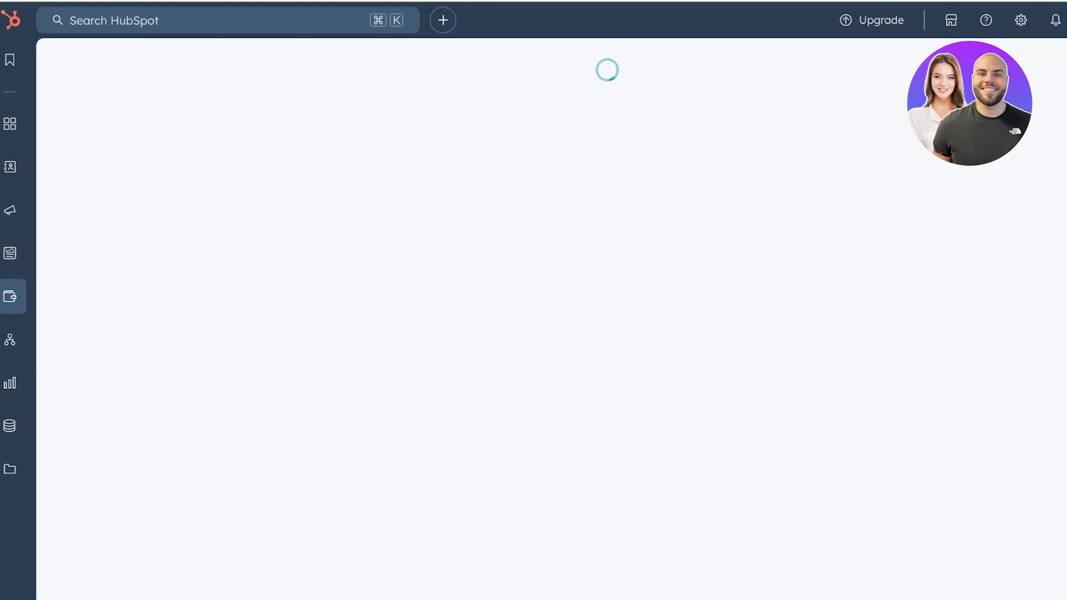
- Select both sample contacts and delete them, confirming the count of 2
{"action": "left_click", "coordinate": [10, 296]}
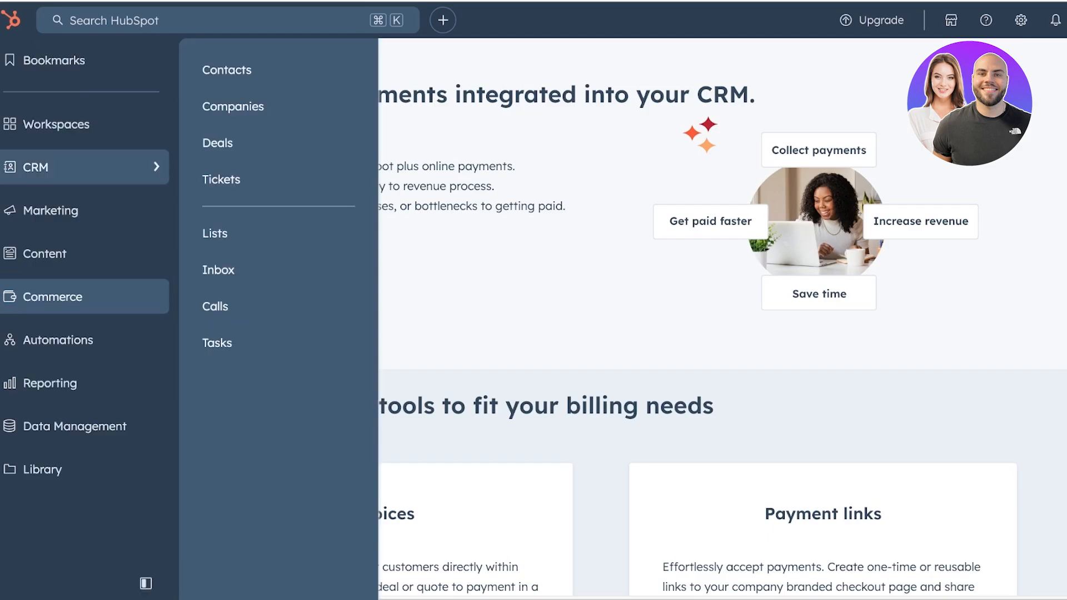
{"action": "mouse_move", "coordinate": [244, 69]}
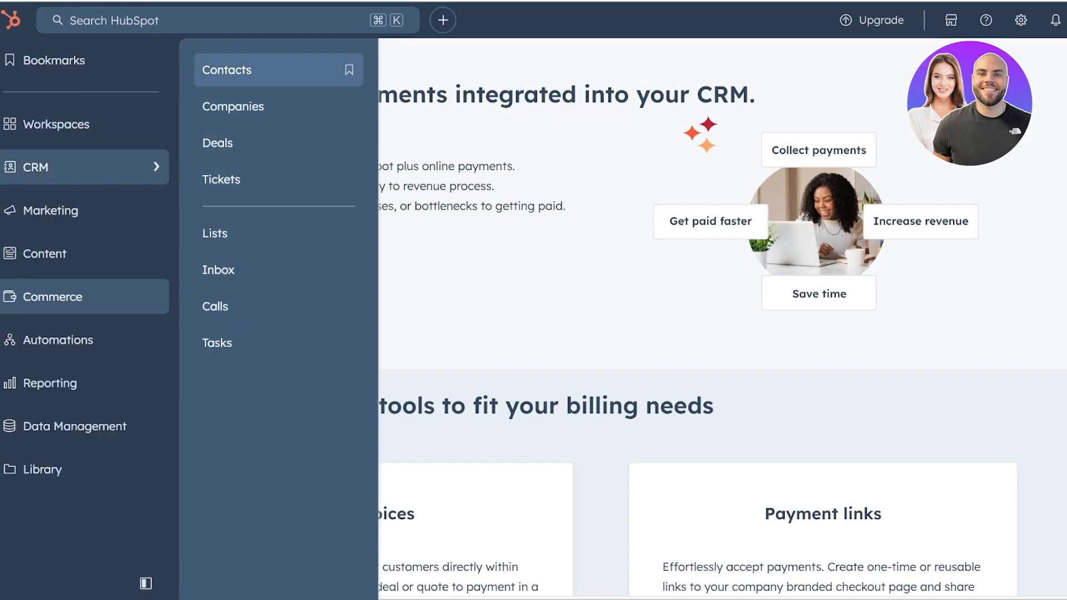
{"action": "left_click", "coordinate": [227, 69]}
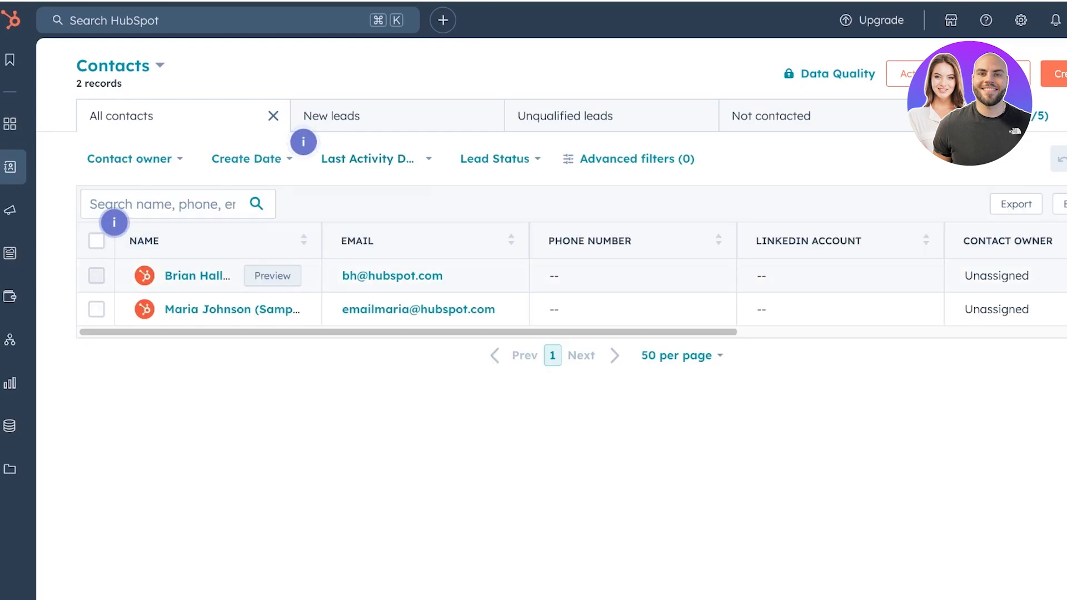
{"action": "left_click", "coordinate": [96, 240]}
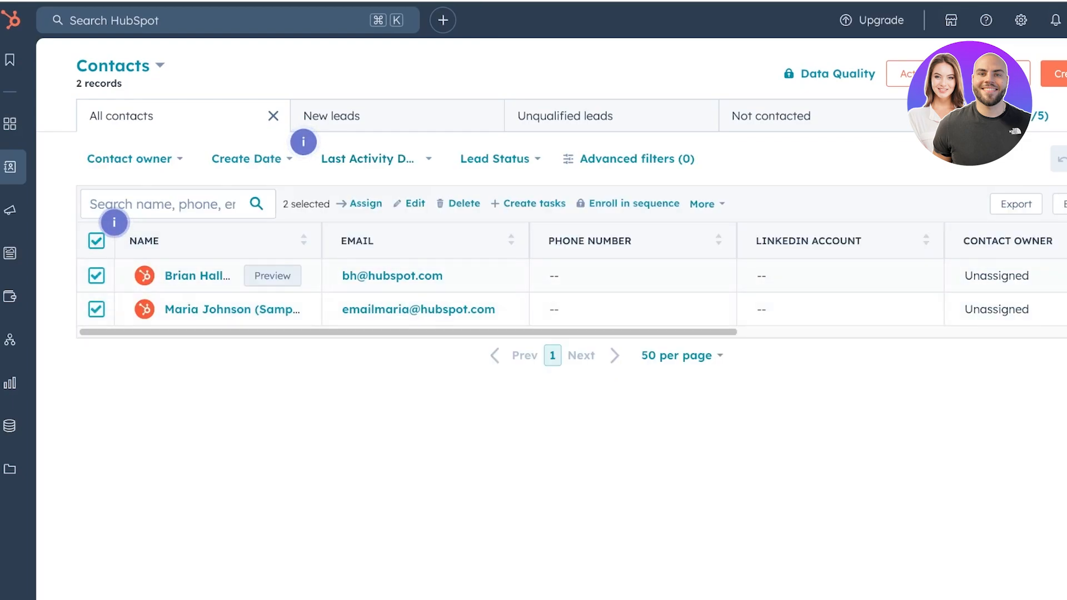
{"action": "left_click", "coordinate": [464, 203]}
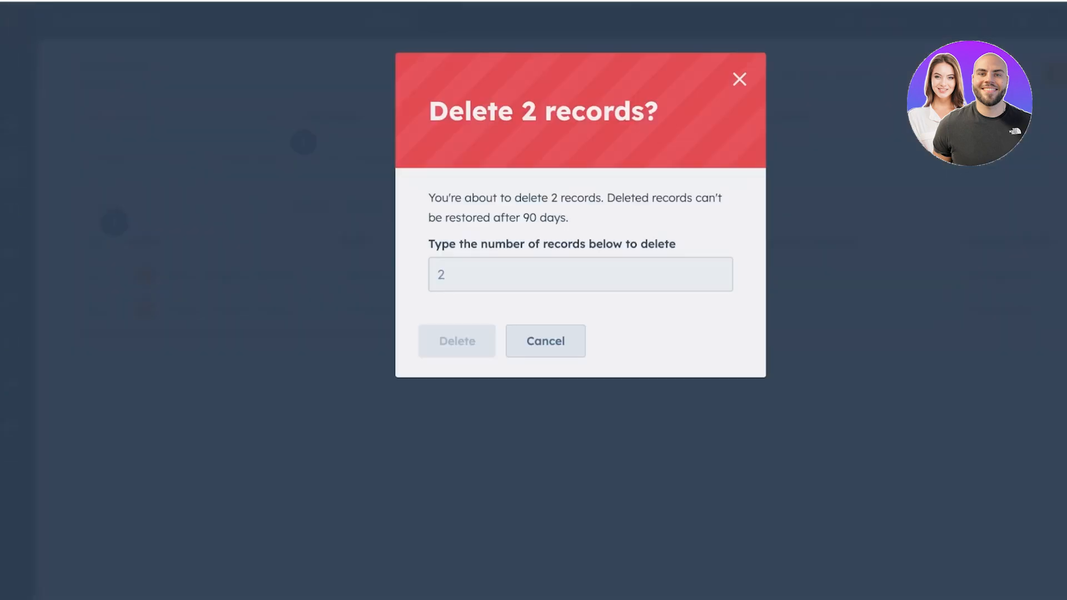
{"action": "type", "text": "2"}
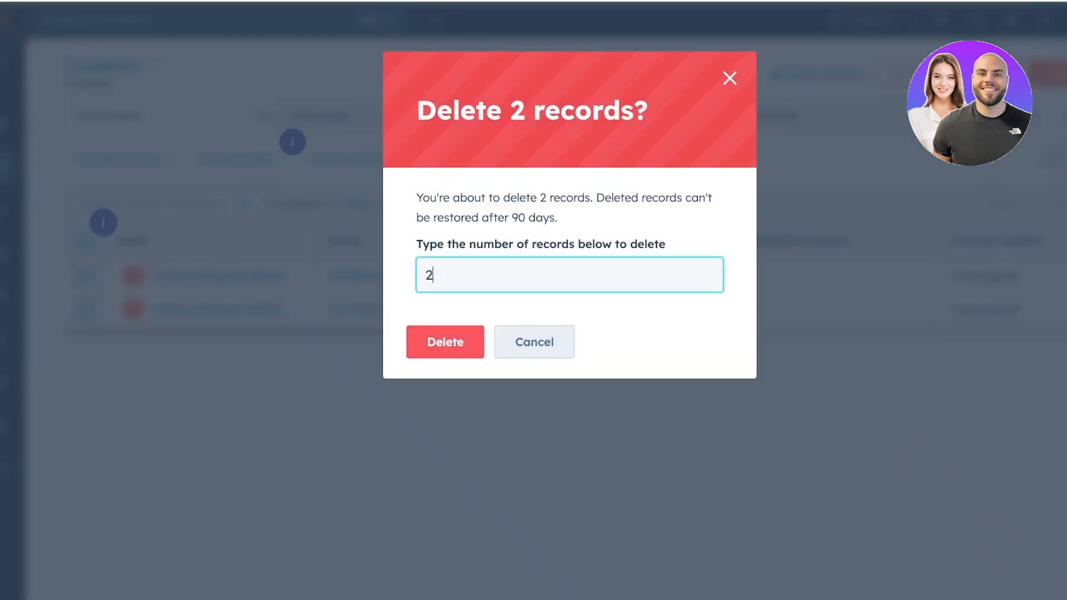
{"action": "left_click", "coordinate": [445, 341]}
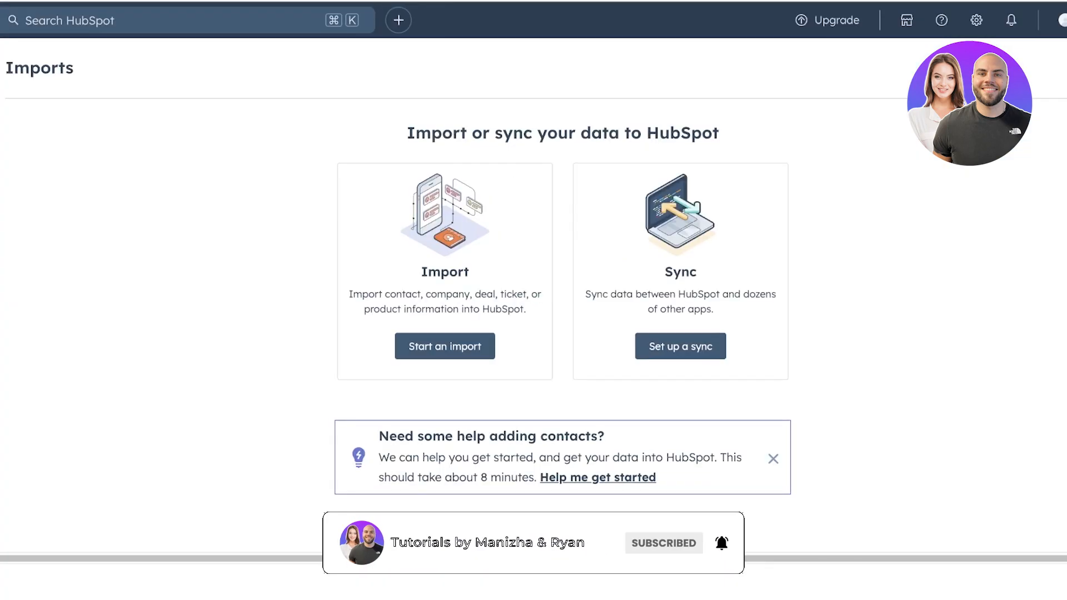
- Start a new data import choosing a file from the computer, ending on the Unqualified leads view
{"action": "left_click", "coordinate": [445, 345]}
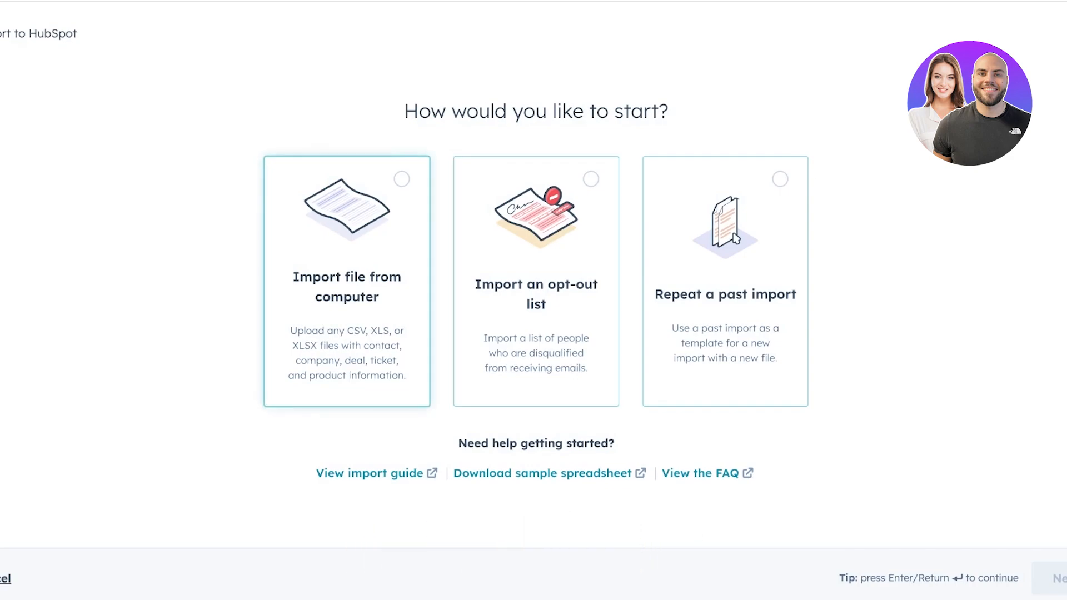
{"action": "left_click", "coordinate": [535, 281]}
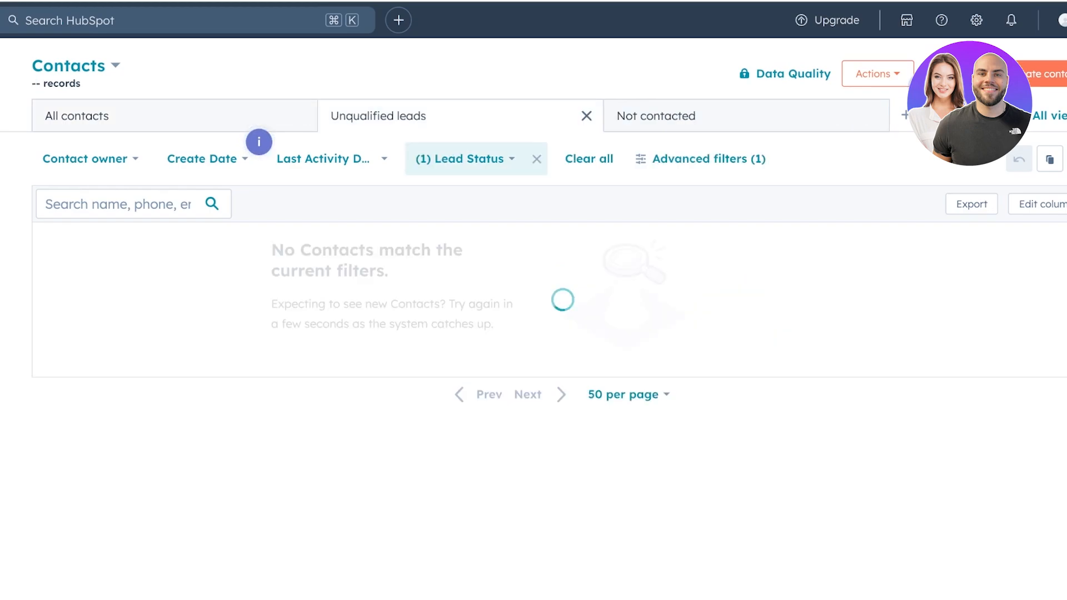
{"action": "left_click", "coordinate": [586, 116]}
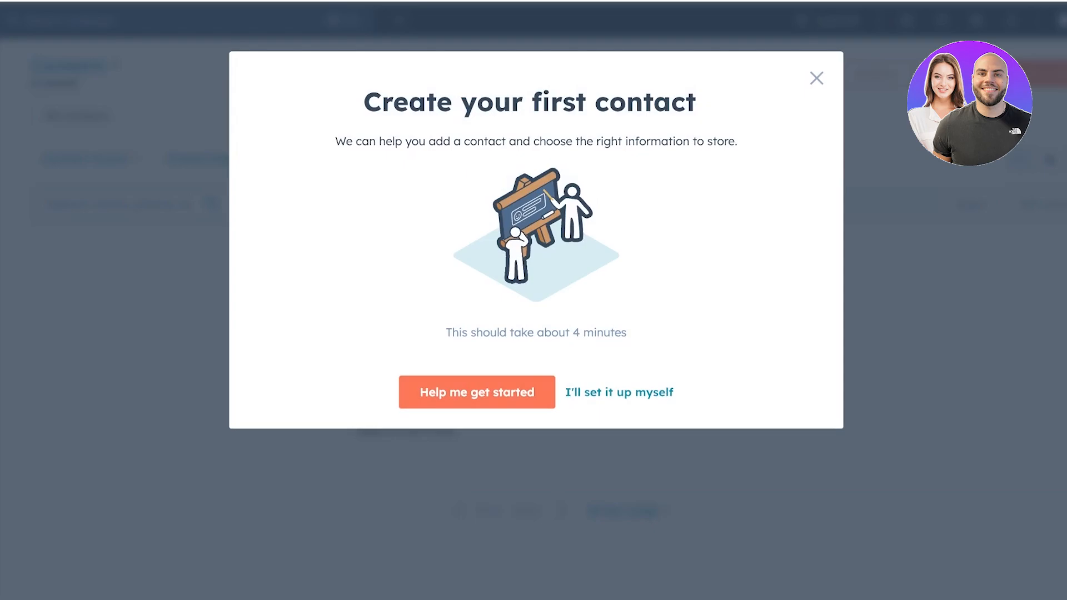
{"action": "mouse_move", "coordinate": [618, 392]}
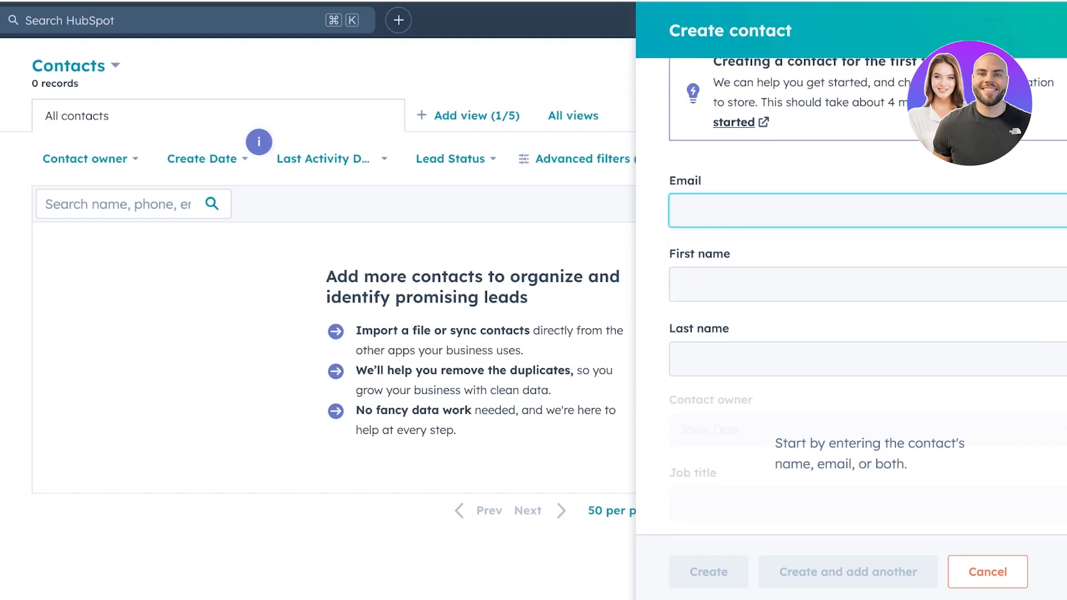
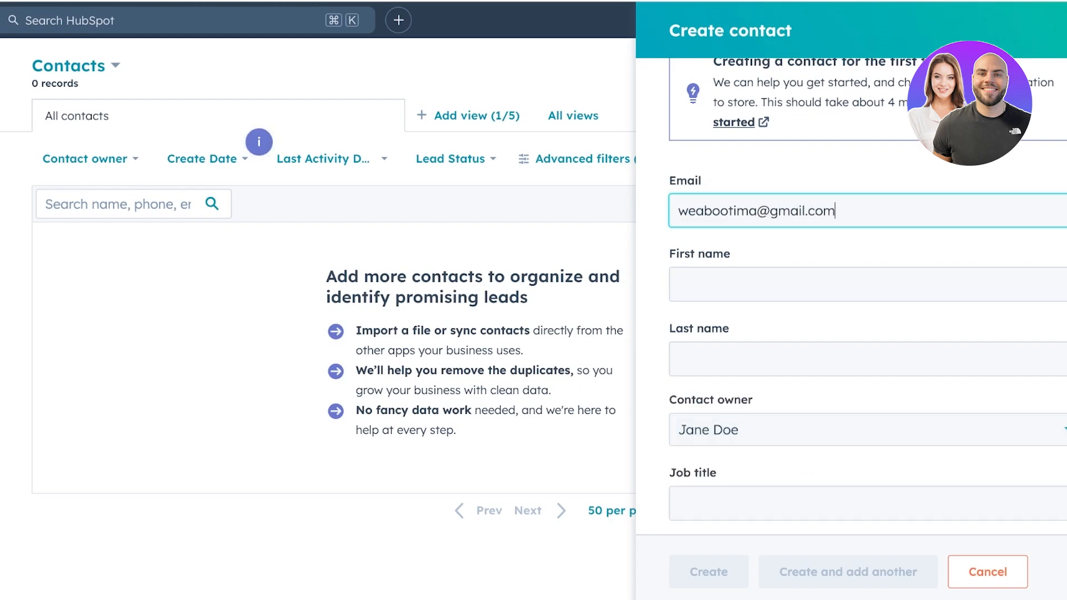
{"action": "left_click", "coordinate": [865, 286]}
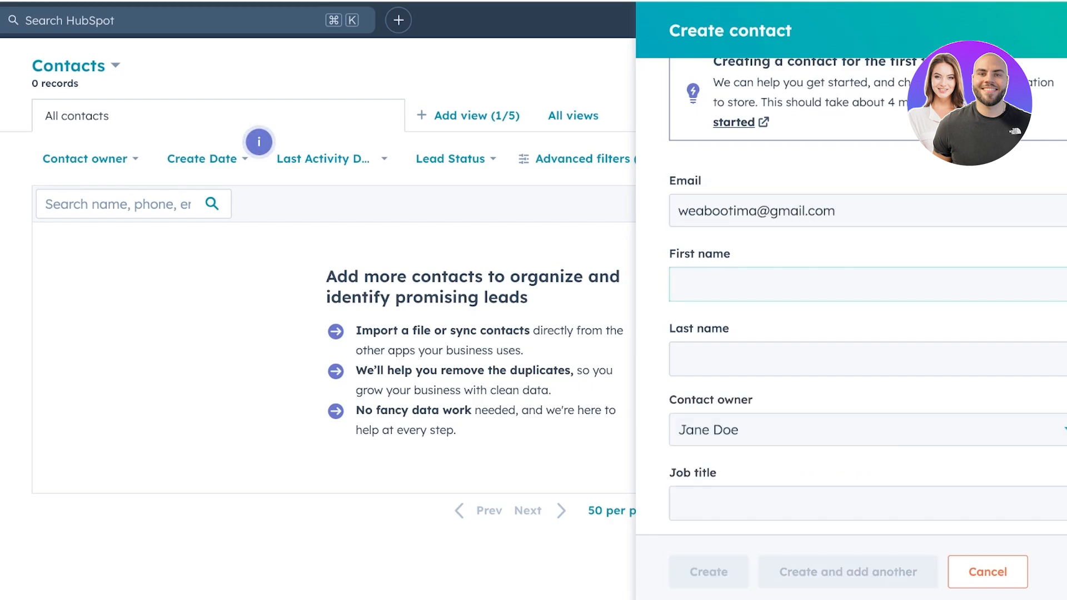
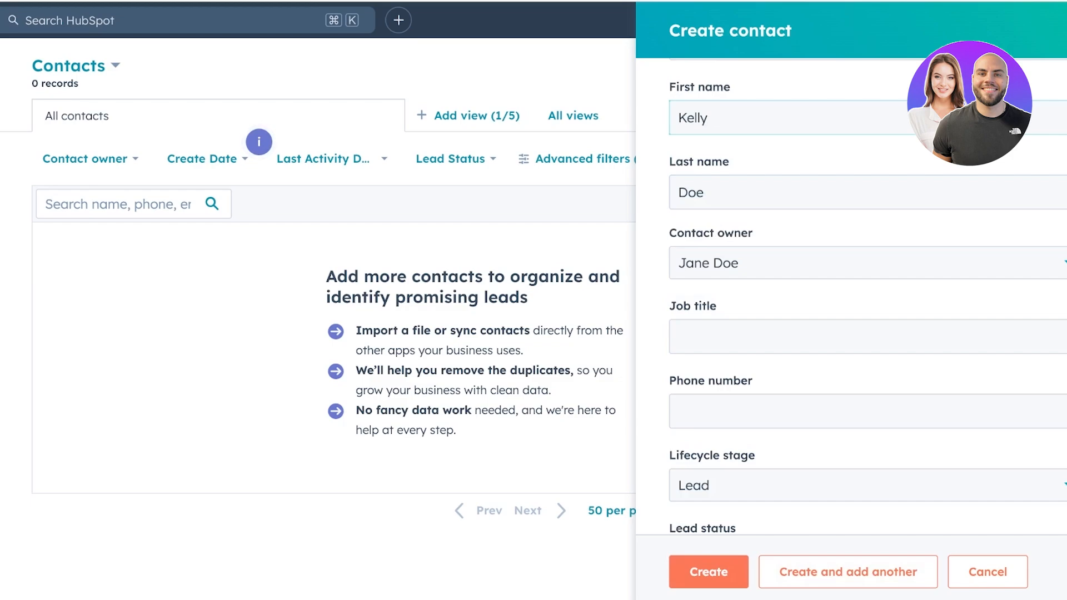
{"action": "scroll", "scroll_direction": "down", "scroll_amount": 3}
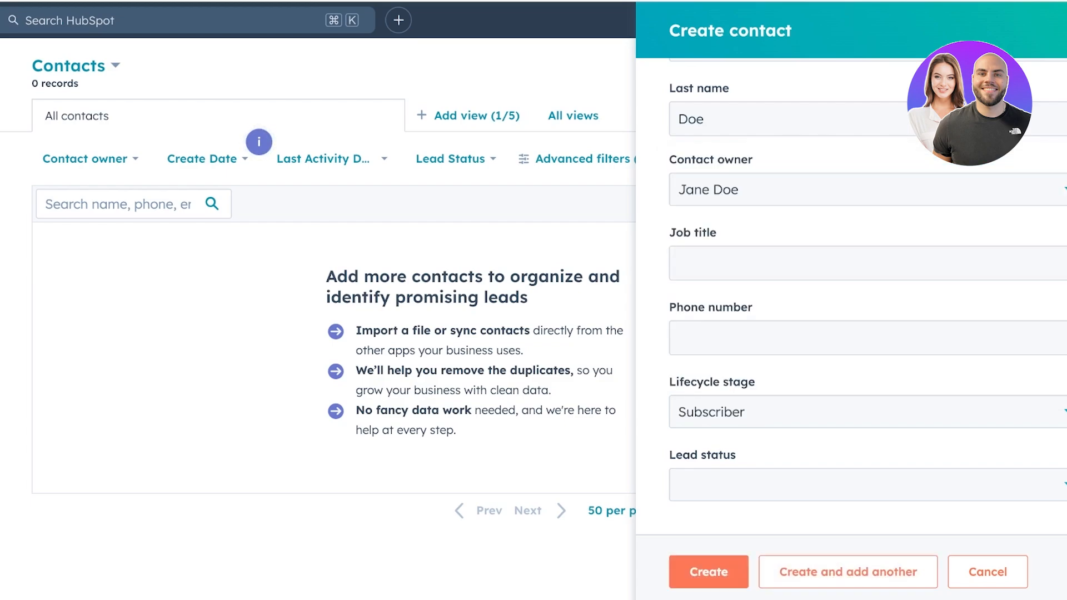
- Set the contact's lifecycle stage to Customer and create the contact
{"action": "left_click", "coordinate": [865, 411]}
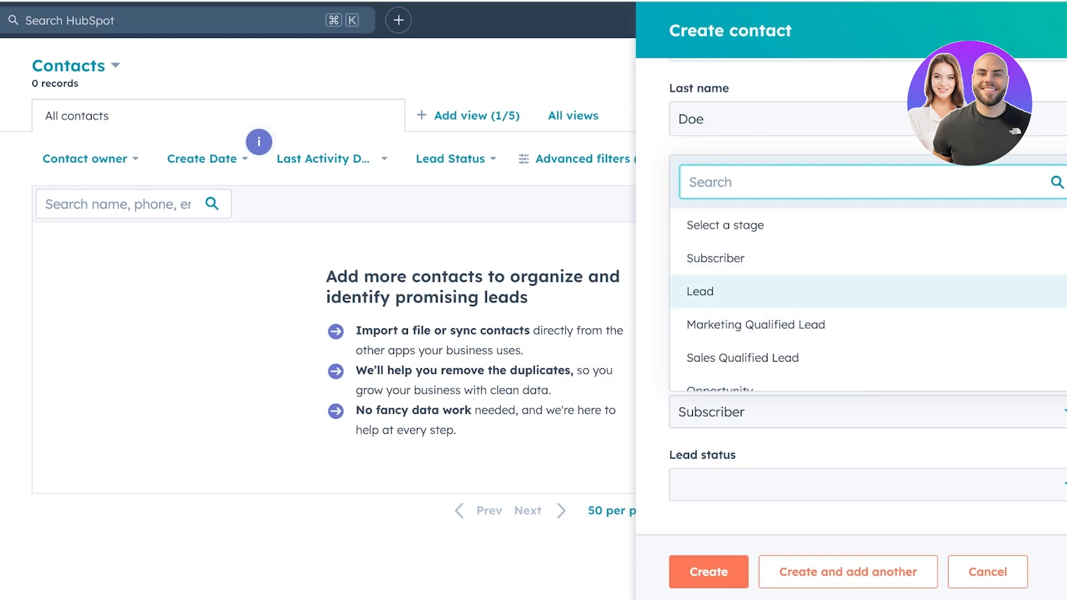
{"action": "mouse_move", "coordinate": [741, 357]}
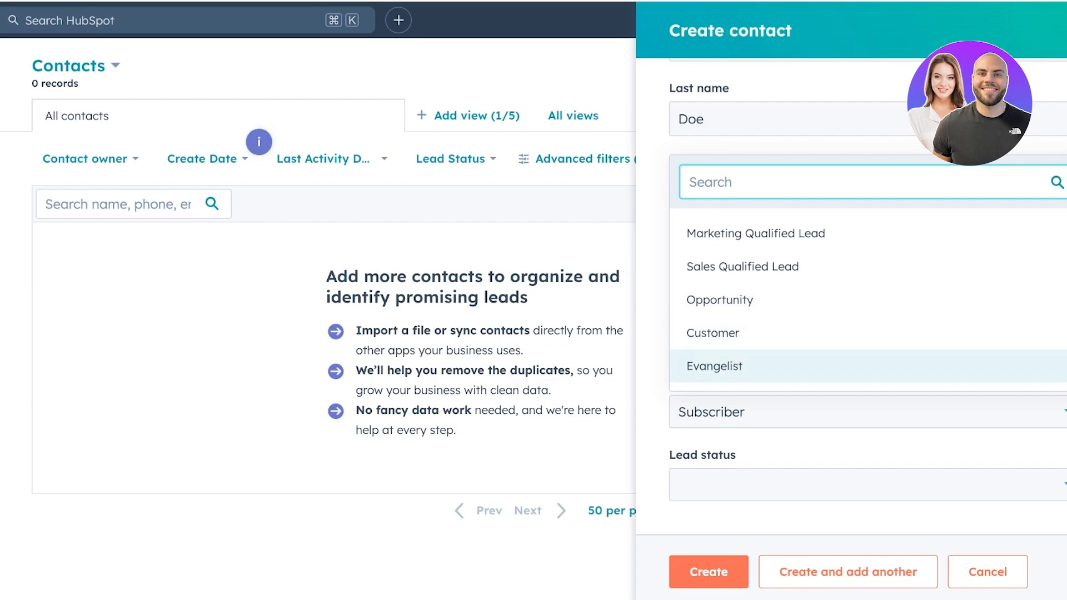
{"action": "scroll", "scroll_direction": "down", "scroll_amount": 3}
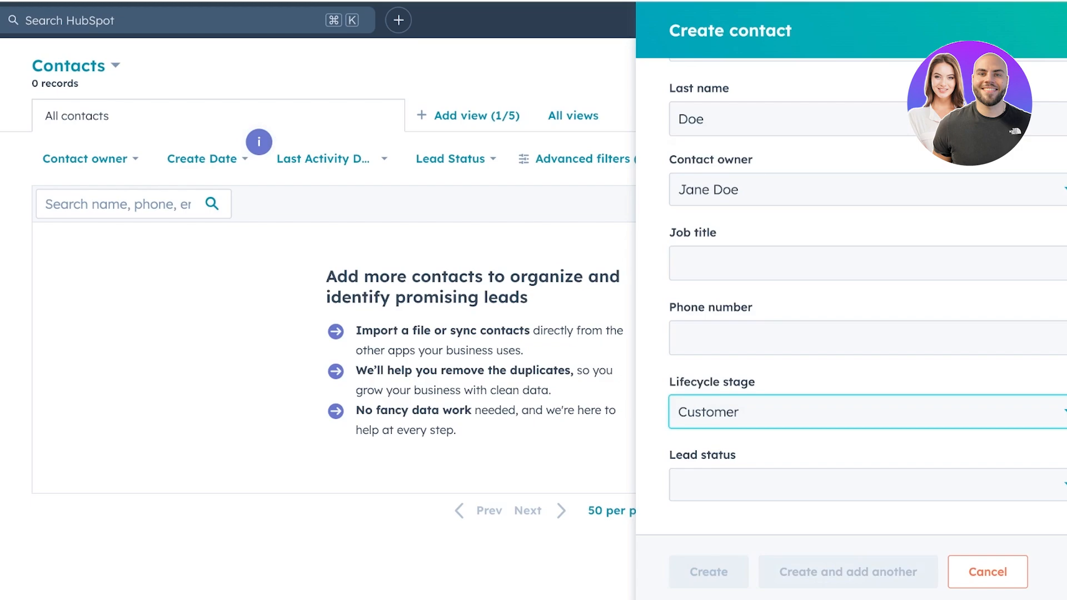
{"action": "left_click", "coordinate": [865, 485]}
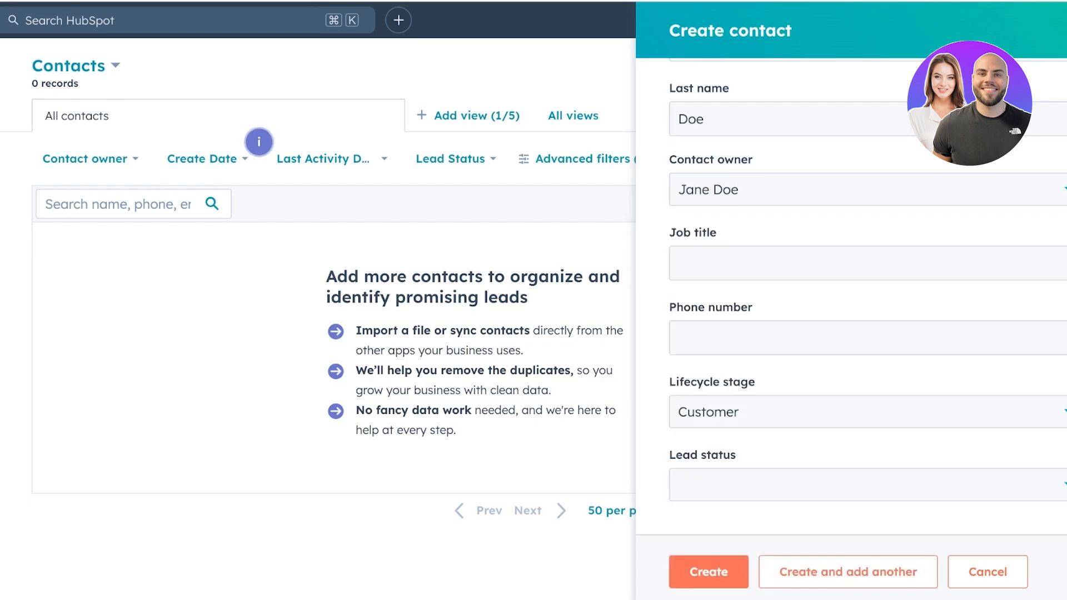
{"action": "left_click", "coordinate": [865, 484]}
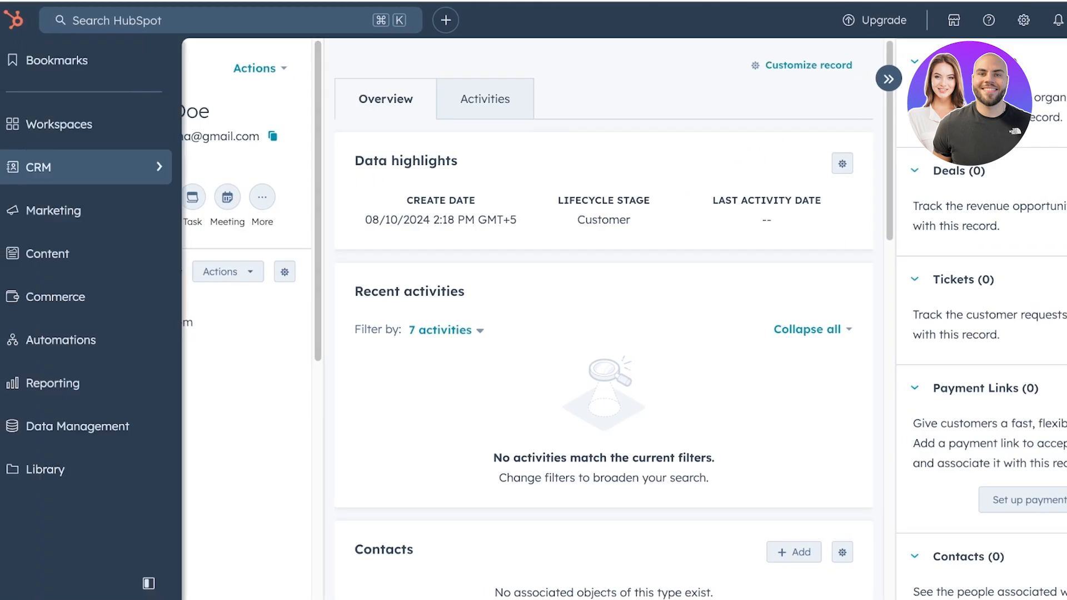
- From the companies list, start a new company, clear the autofilled Alga.com domain and name it alga
{"action": "left_click", "coordinate": [38, 167]}
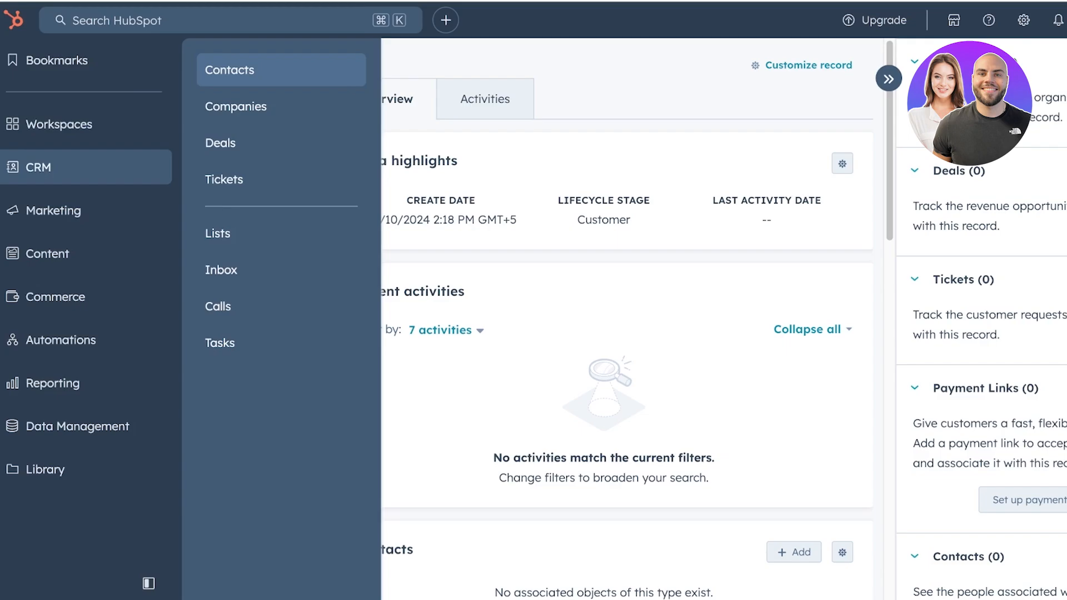
{"action": "mouse_move", "coordinate": [236, 107]}
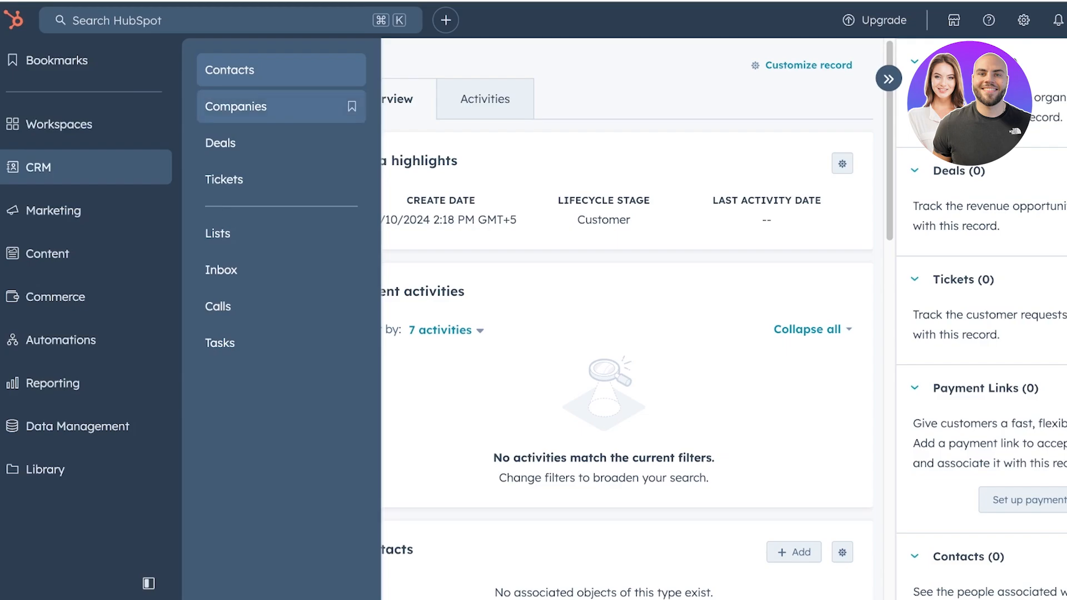
{"action": "left_click", "coordinate": [236, 107]}
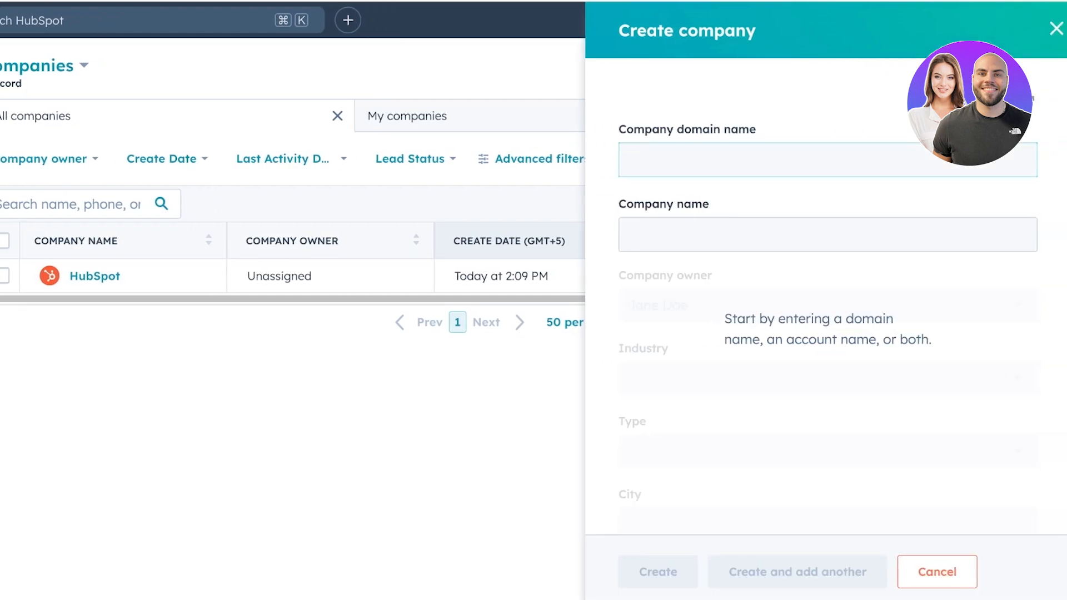
{"action": "type", "text": "Alga.com"}
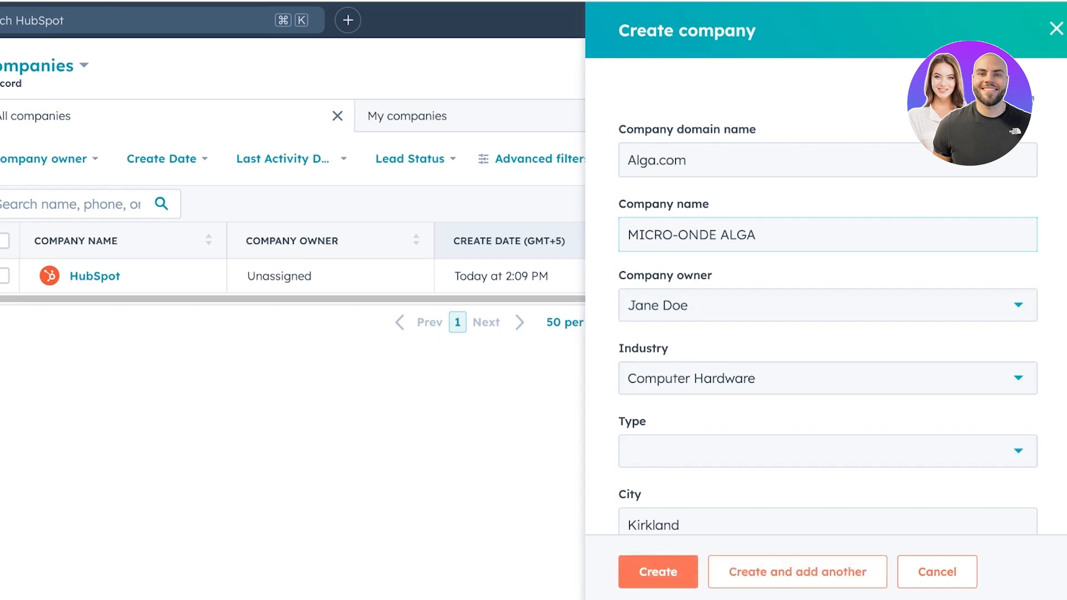
{"action": "scroll", "scroll_direction": "down", "scroll_amount": 3}
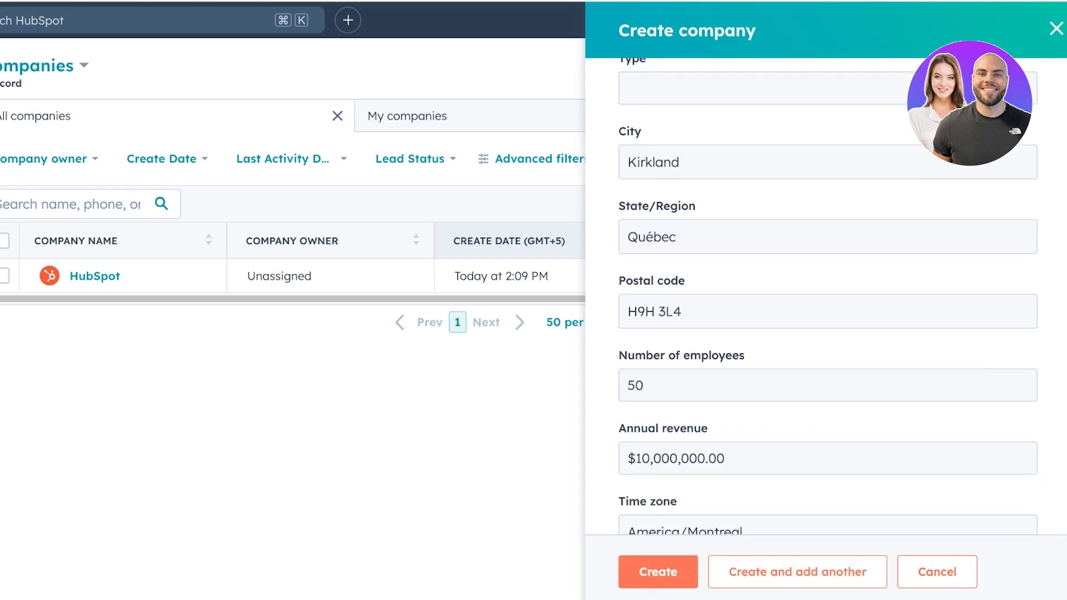
{"action": "scroll", "scroll_direction": "down", "scroll_amount": 3}
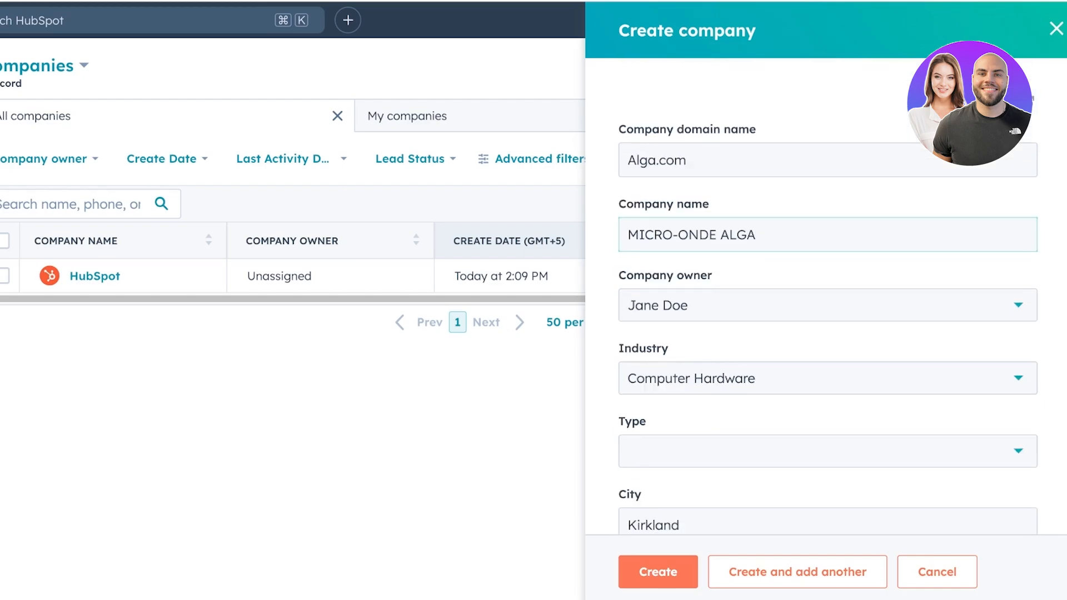
{"action": "left_click", "coordinate": [828, 160]}
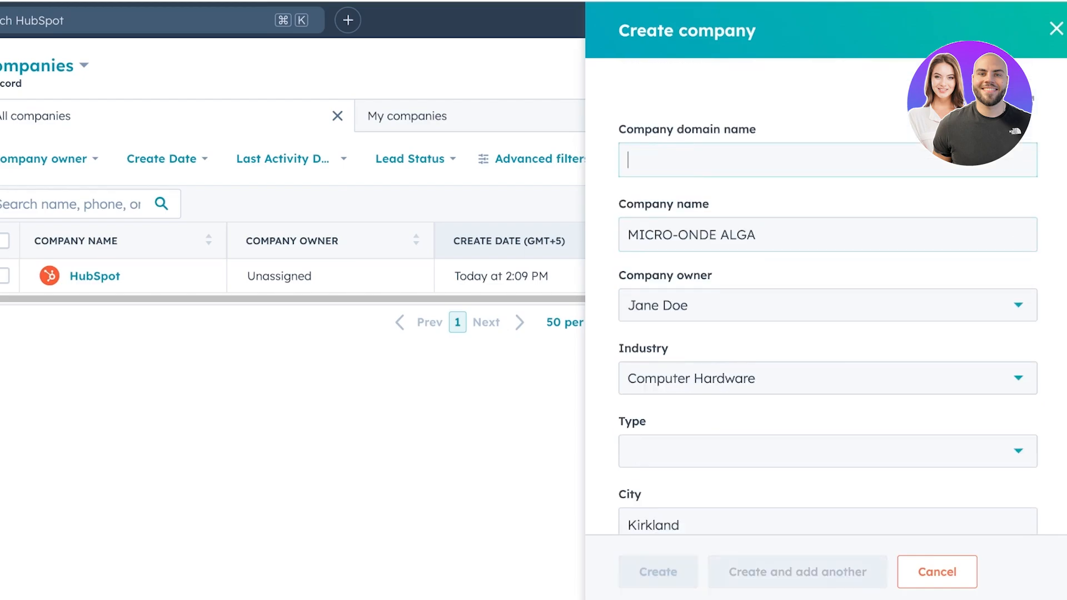
{"action": "type", "text": "al"}
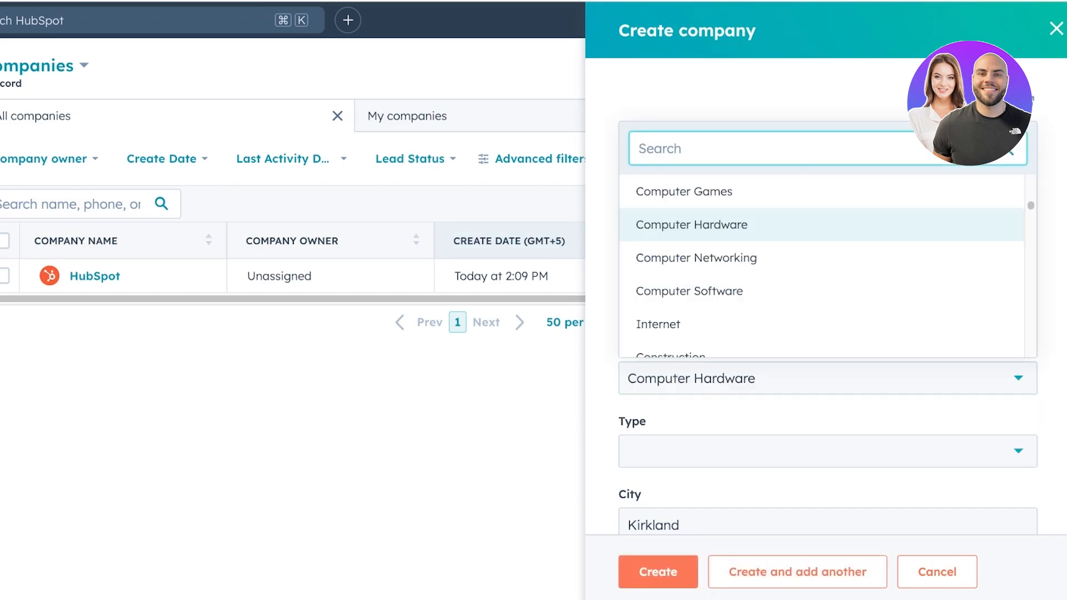
- Set industry Apparel & Fashion and type Partner, then create the company
{"action": "type", "text": "re="}
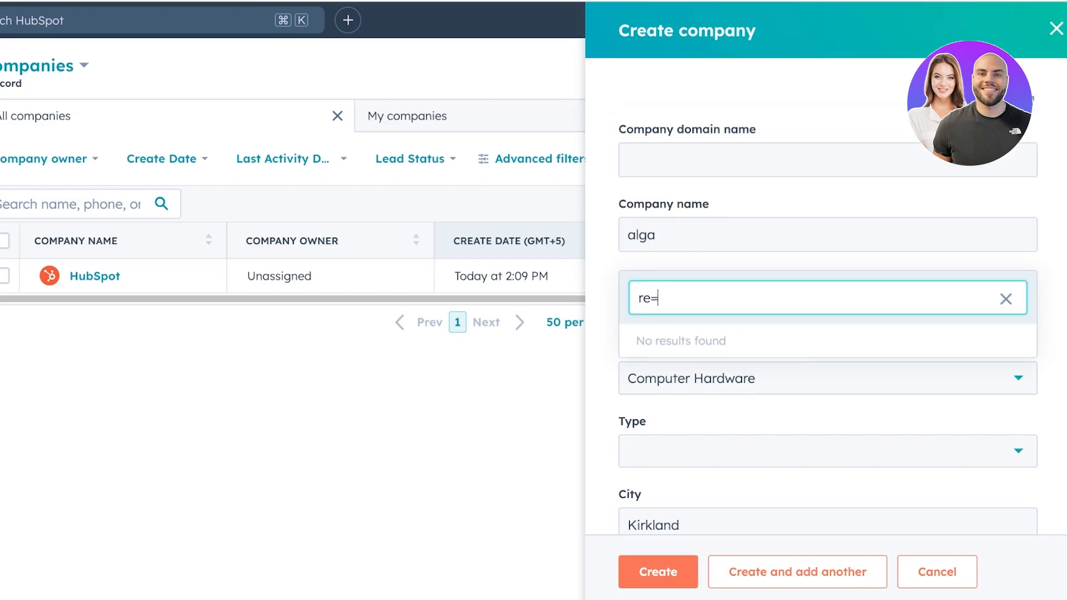
{"action": "type", "text": "fash"}
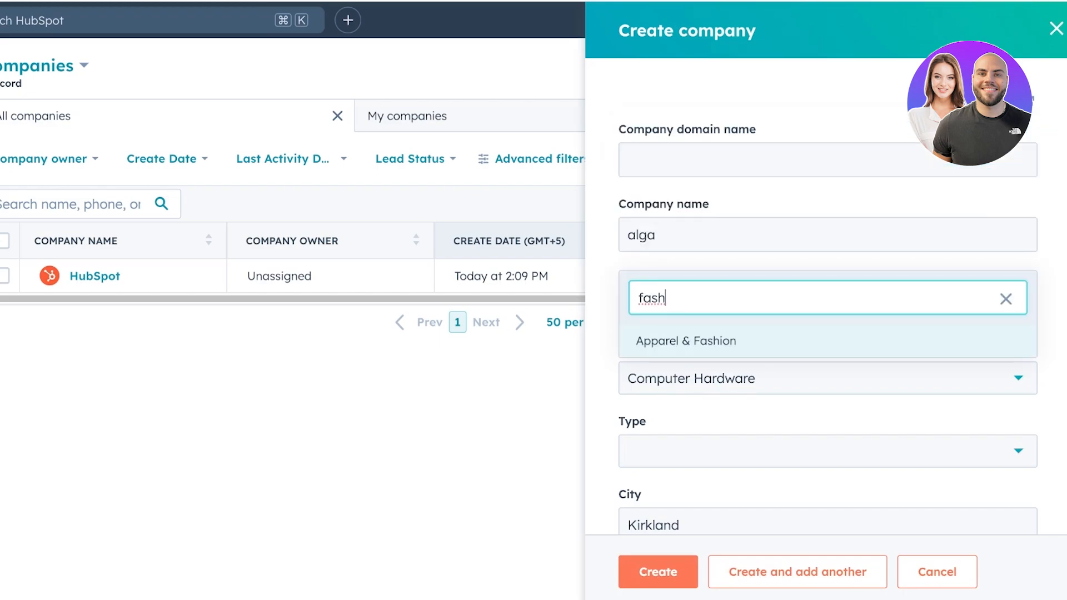
{"action": "left_click", "coordinate": [827, 451]}
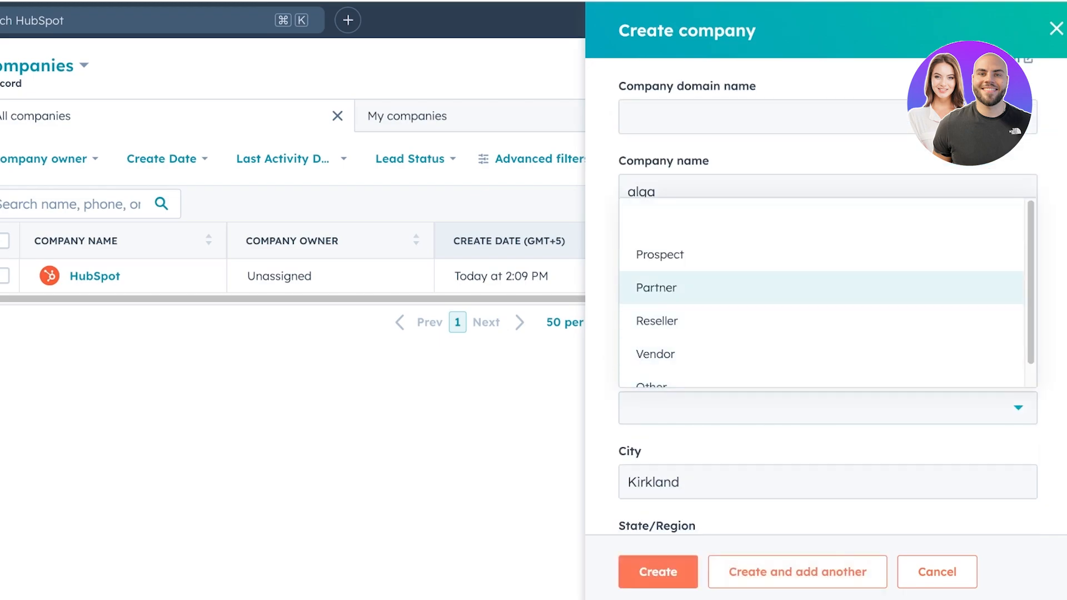
{"action": "scroll", "scroll_direction": "down", "scroll_amount": 3}
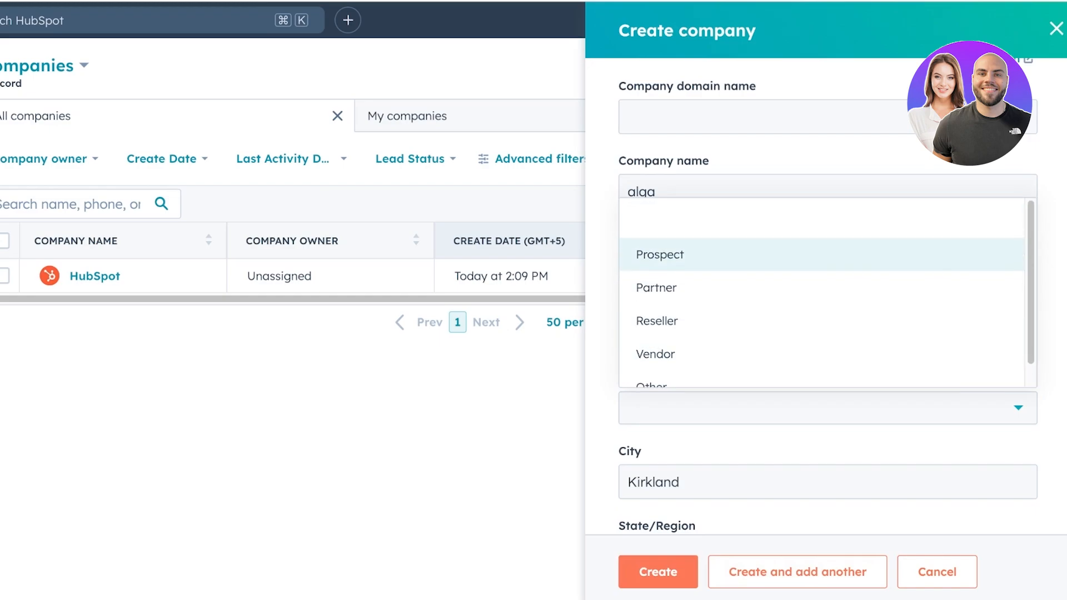
{"action": "mouse_move", "coordinate": [656, 286]}
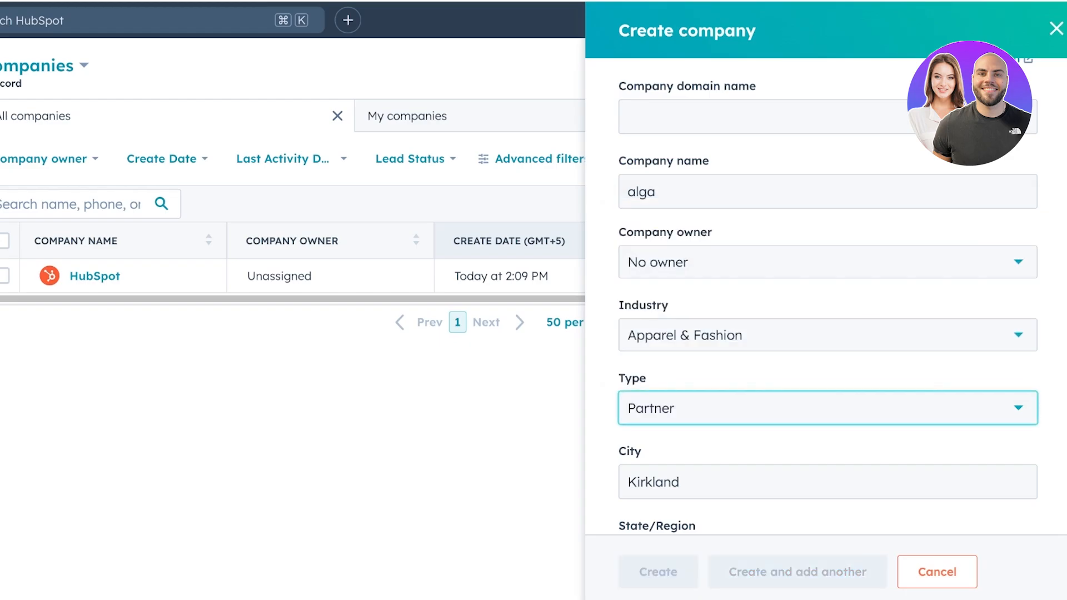
{"action": "scroll", "scroll_direction": "down", "scroll_amount": 3}
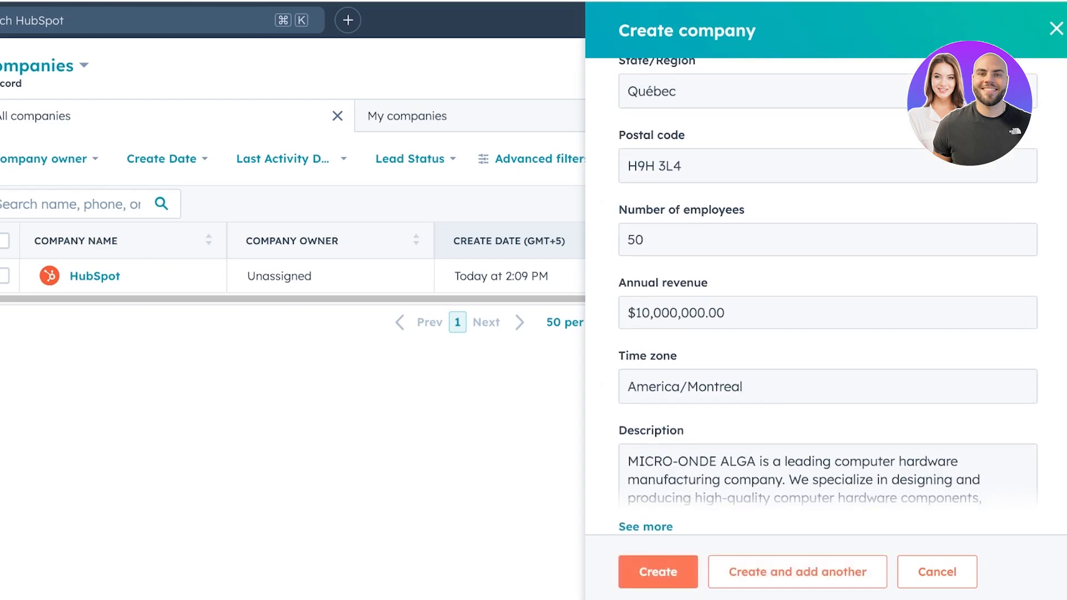
{"action": "scroll", "scroll_direction": "down", "scroll_amount": 3}
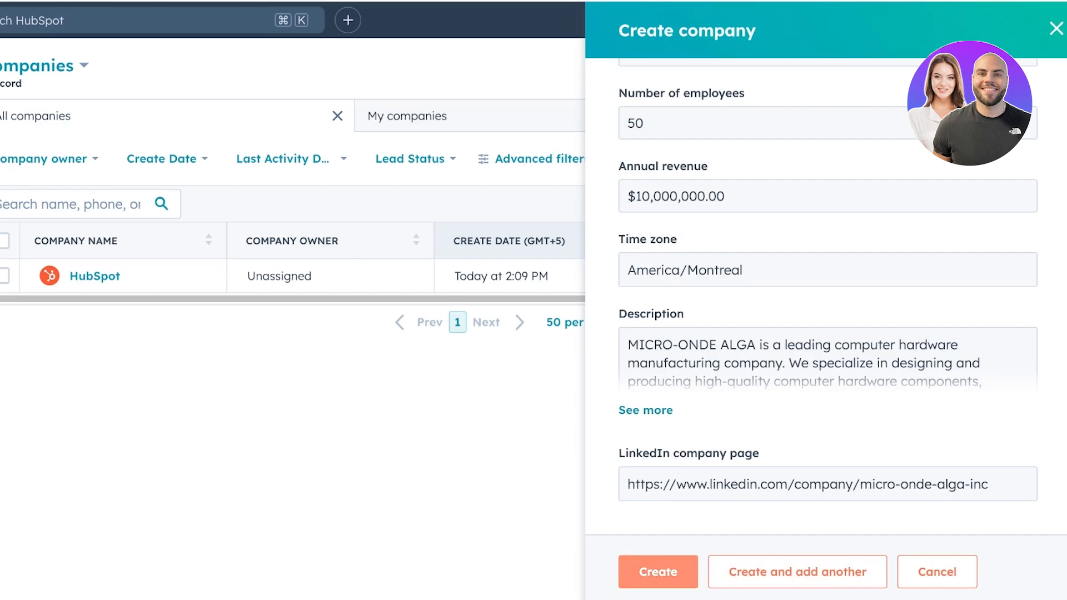
{"action": "left_click", "coordinate": [656, 571]}
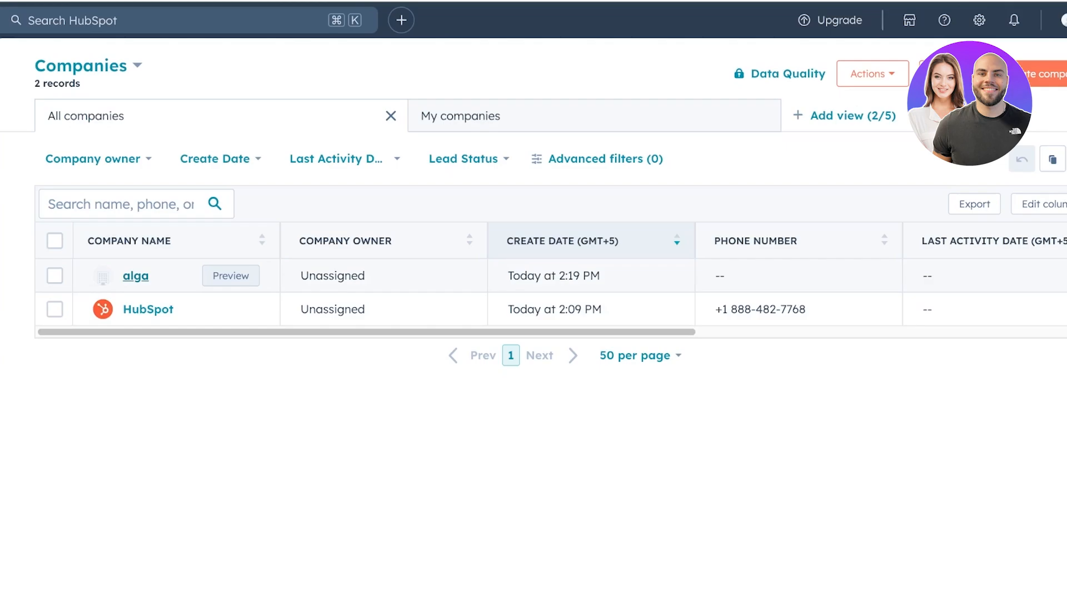
- Review the alga company record's activity history and associated records, then return to the companies list
{"action": "left_click", "coordinate": [136, 275]}
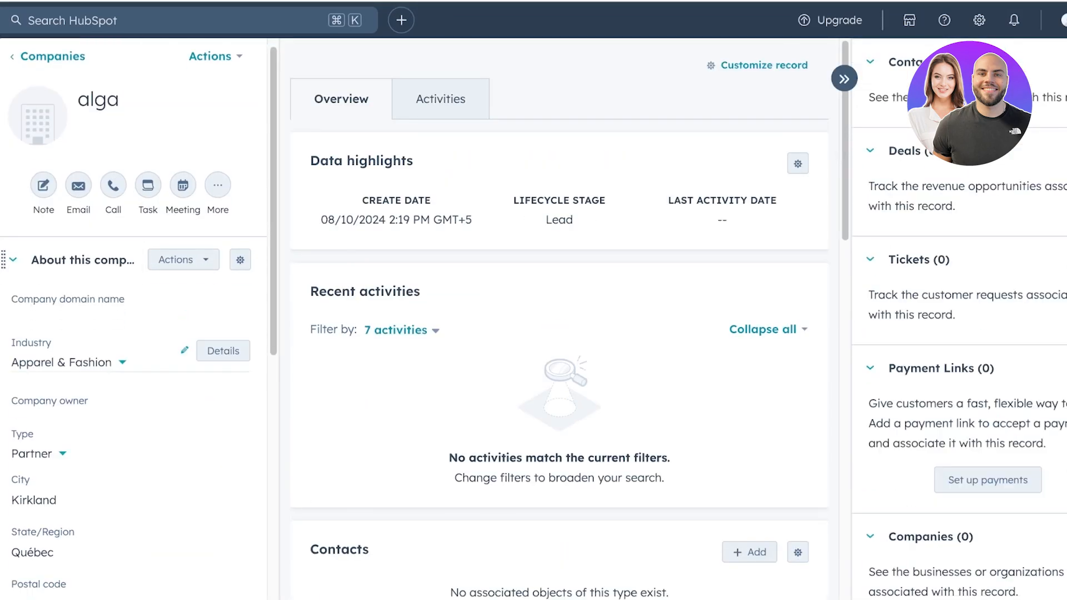
{"action": "scroll", "scroll_direction": "down", "scroll_amount": 3}
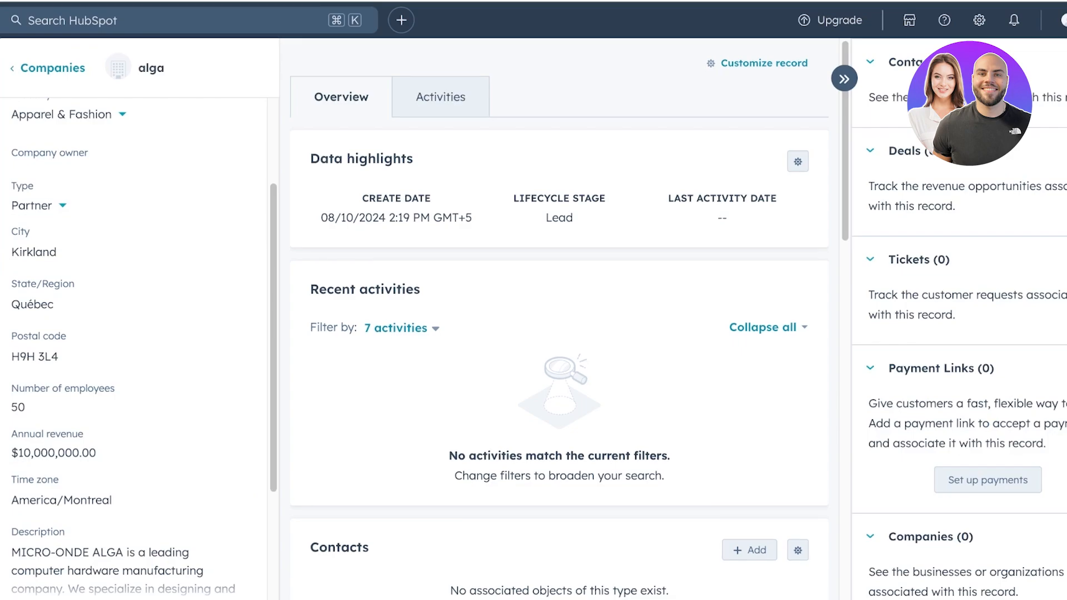
{"action": "left_click", "coordinate": [439, 98]}
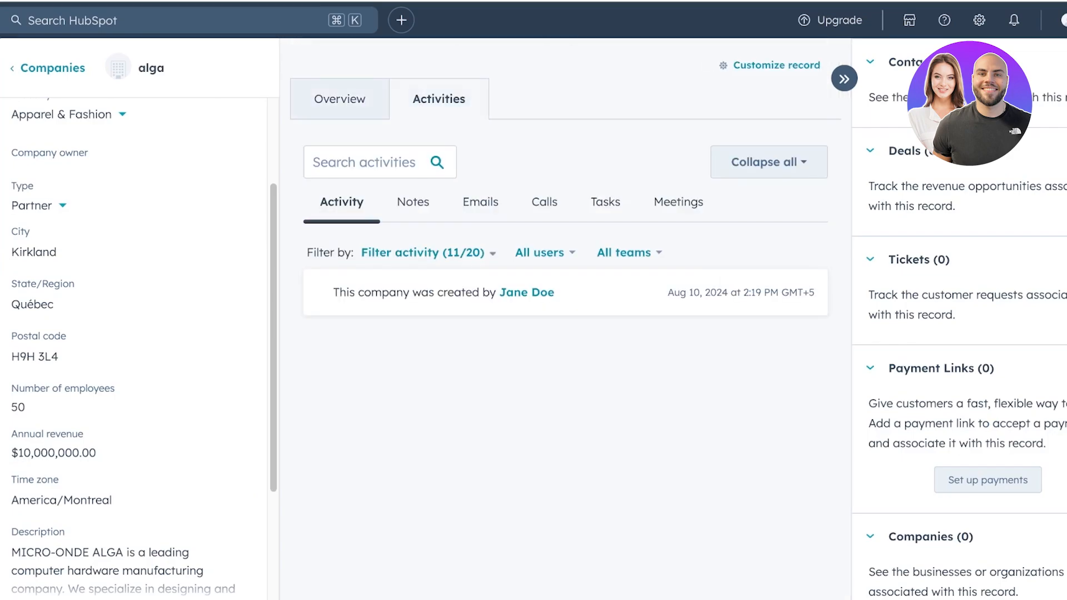
{"action": "left_click", "coordinate": [340, 99]}
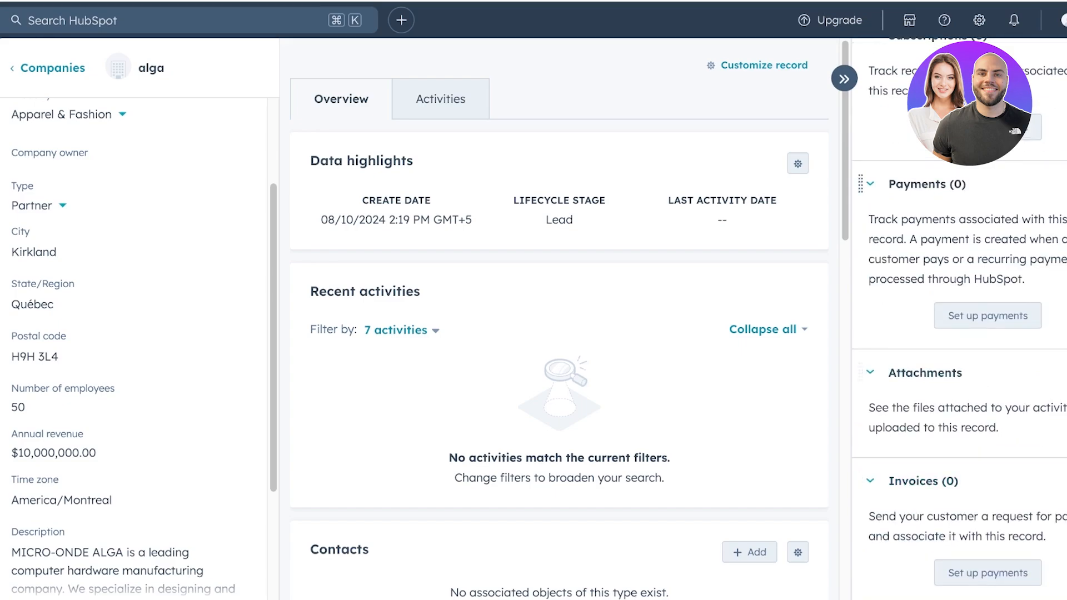
{"action": "scroll", "scroll_direction": "down", "scroll_amount": 3}
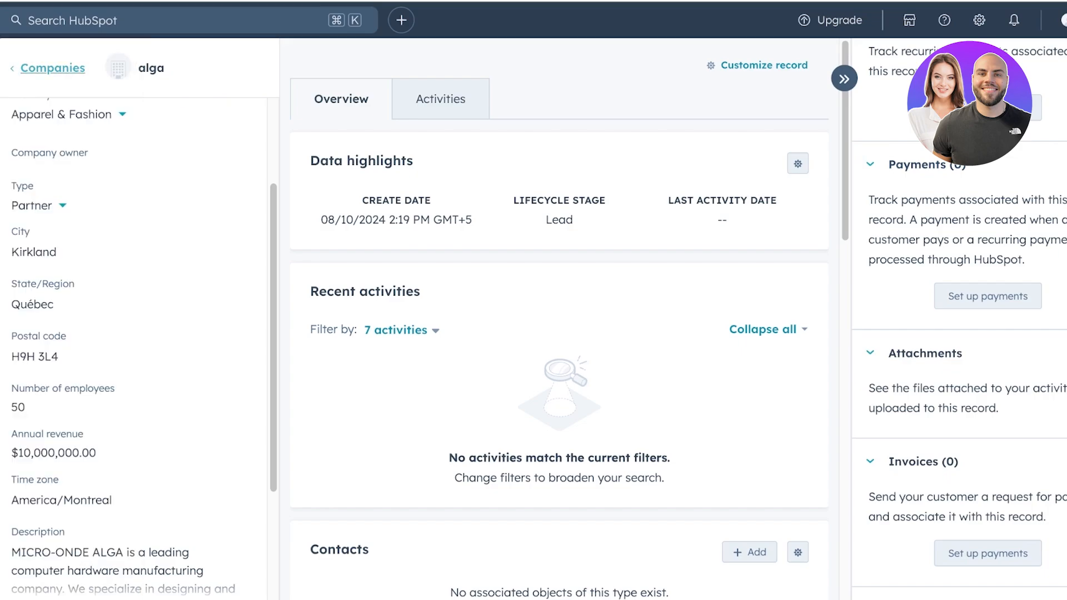
{"action": "left_click", "coordinate": [52, 68]}
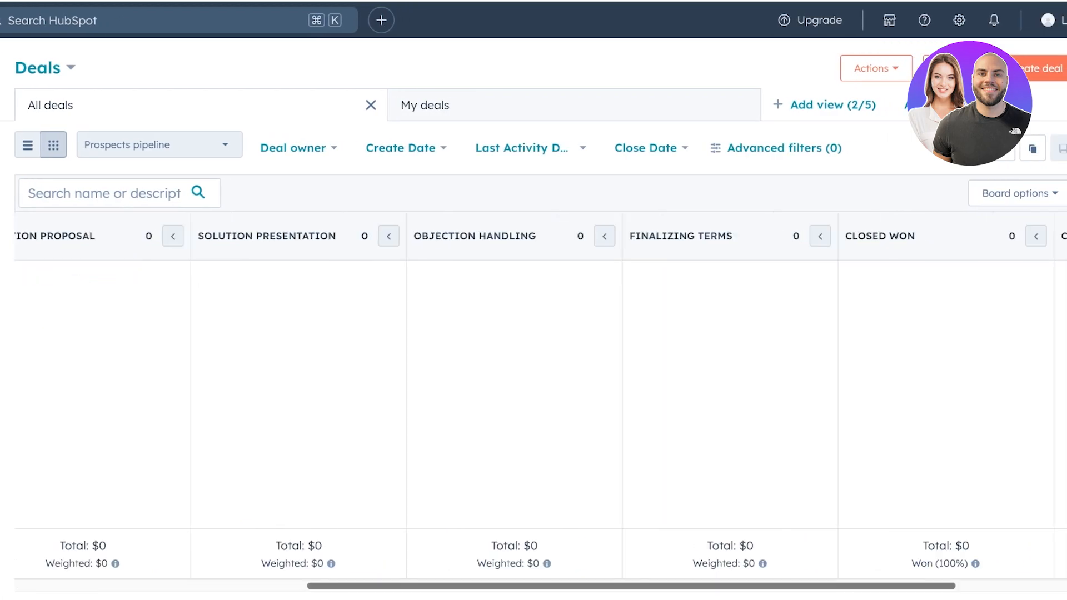
- Collapse the Prospects pipeline's early stage columns on the deals board and go to pipeline settings
{"action": "scroll", "scroll_direction": "right", "scroll_amount": 3}
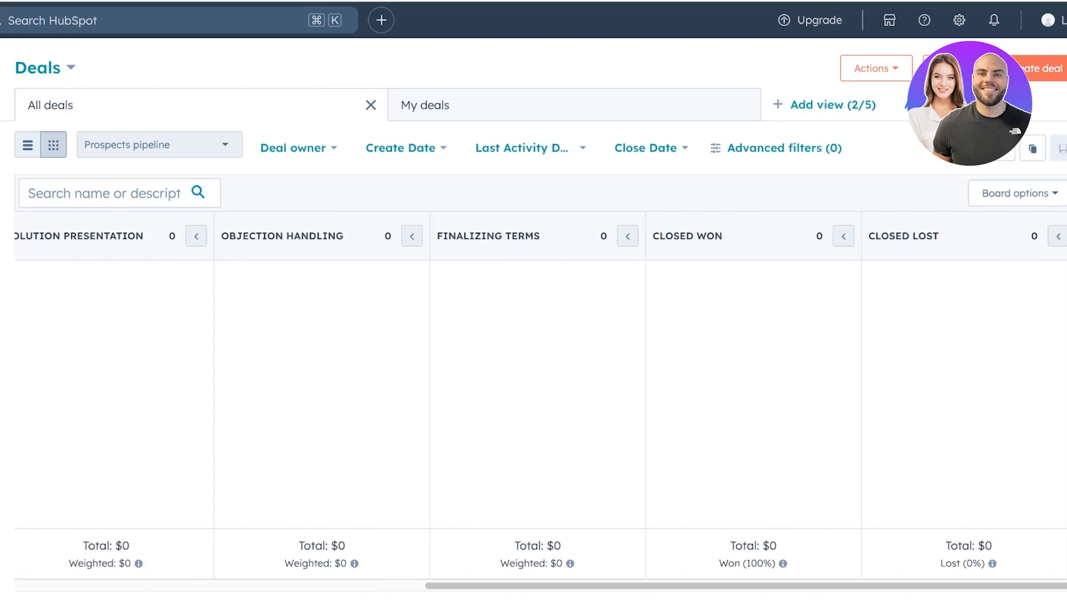
{"action": "left_click", "coordinate": [411, 236]}
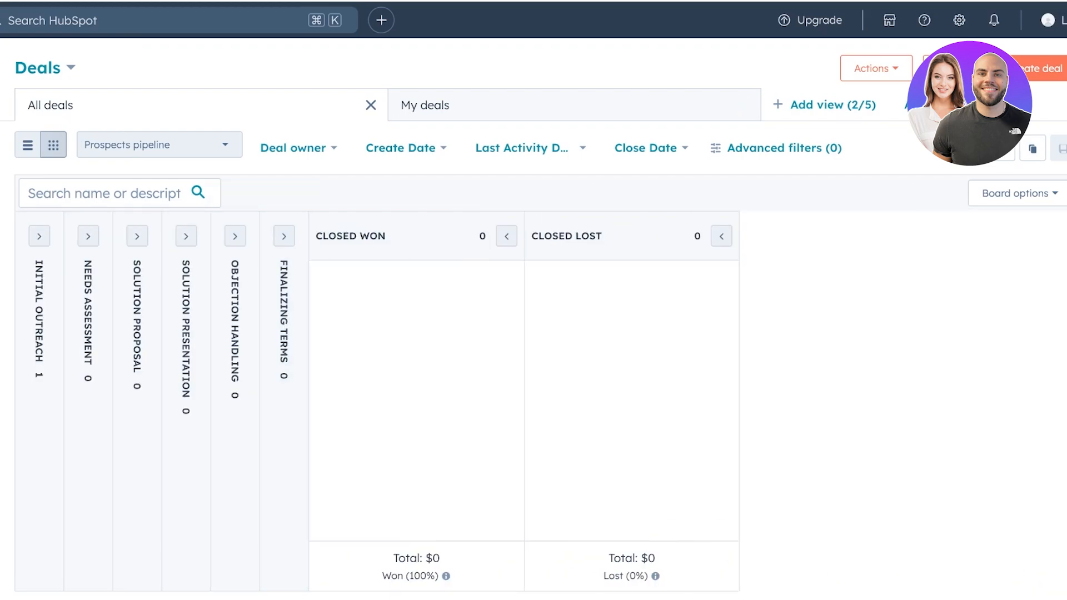
{"action": "left_click", "coordinate": [959, 20]}
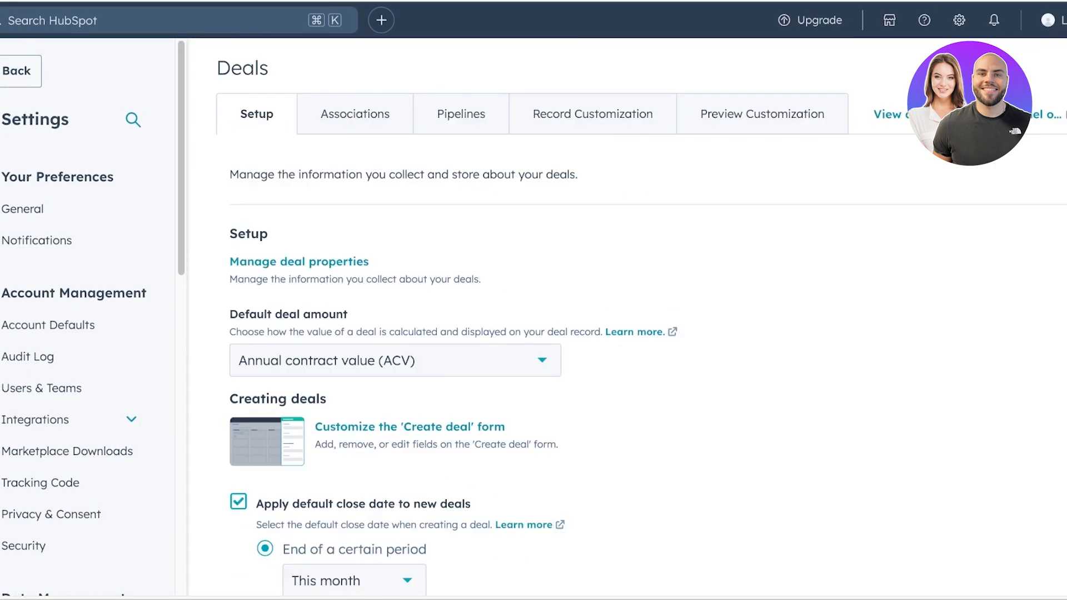
- Keep annual contract value as default deal amount and view the Prospects pipeline stages configuration
{"action": "left_click", "coordinate": [393, 361]}
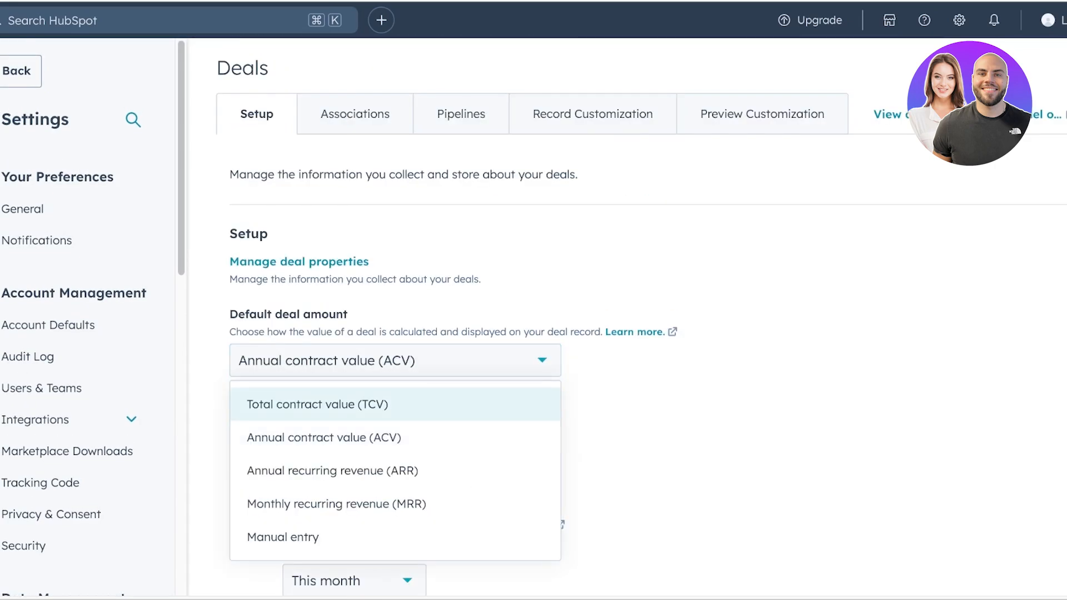
{"action": "left_click", "coordinate": [324, 437]}
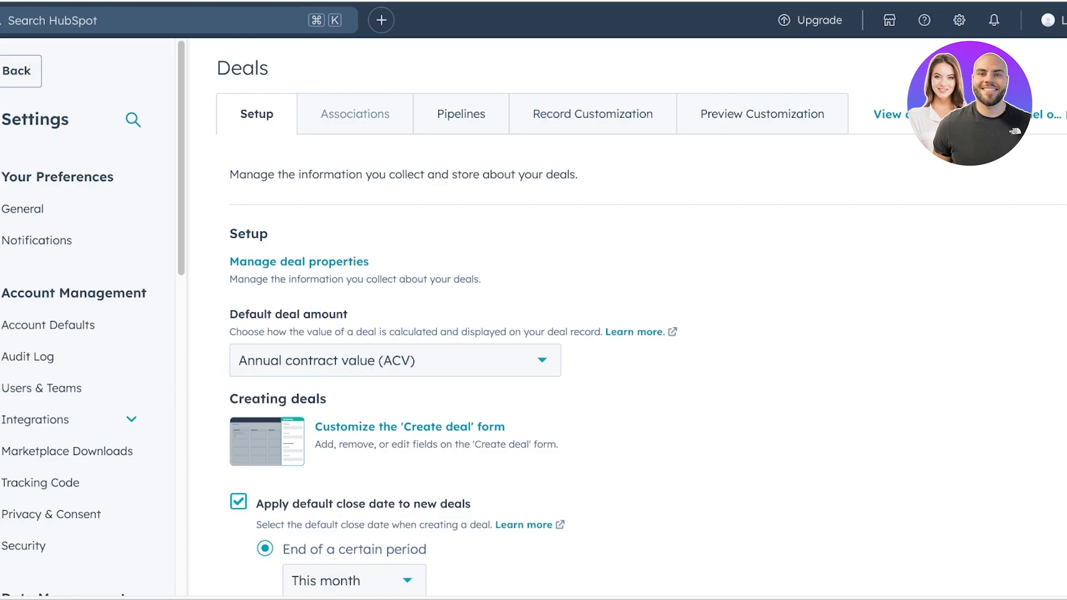
{"action": "left_click", "coordinate": [460, 114]}
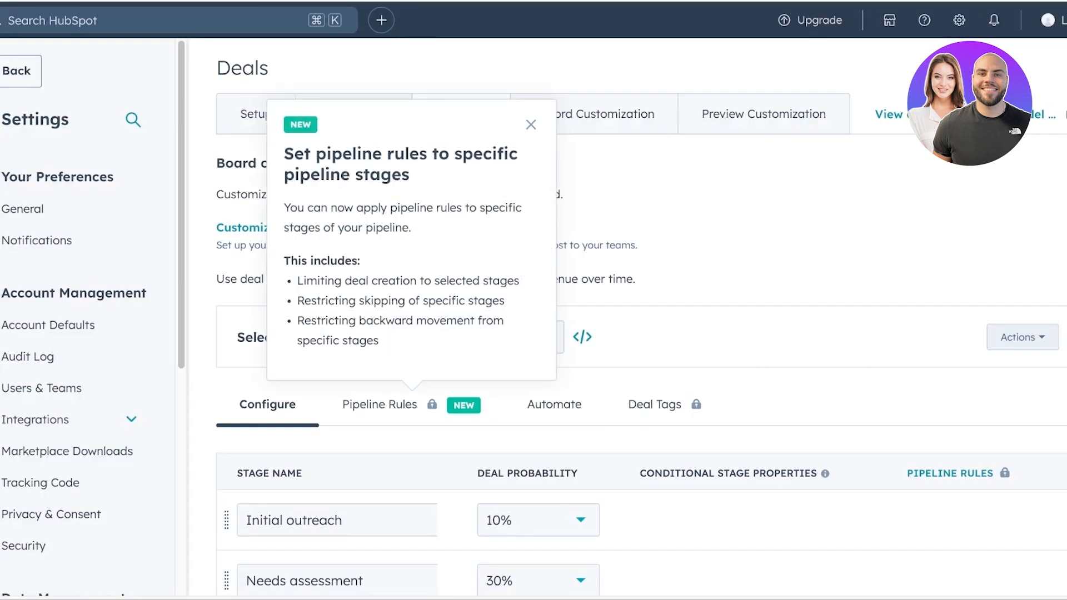
{"action": "left_click", "coordinate": [532, 125]}
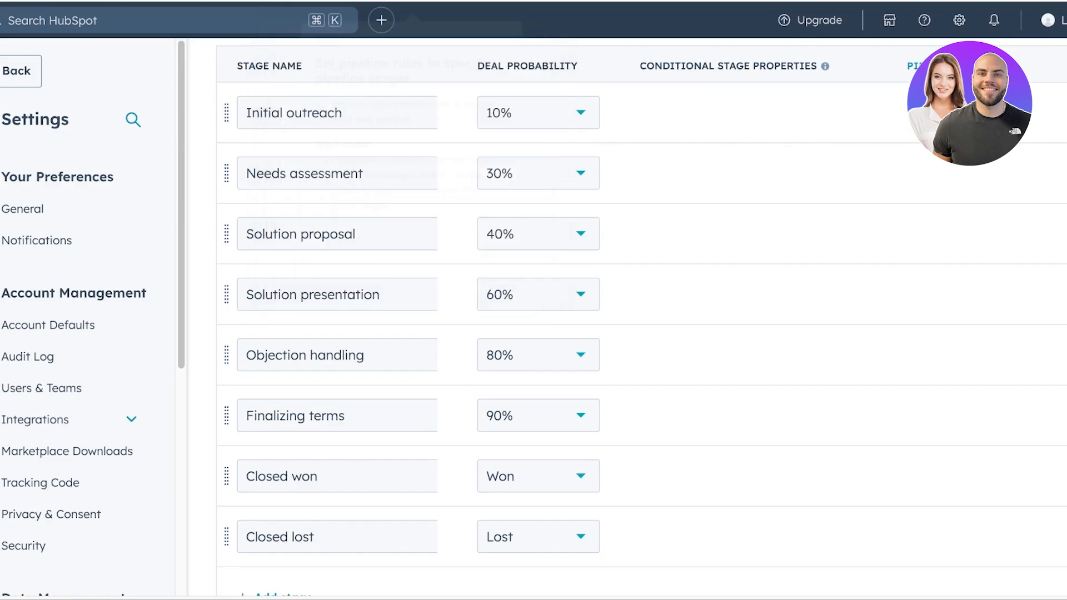
{"action": "scroll", "scroll_direction": "up", "scroll_amount": 3}
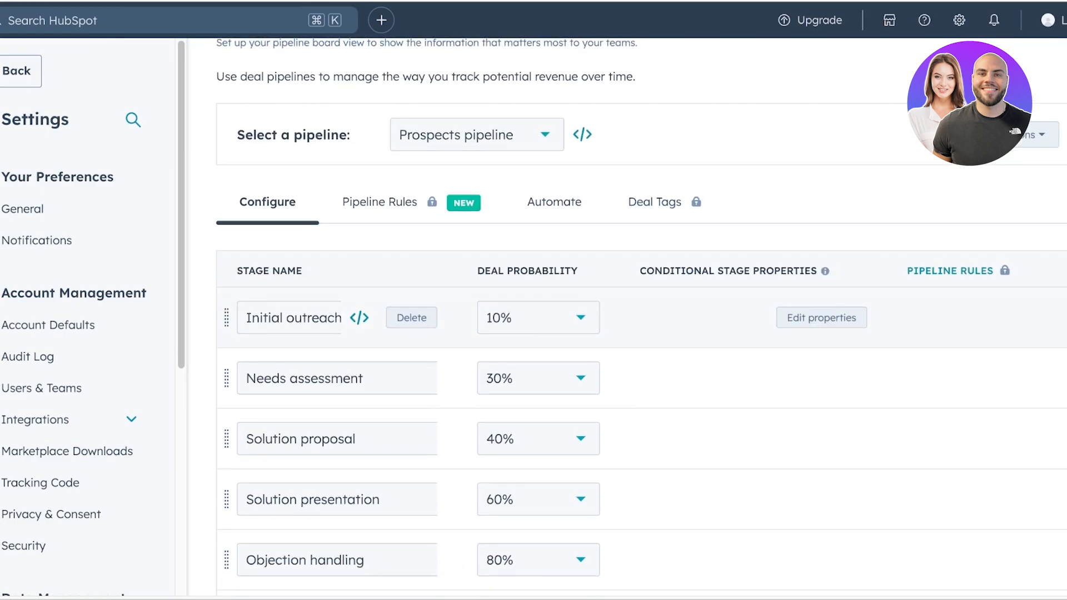
- Review the stages and win probabilities, then close the stage property-logic editor without saving
{"action": "scroll", "scroll_direction": "down", "scroll_amount": 3}
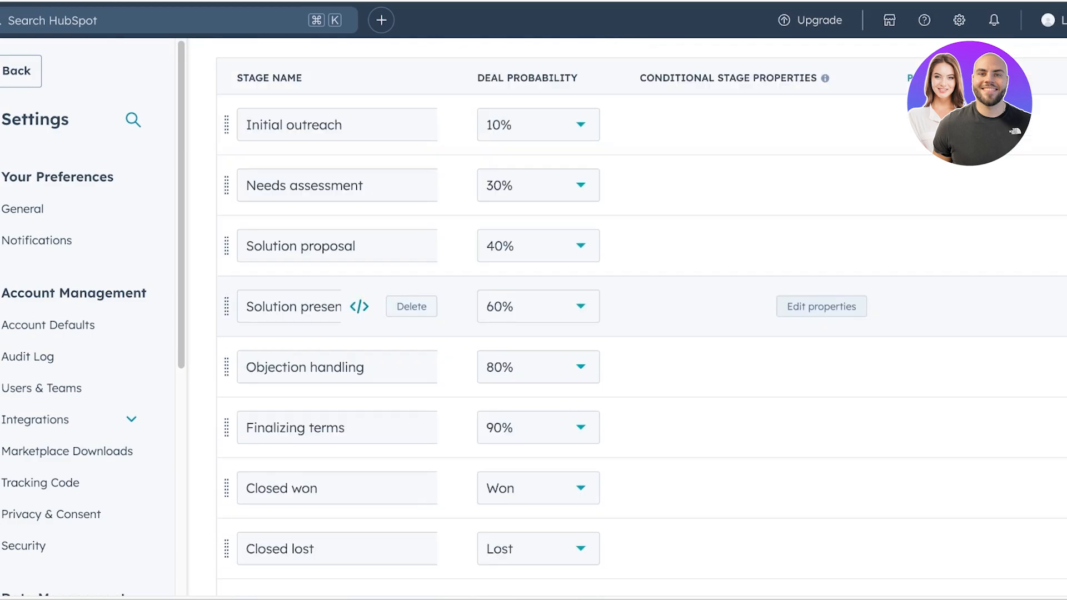
{"action": "scroll", "scroll_direction": "down", "scroll_amount": 3}
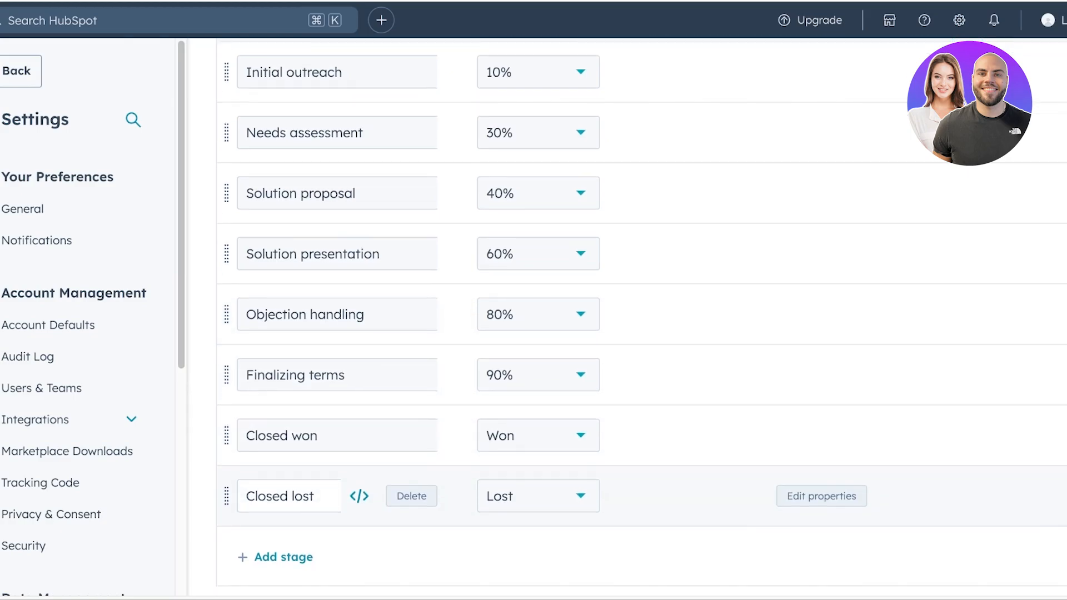
{"action": "scroll", "scroll_direction": "down", "scroll_amount": 3}
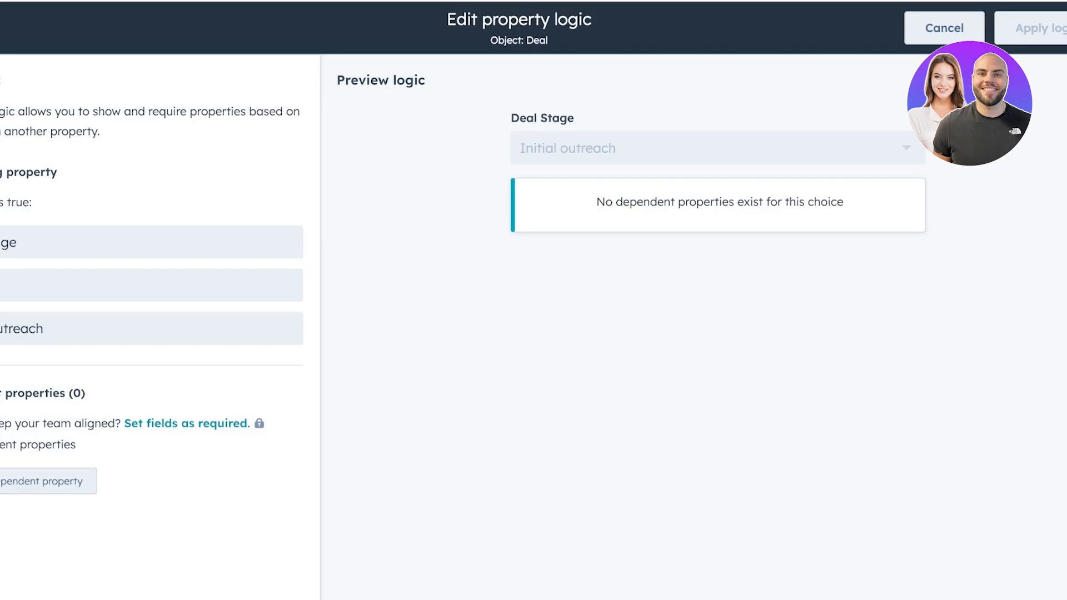
{"action": "left_click", "coordinate": [944, 27]}
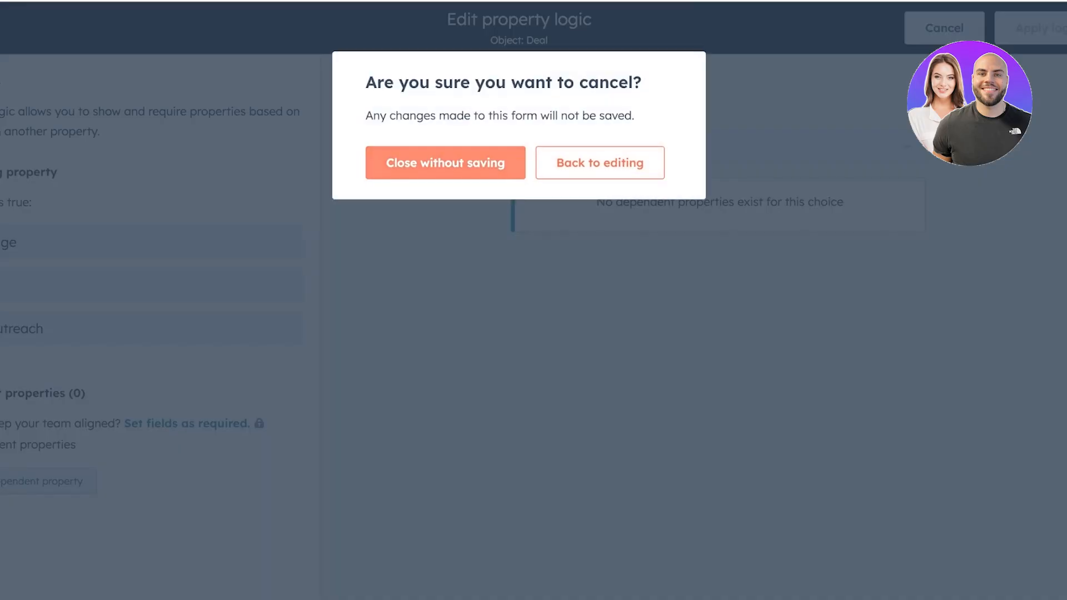
{"action": "left_click", "coordinate": [445, 162]}
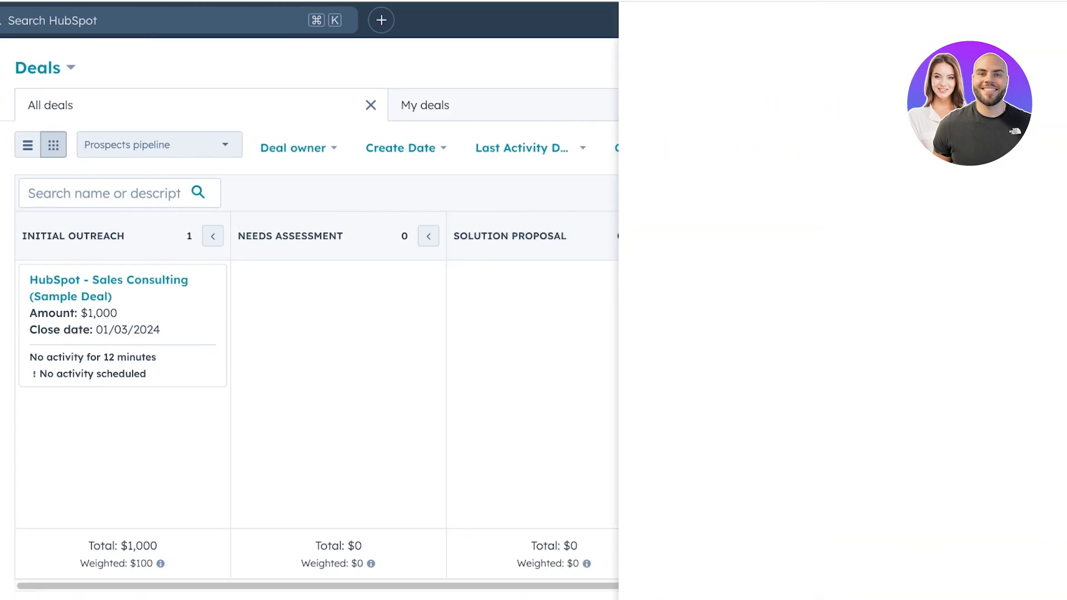
- Start a new deal named 'Marketing Solutiob' in the Prospects pipeline and show the stage choices
{"action": "left_click", "coordinate": [381, 20]}
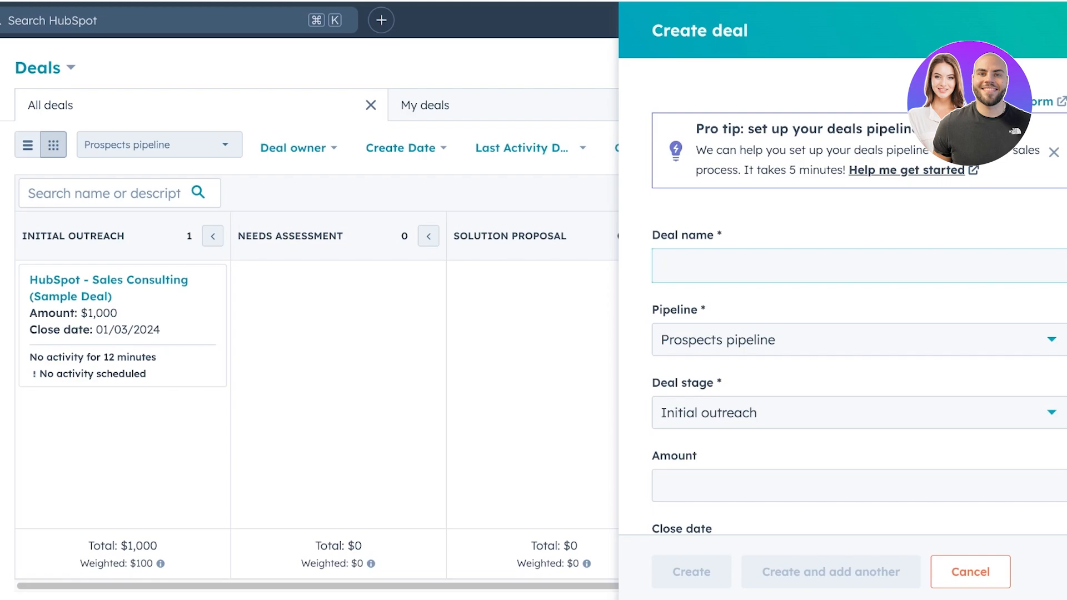
{"action": "type", "text": "S"}
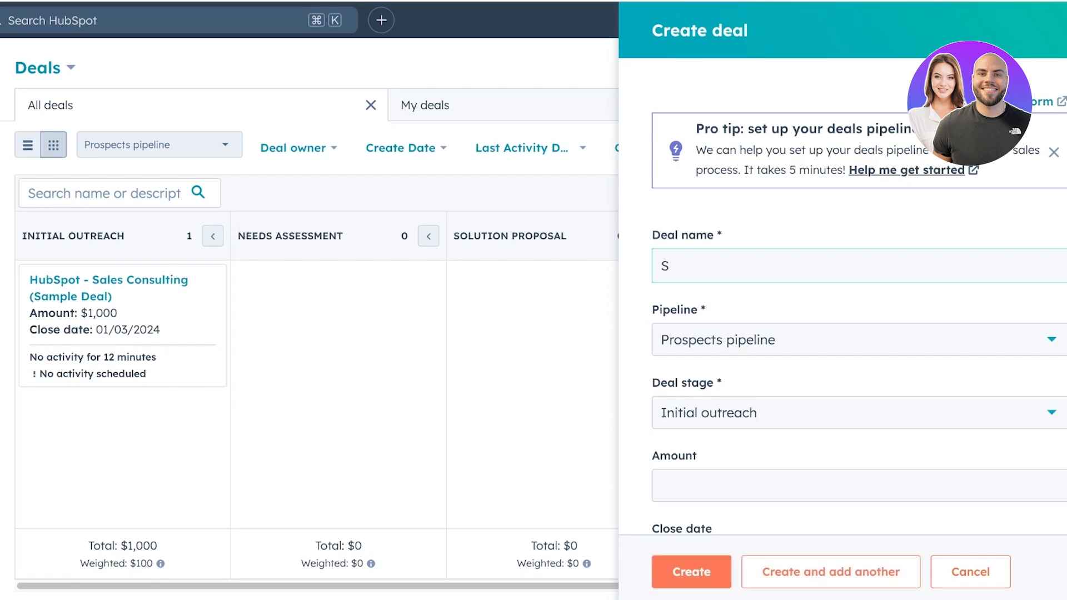
{"action": "type", "text": "ales"}
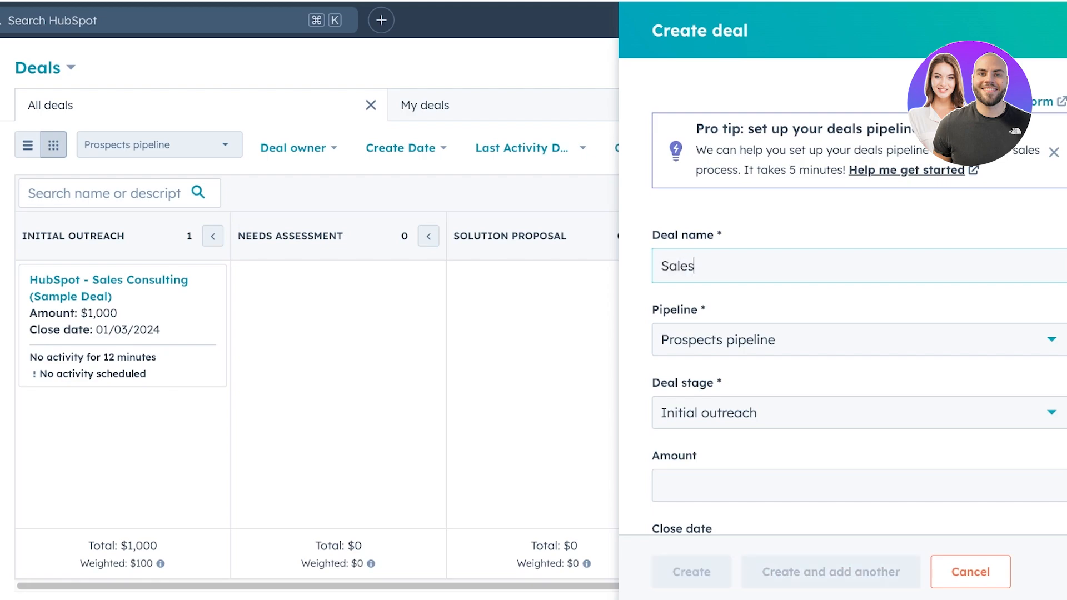
{"action": "type", "text": "Marketing"}
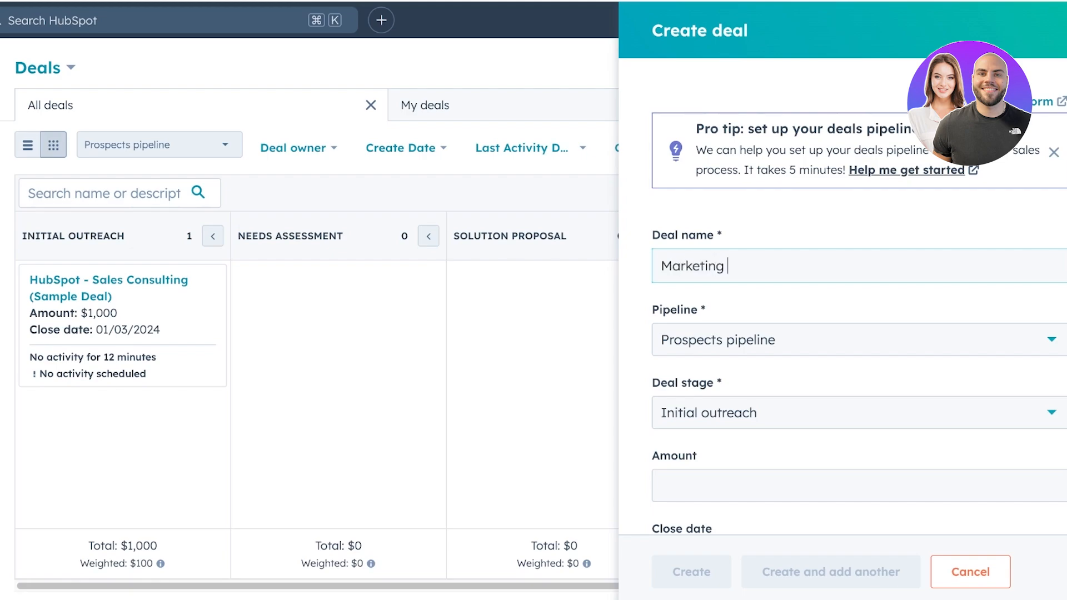
{"action": "type", "text": "Solutiob"}
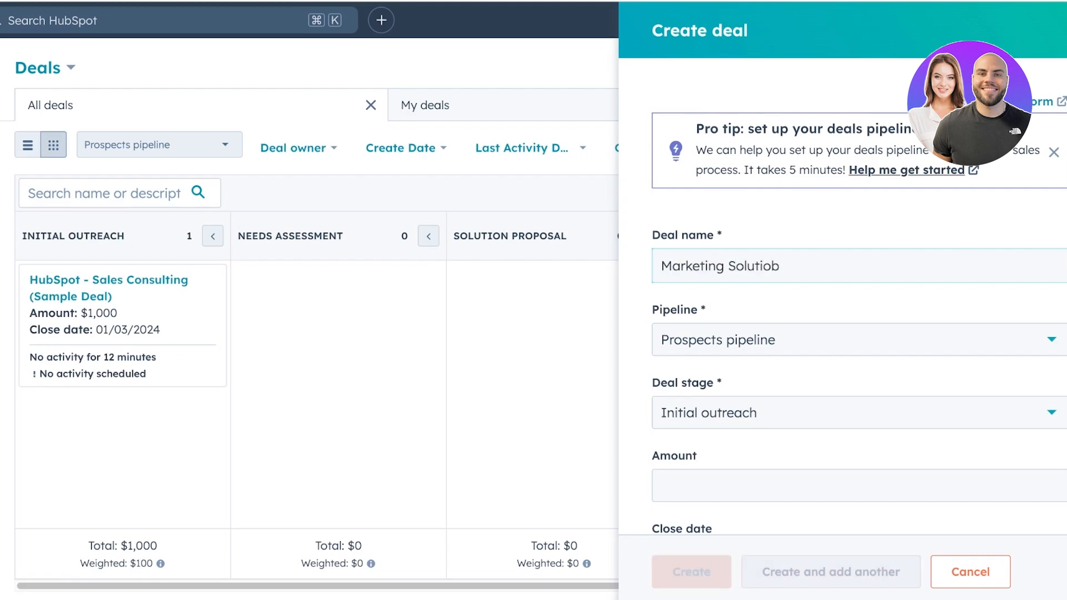
{"action": "left_click", "coordinate": [856, 340]}
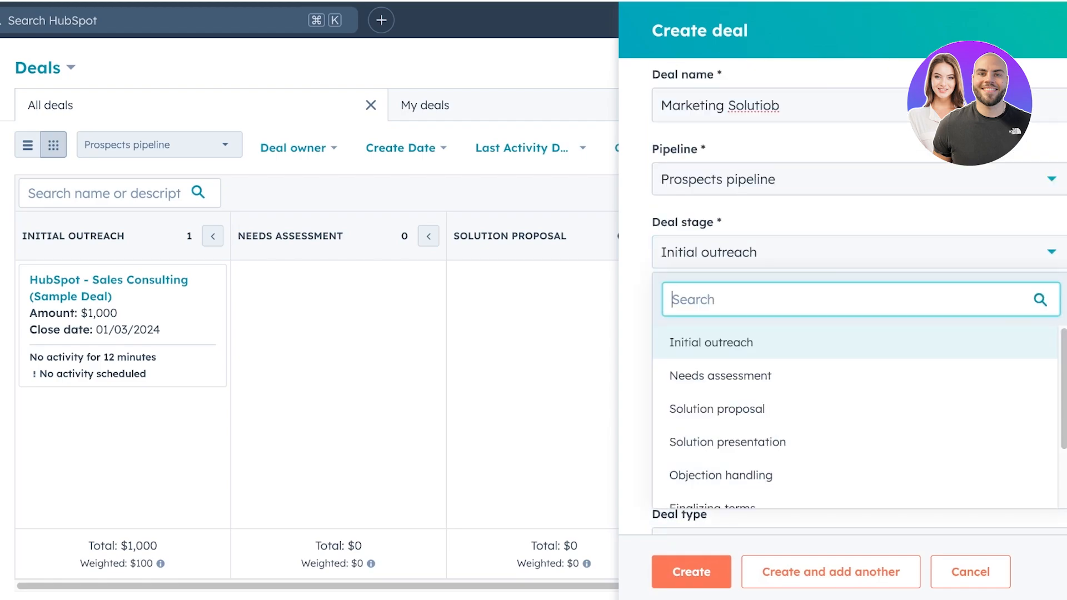
- Set stage Needs assessment, amount 100000 and deal type New Business
{"action": "left_click", "coordinate": [720, 375]}
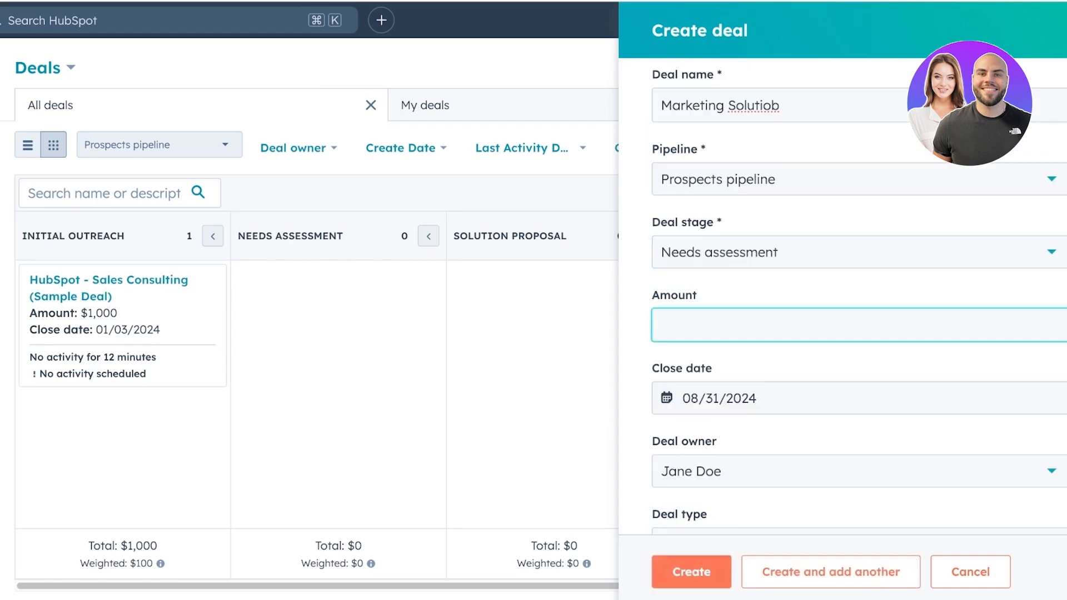
{"action": "type", "text": "1000000.00"}
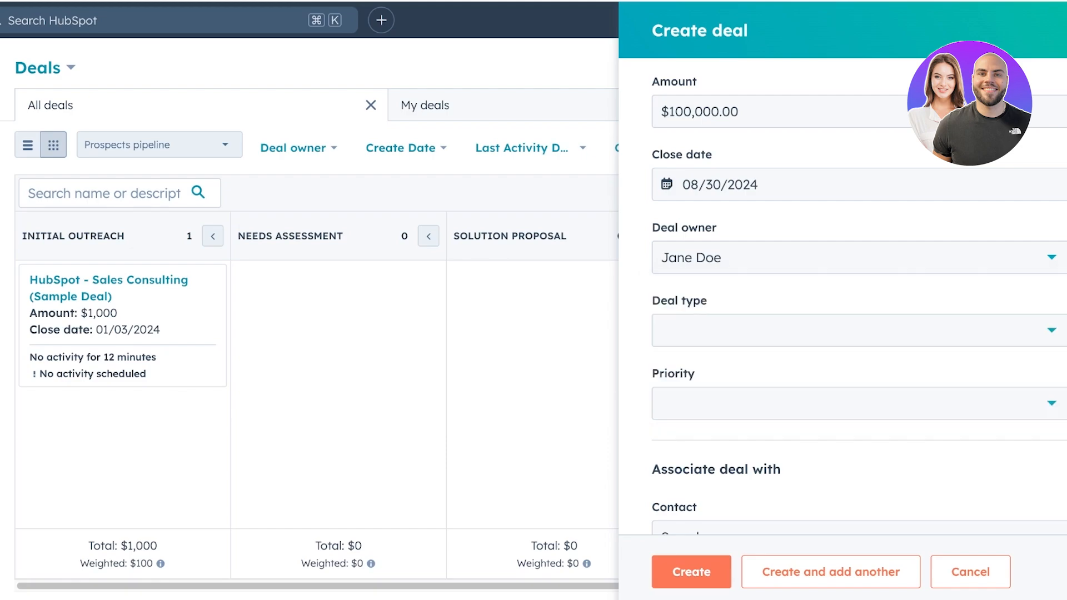
{"action": "left_click", "coordinate": [851, 330]}
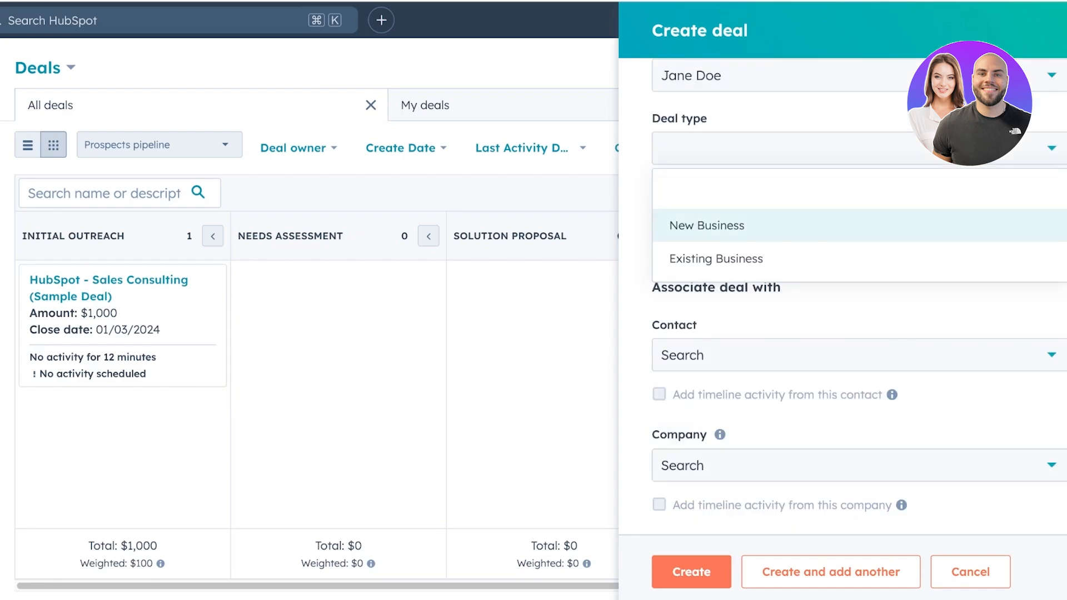
{"action": "mouse_move", "coordinate": [714, 259]}
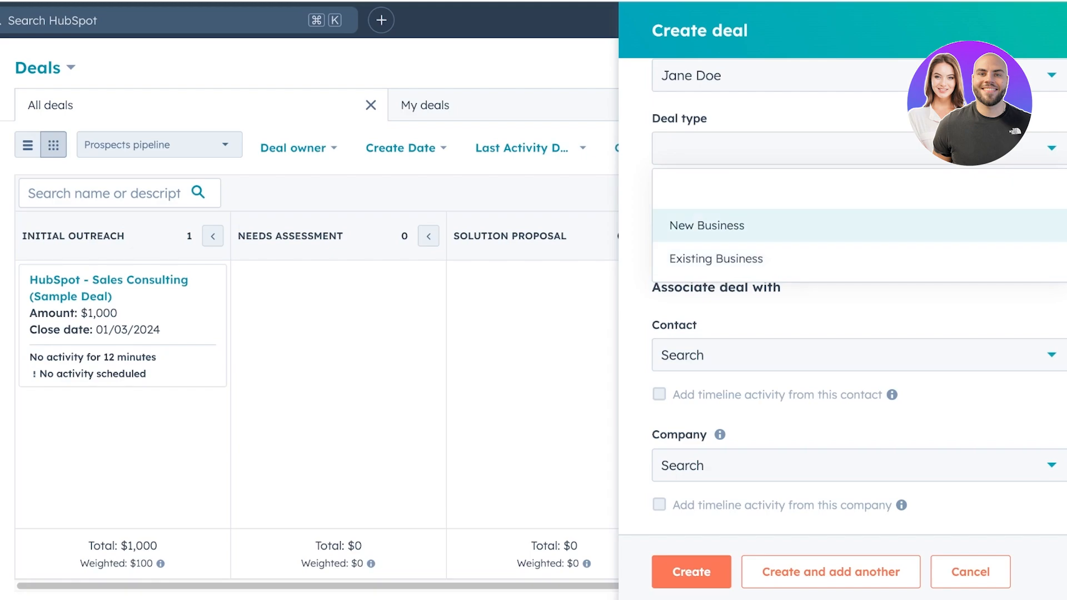
{"action": "left_click", "coordinate": [706, 226]}
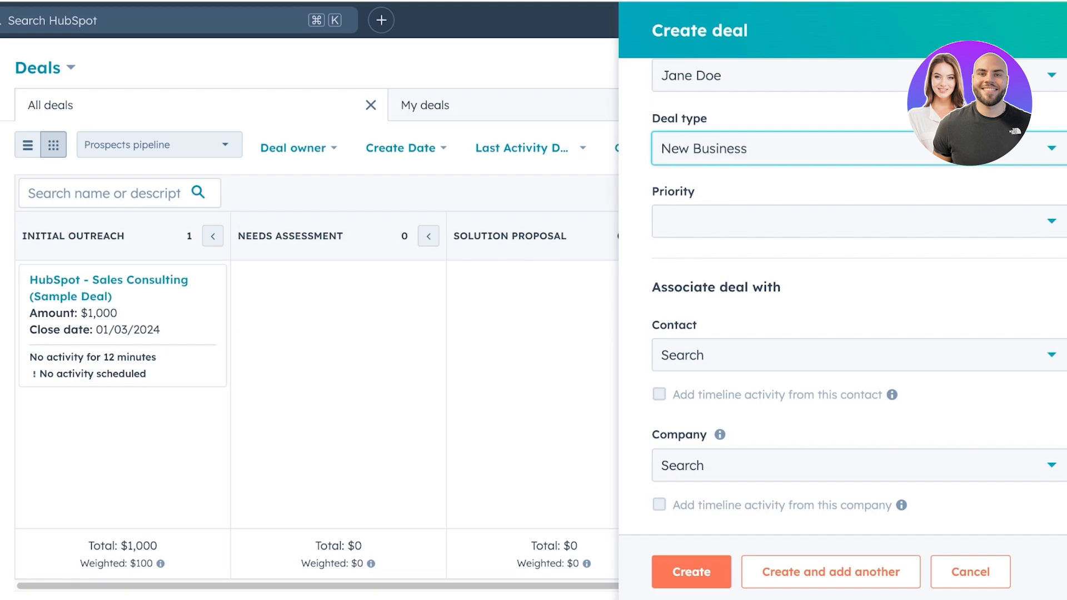
- Set priority Medium, fill associations and create the deal
{"action": "left_click", "coordinate": [856, 221]}
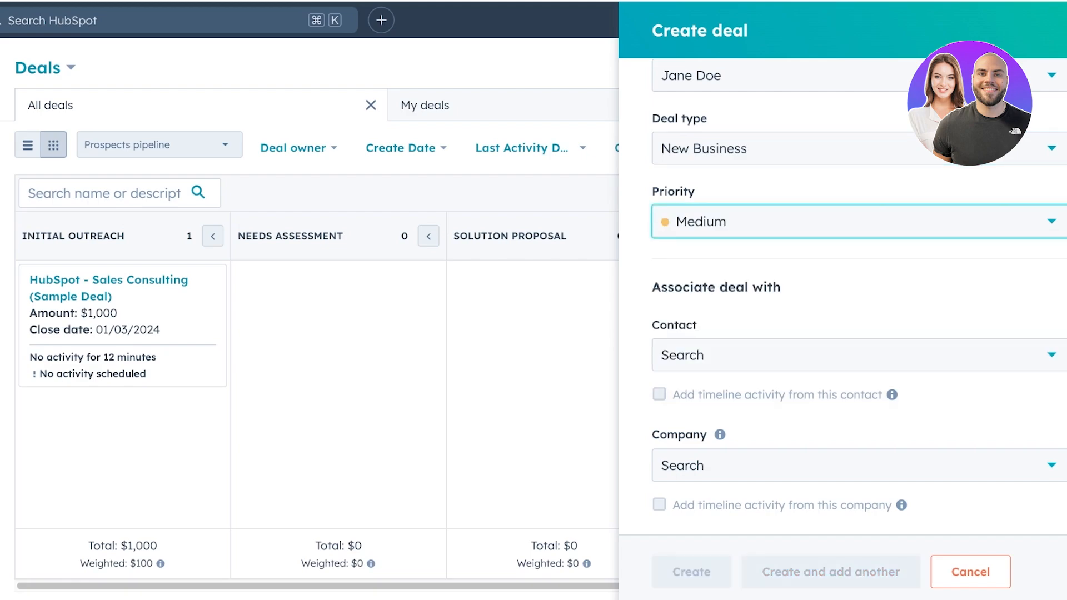
{"action": "scroll", "scroll_direction": "down", "scroll_amount": 3}
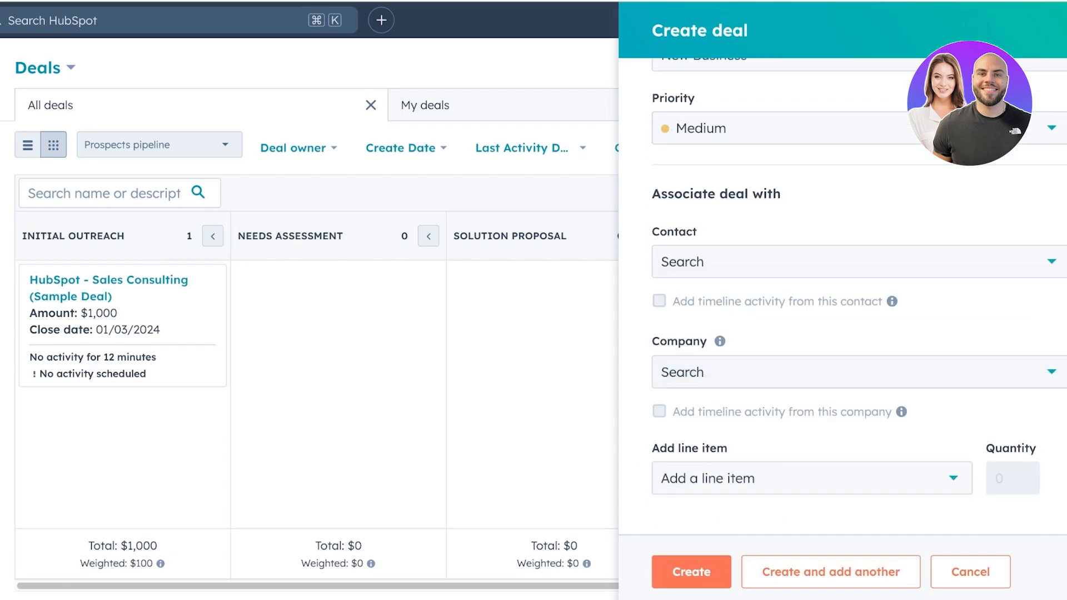
{"action": "left_click", "coordinate": [856, 372]}
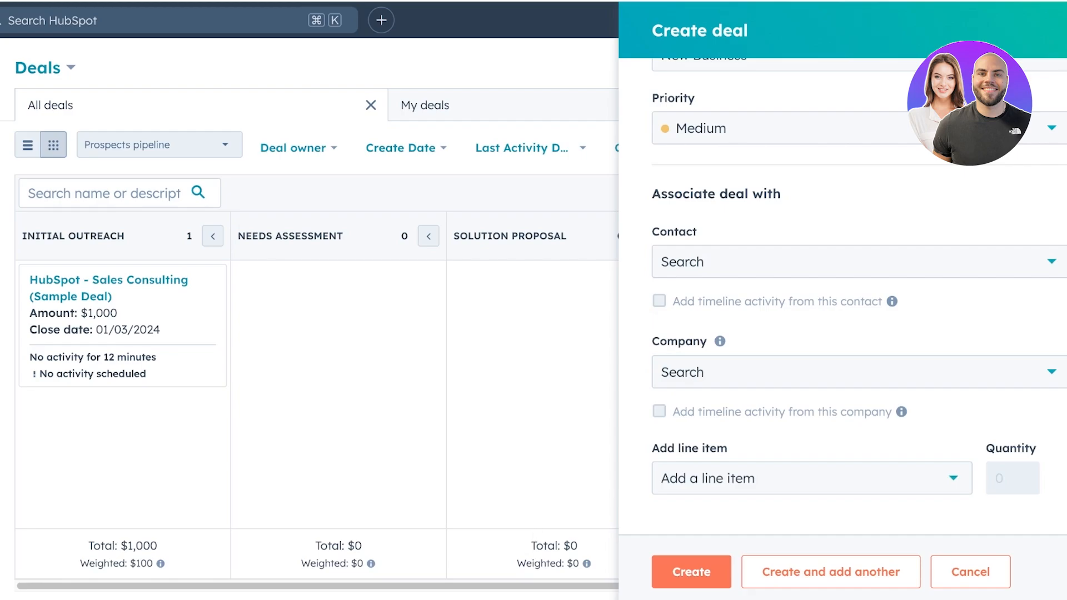
{"action": "left_click", "coordinate": [690, 571]}
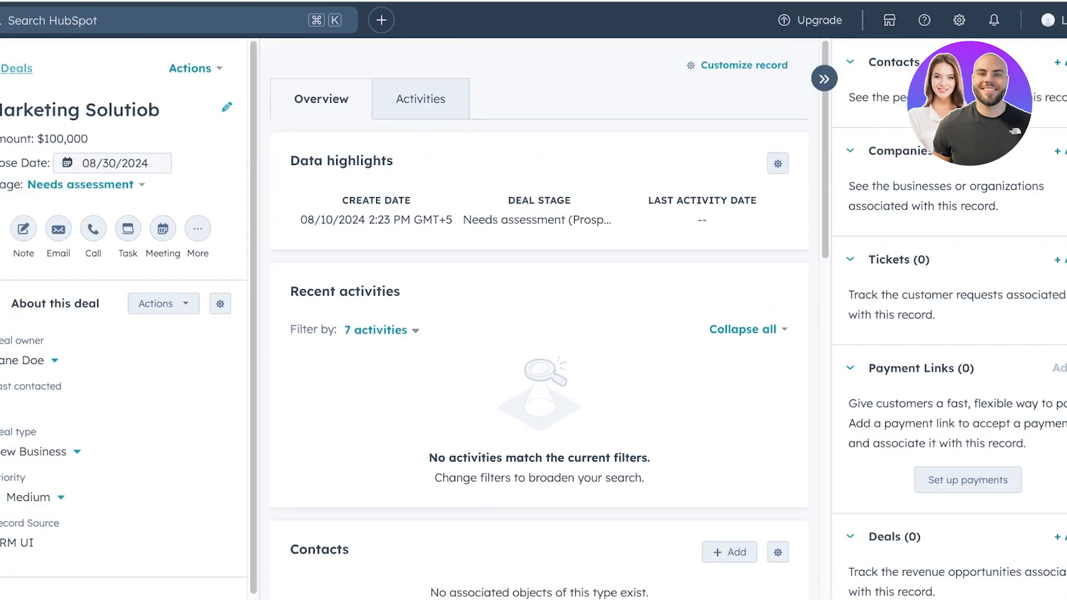
- Return to the deals board showing Marketing Solutiob, then go to the tickets board
{"action": "left_click", "coordinate": [16, 68]}
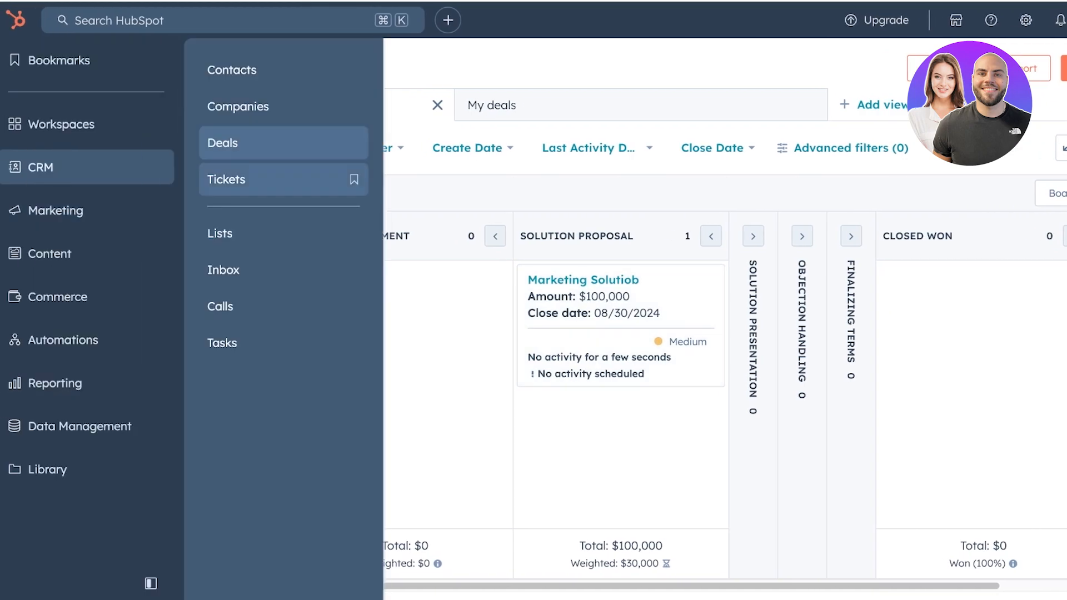
{"action": "left_click", "coordinate": [227, 179]}
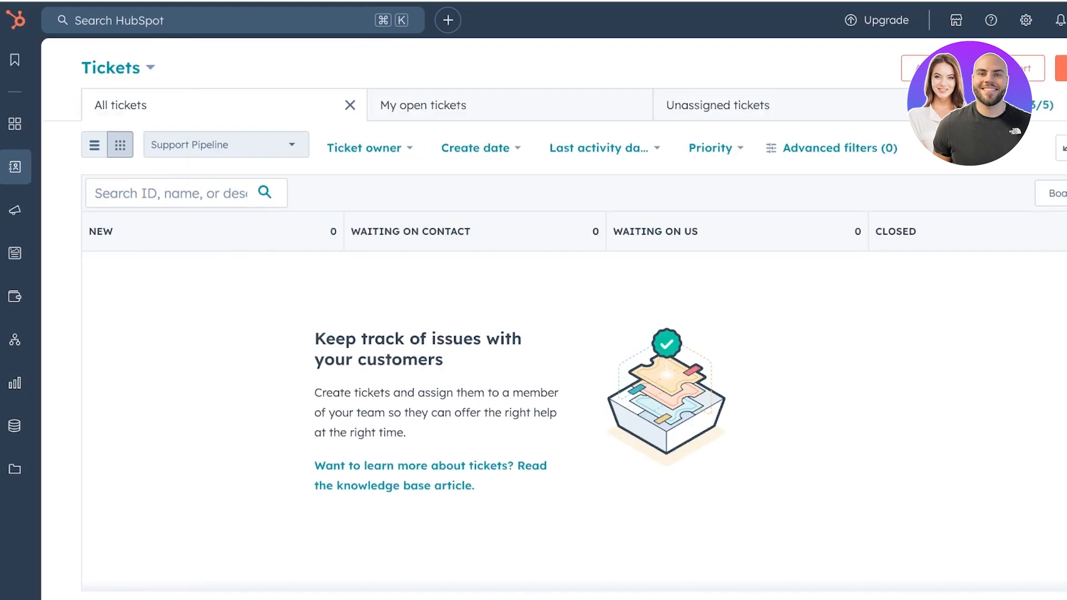
- Start a new Support Pipeline ticket with the ticket name field focused
{"action": "left_click", "coordinate": [424, 105]}
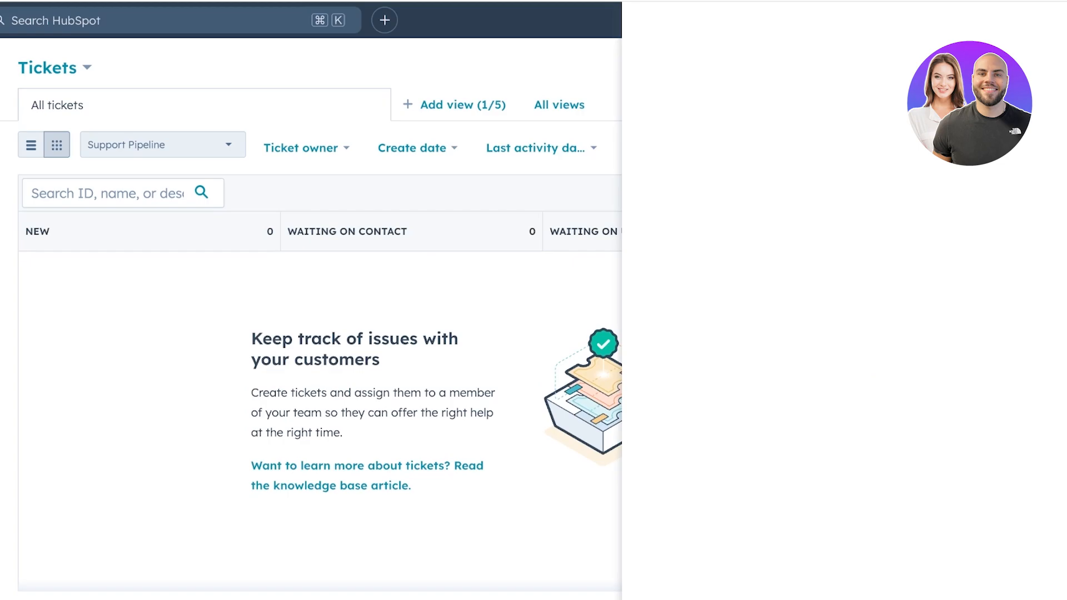
{"action": "left_click", "coordinate": [385, 20]}
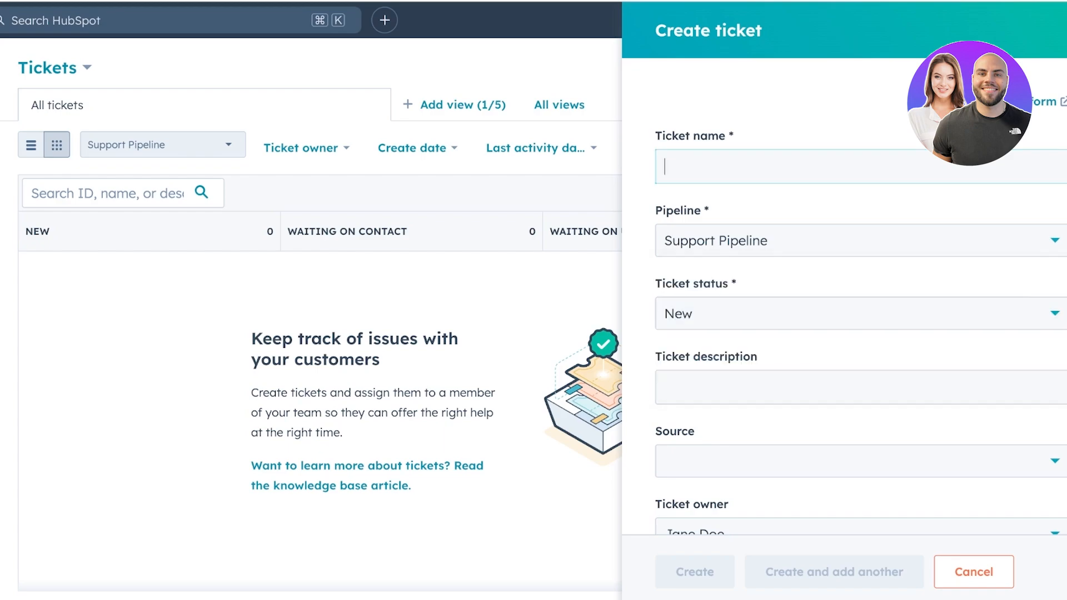
- Name the ticket 'defective products' and set its status to Waiting on us
{"action": "type", "text": "ef"}
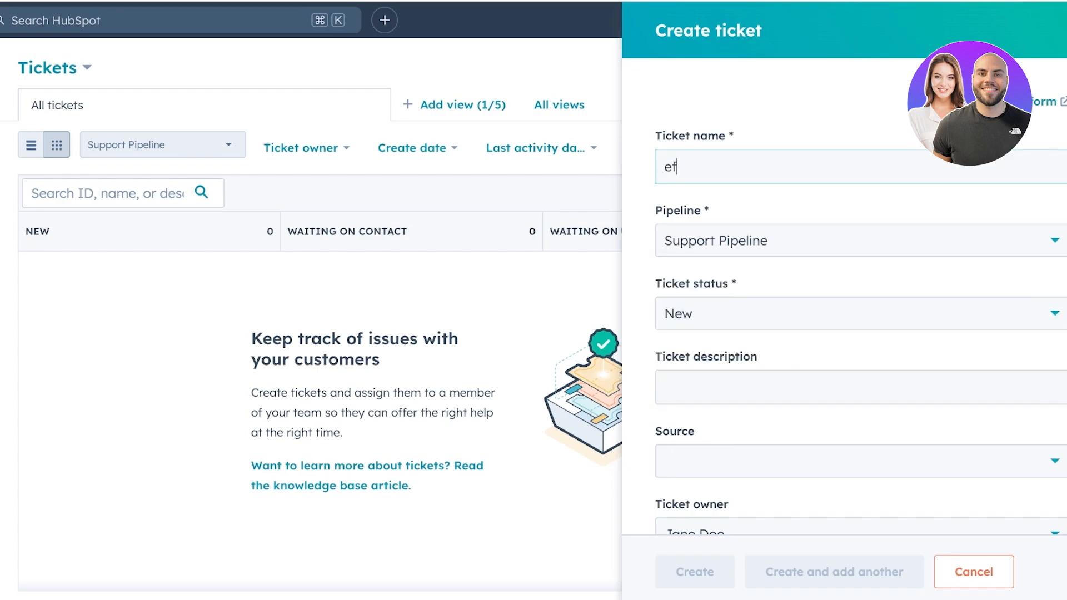
{"action": "type", "text": "defective products"}
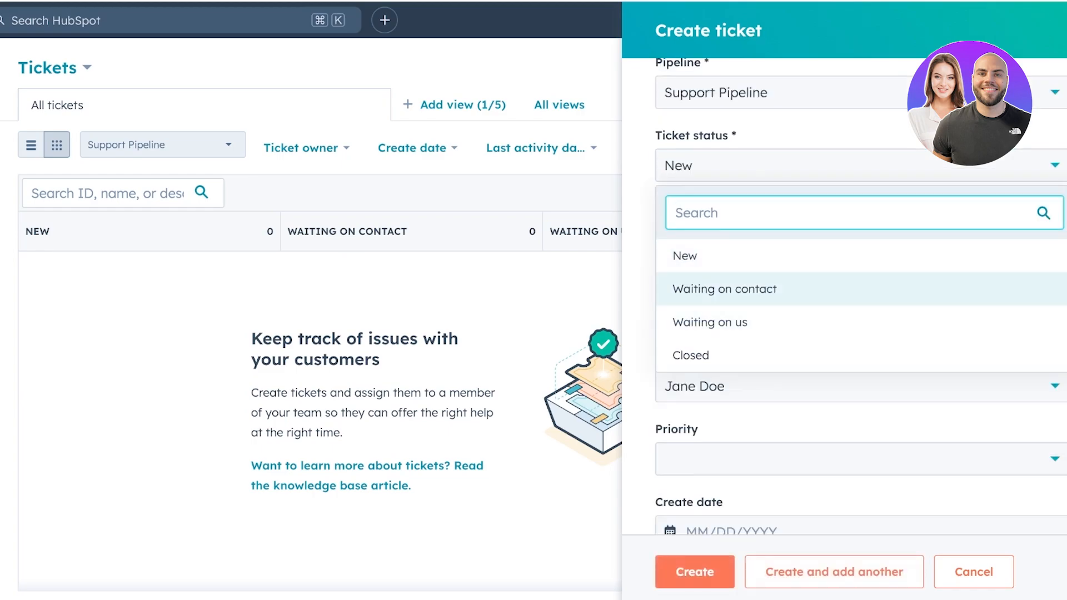
{"action": "left_click", "coordinate": [710, 323]}
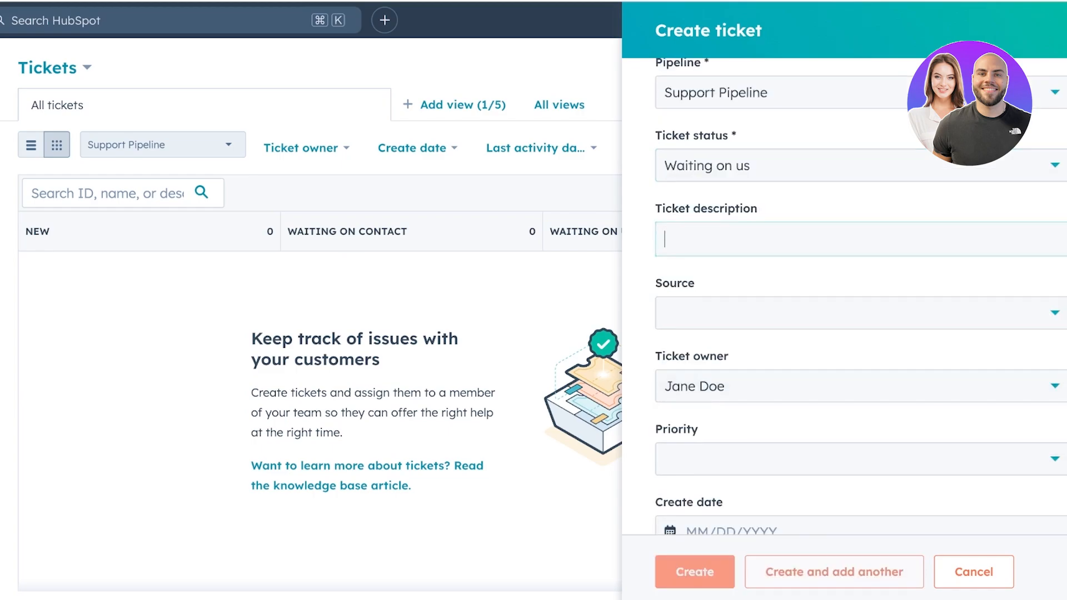
- Describe the ticket as 'received broken products'
{"action": "type", "text": "d"}
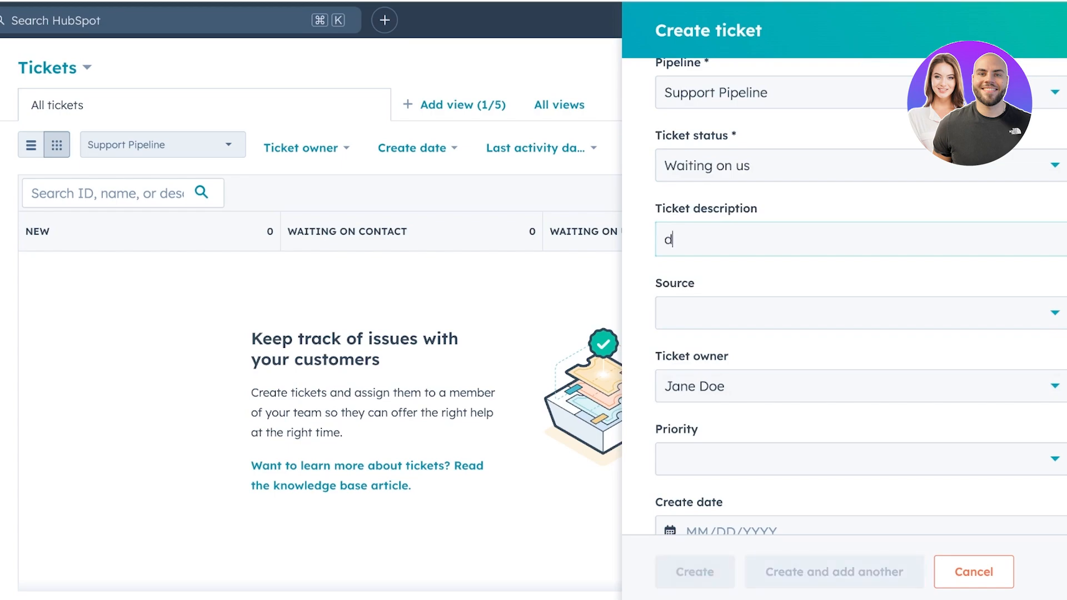
{"action": "type", "text": "received pb"}
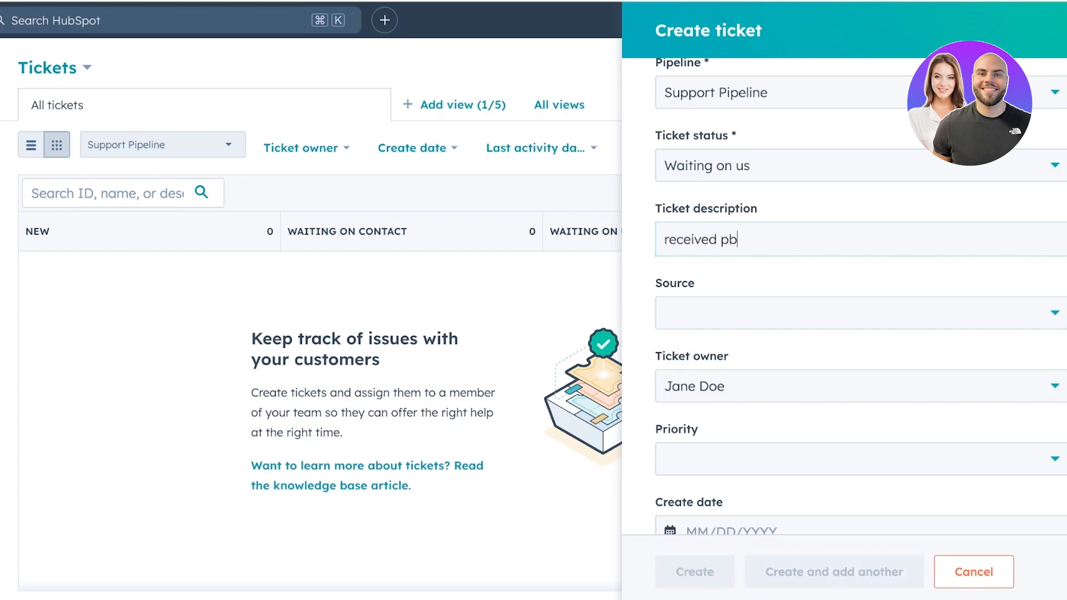
{"action": "type", "text": "roken"}
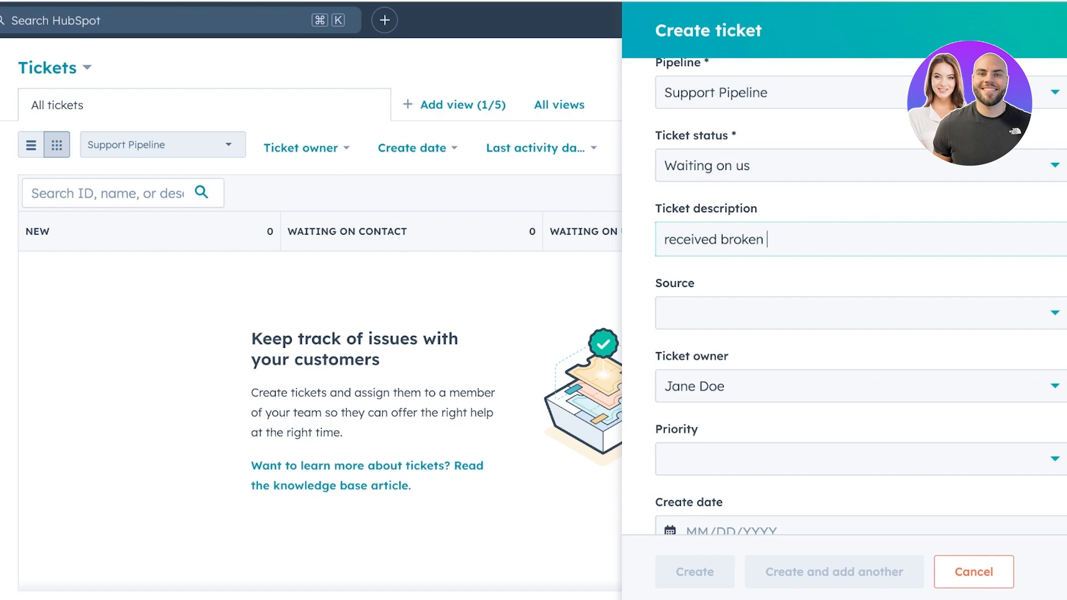
{"action": "type", "text": "products"}
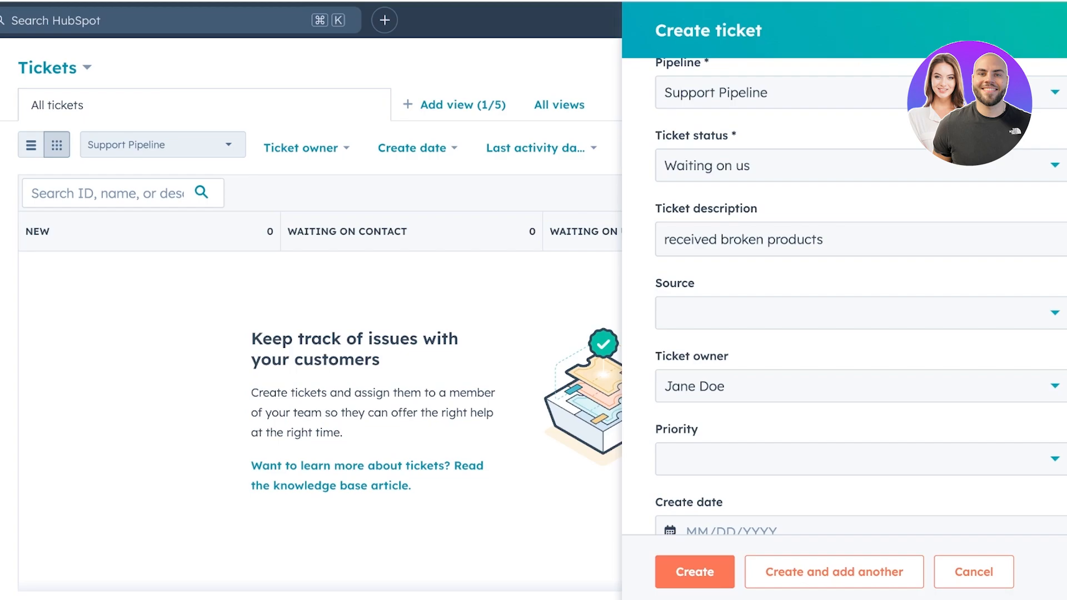
{"action": "scroll", "scroll_direction": "down", "scroll_amount": 3}
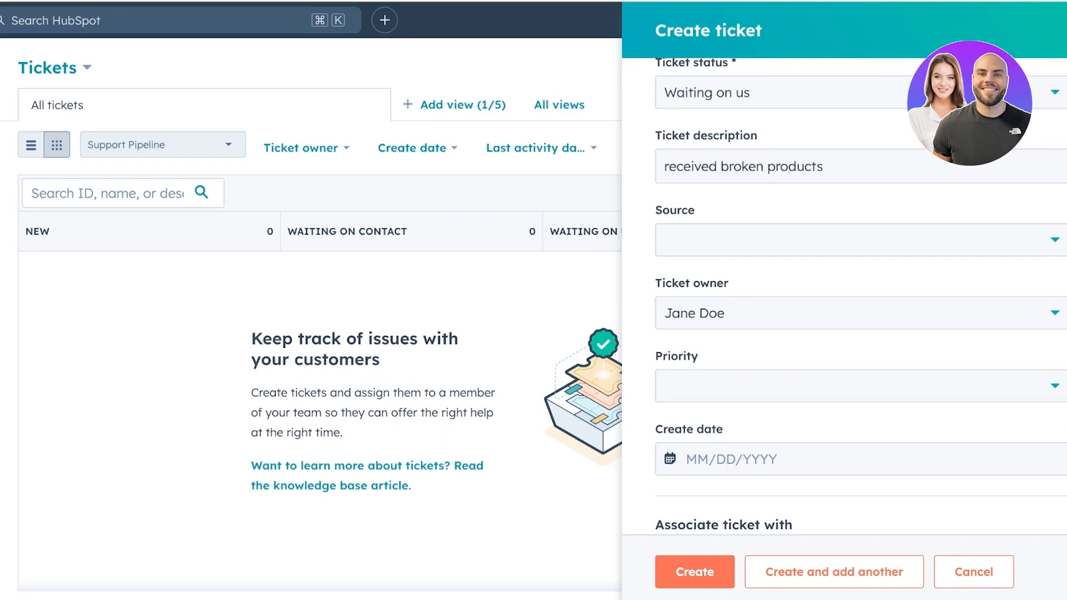
- Choose a source, associate the existing contact, and create the Medium ticket in Waiting on us
{"action": "left_click", "coordinate": [851, 239]}
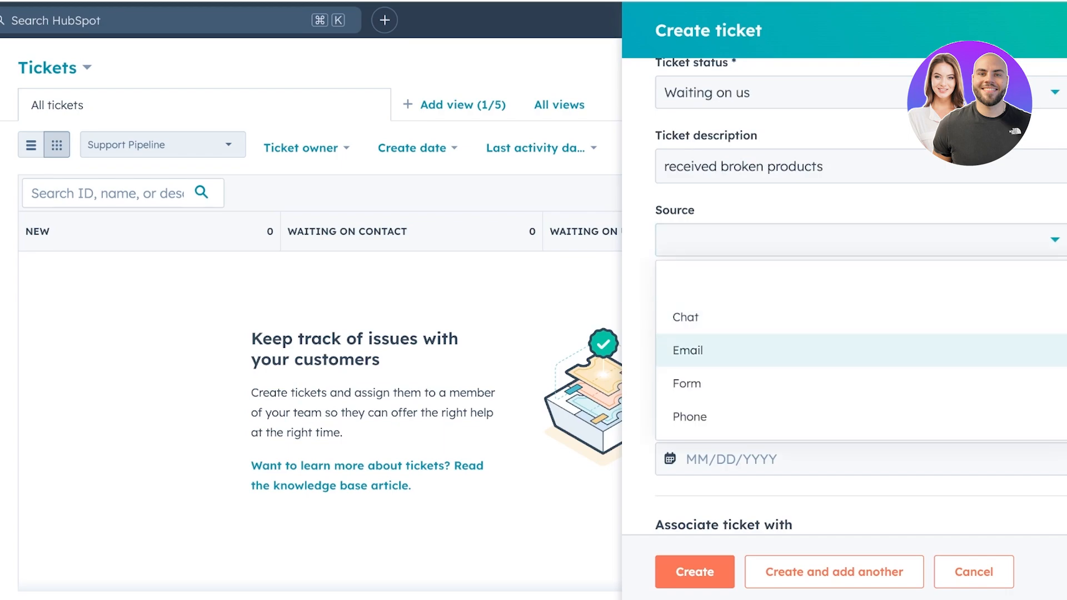
{"action": "left_click", "coordinate": [687, 350]}
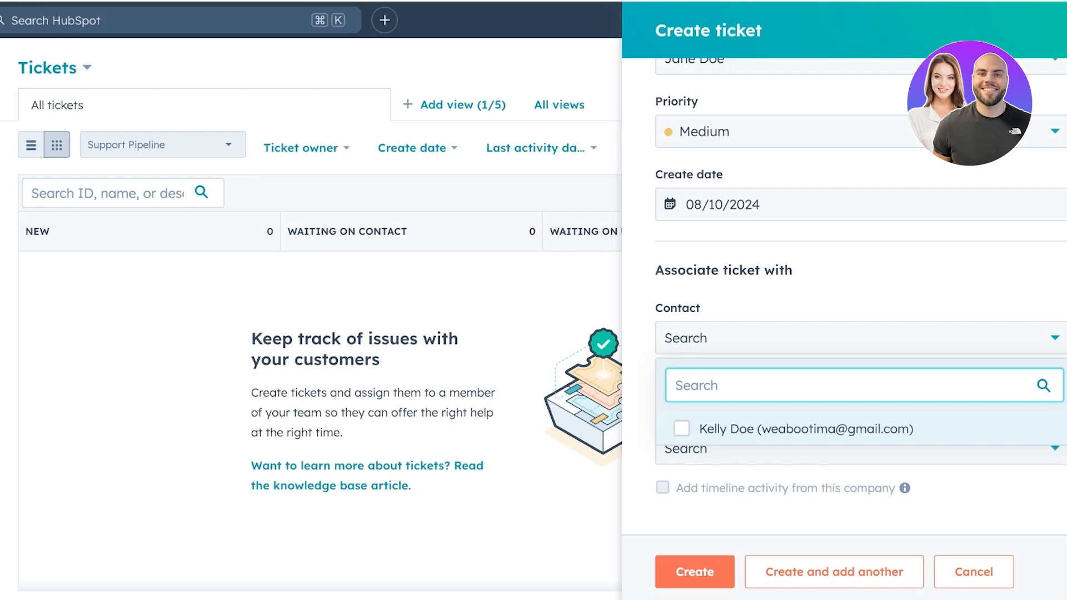
{"action": "left_click", "coordinate": [857, 386]}
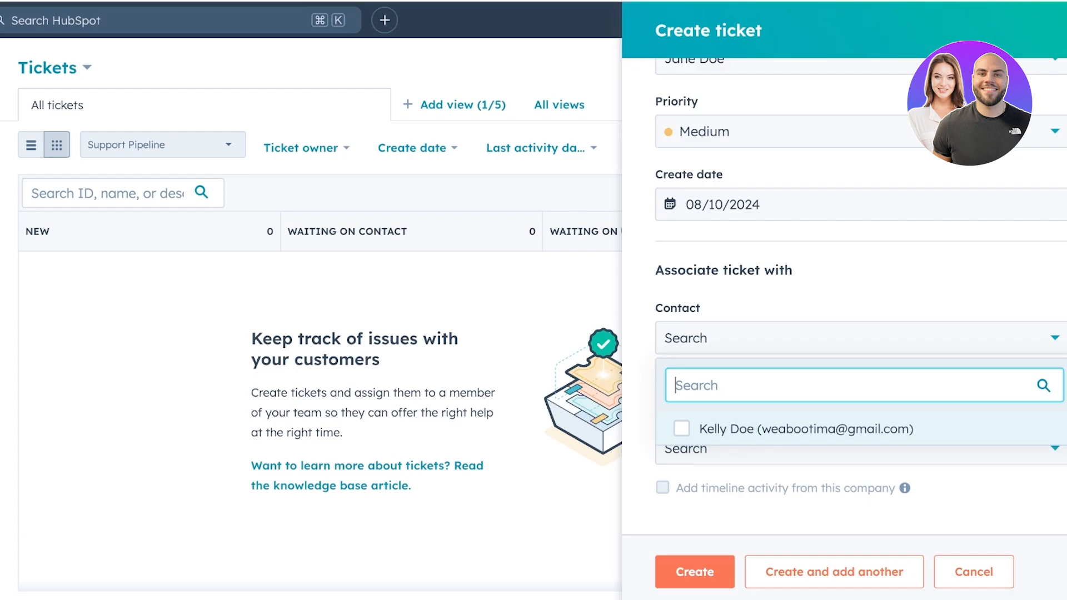
{"action": "left_click", "coordinate": [857, 338]}
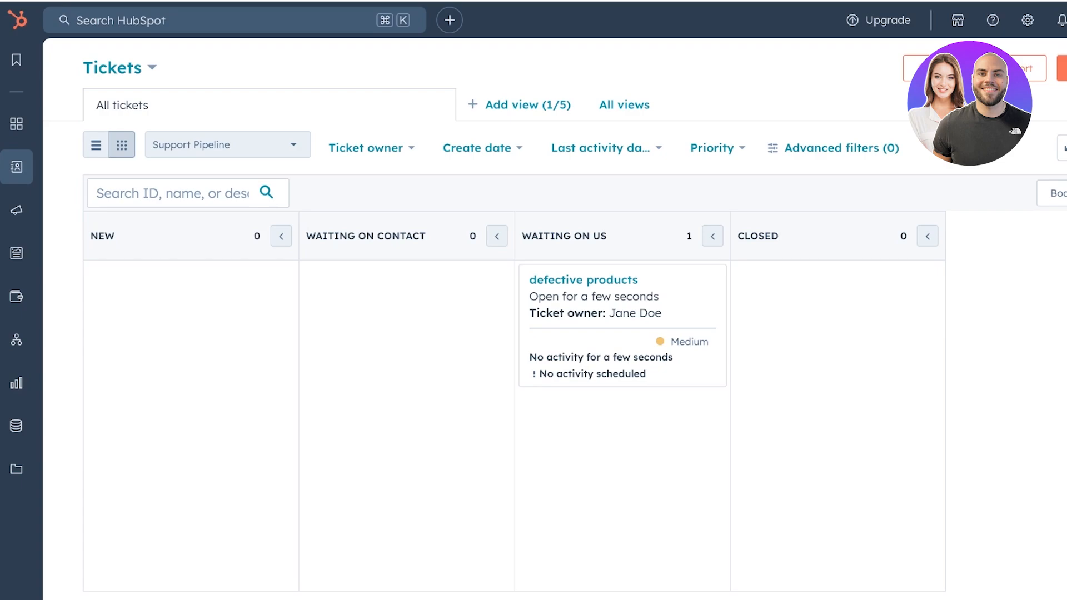
{"action": "left_click", "coordinate": [17, 168]}
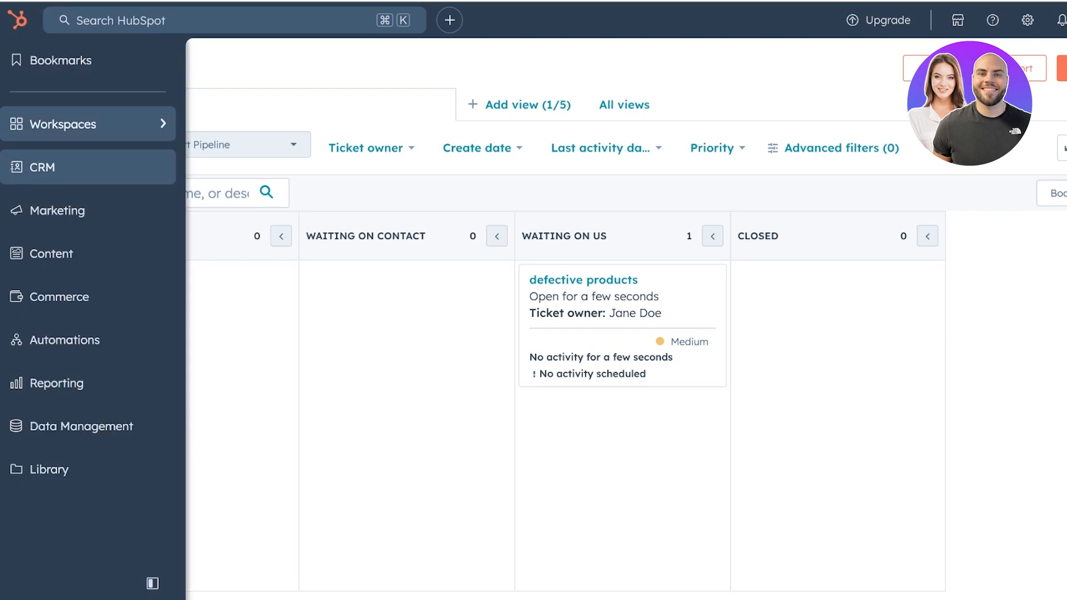
- Go to CRM > Lists and start creating a new contact-based list
{"action": "left_click", "coordinate": [43, 167]}
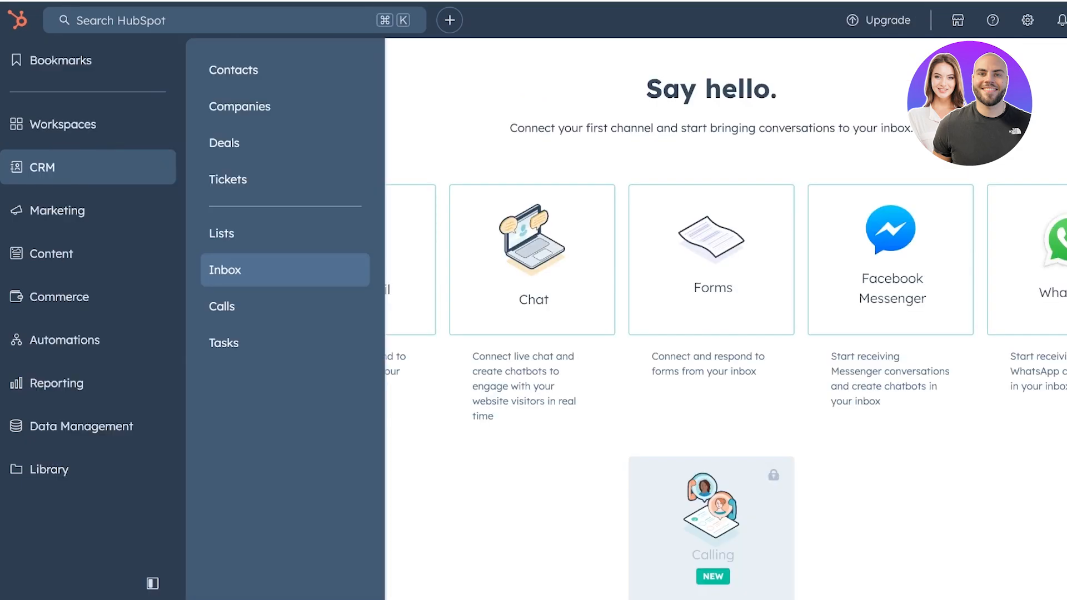
{"action": "left_click", "coordinate": [221, 233]}
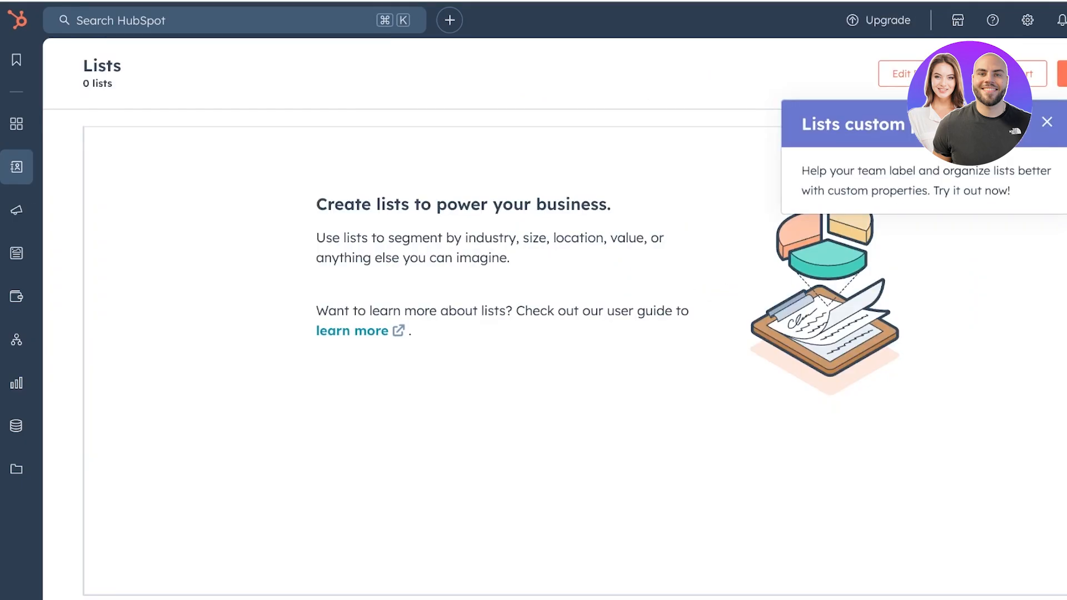
{"action": "left_click", "coordinate": [1047, 123]}
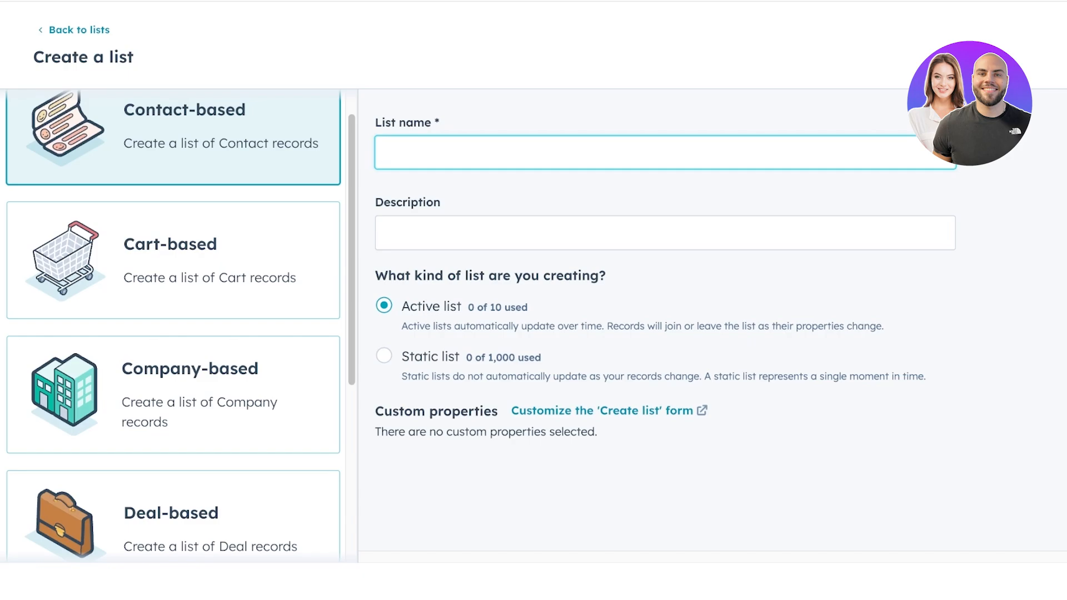
- Name the list HighValue, make it static, create it and save with no filters
{"action": "type", "text": "HighValue"}
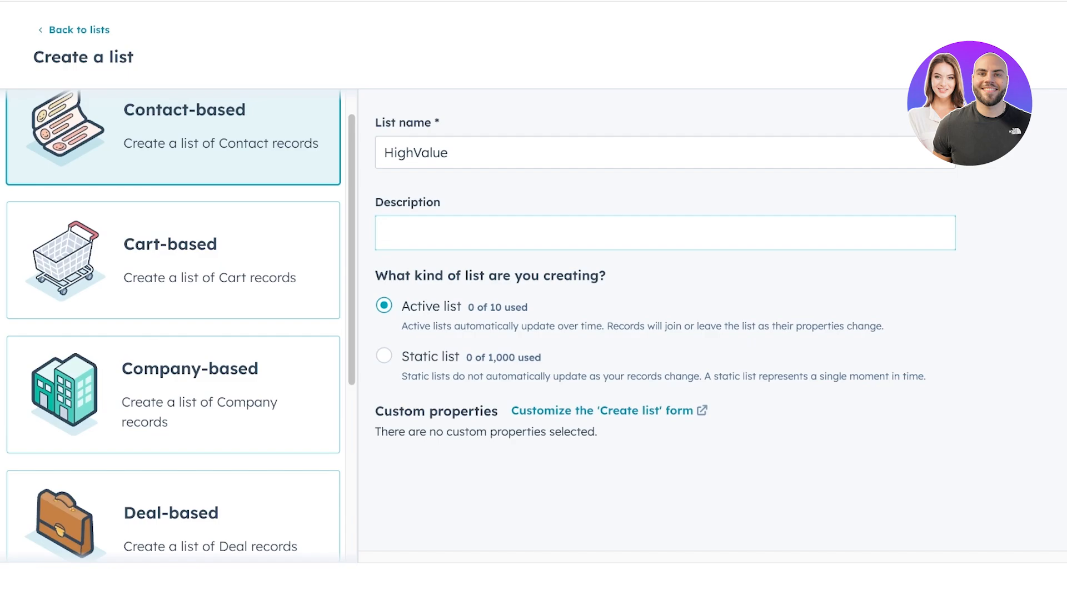
{"action": "left_click", "coordinate": [383, 356]}
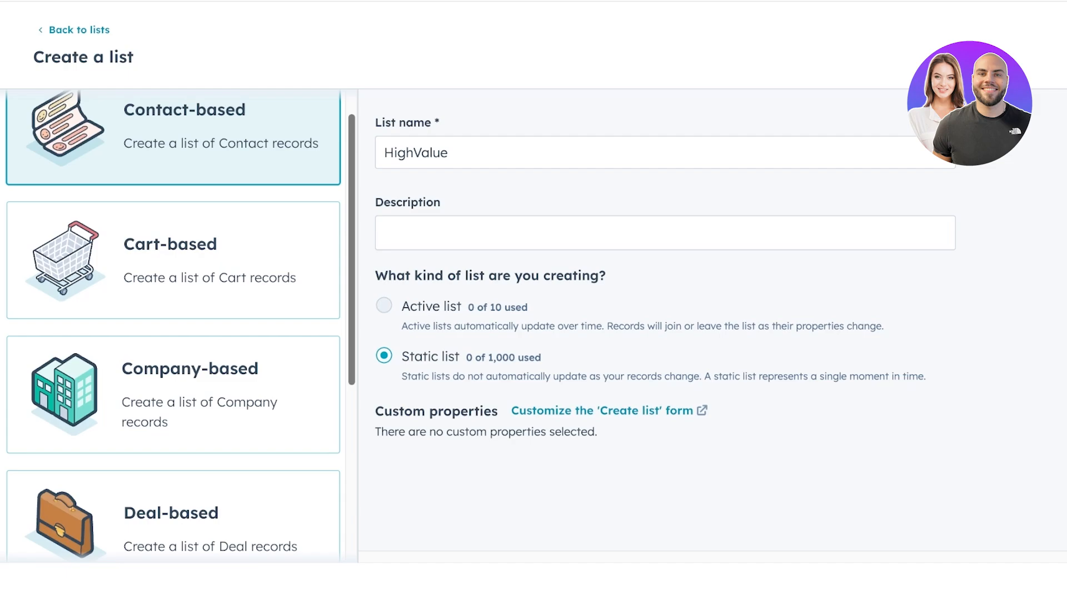
{"action": "left_click", "coordinate": [384, 306]}
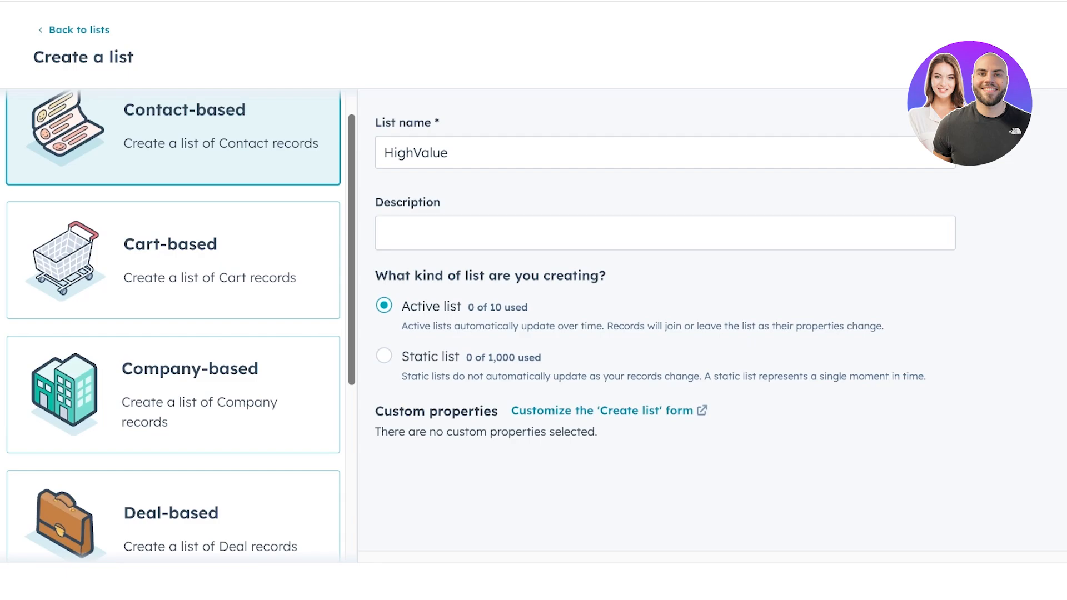
{"action": "left_click", "coordinate": [383, 356]}
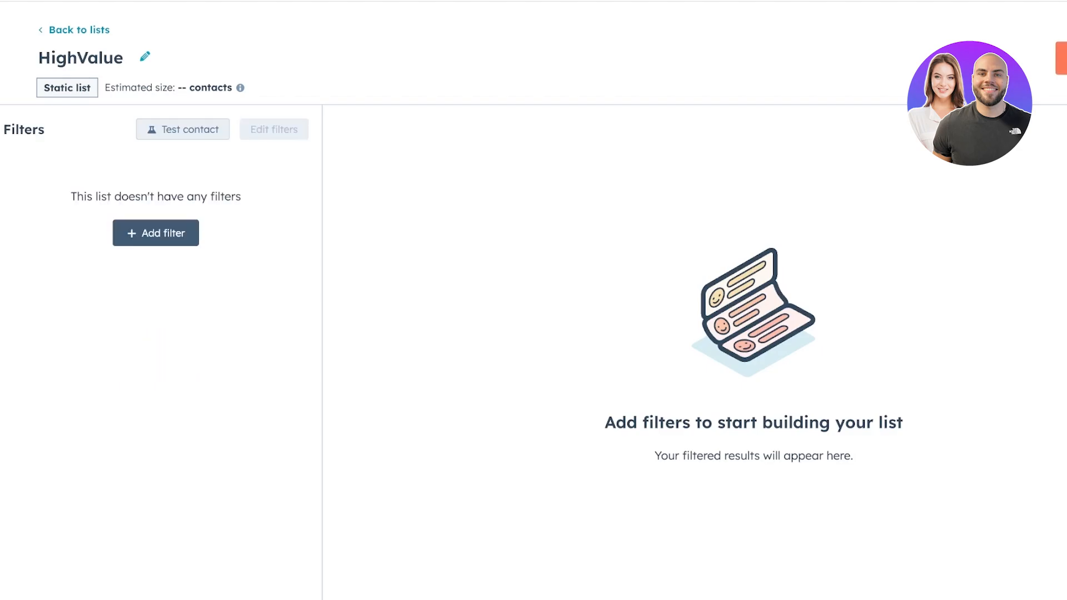
{"action": "left_click", "coordinate": [155, 232]}
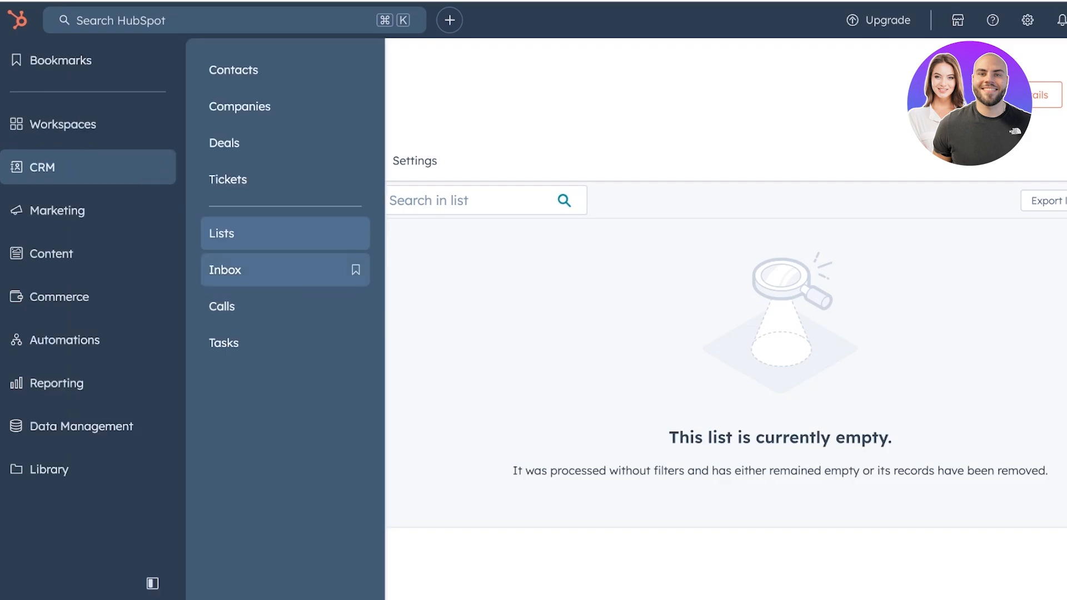
- Visit the Inbox, then navigate to Marketing > Email's welcome page
{"action": "left_click", "coordinate": [225, 269]}
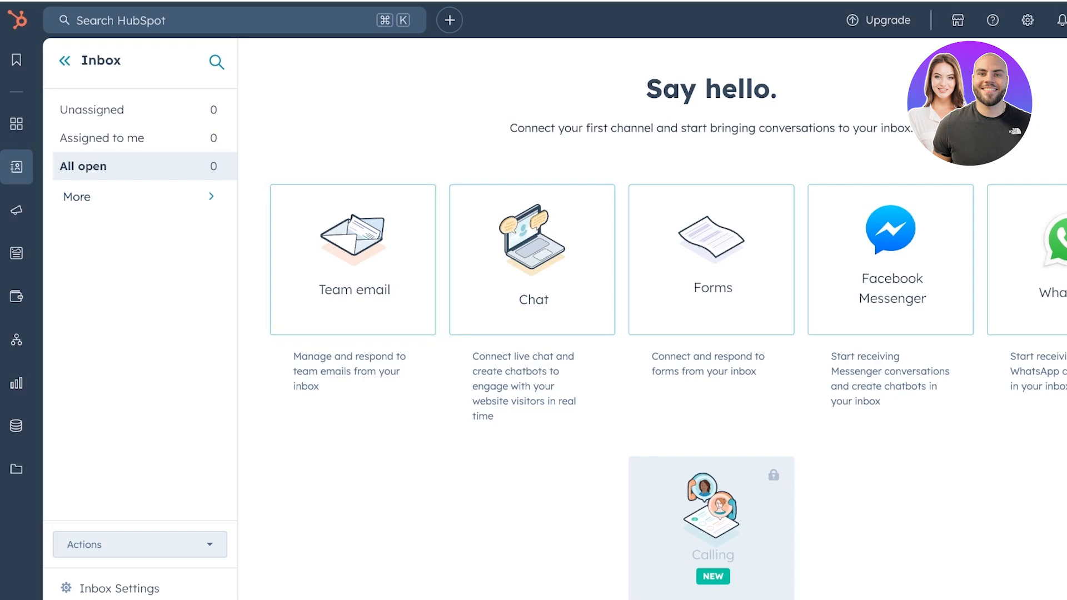
{"action": "left_click", "coordinate": [16, 166]}
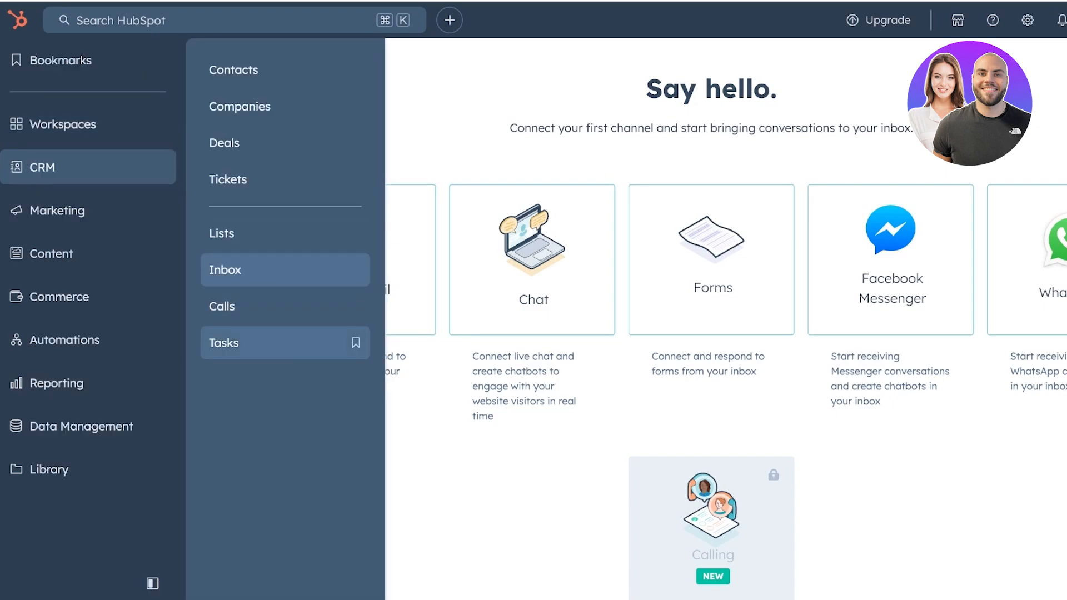
{"action": "left_click", "coordinate": [224, 342]}
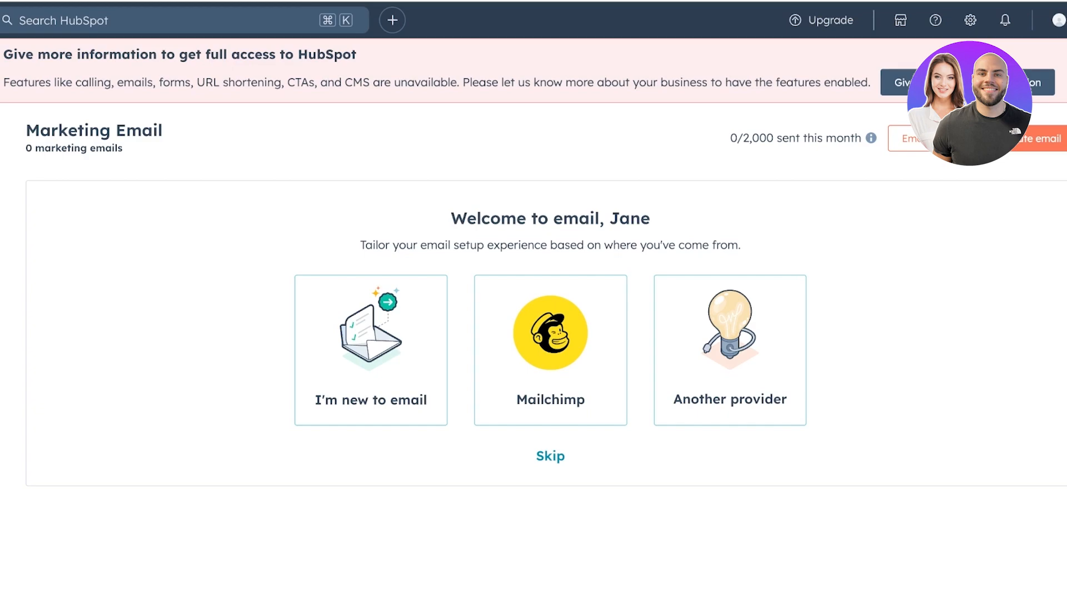
- Start a regular marketing email and browse the template gallery for the wine order template
{"action": "left_click", "coordinate": [1032, 138]}
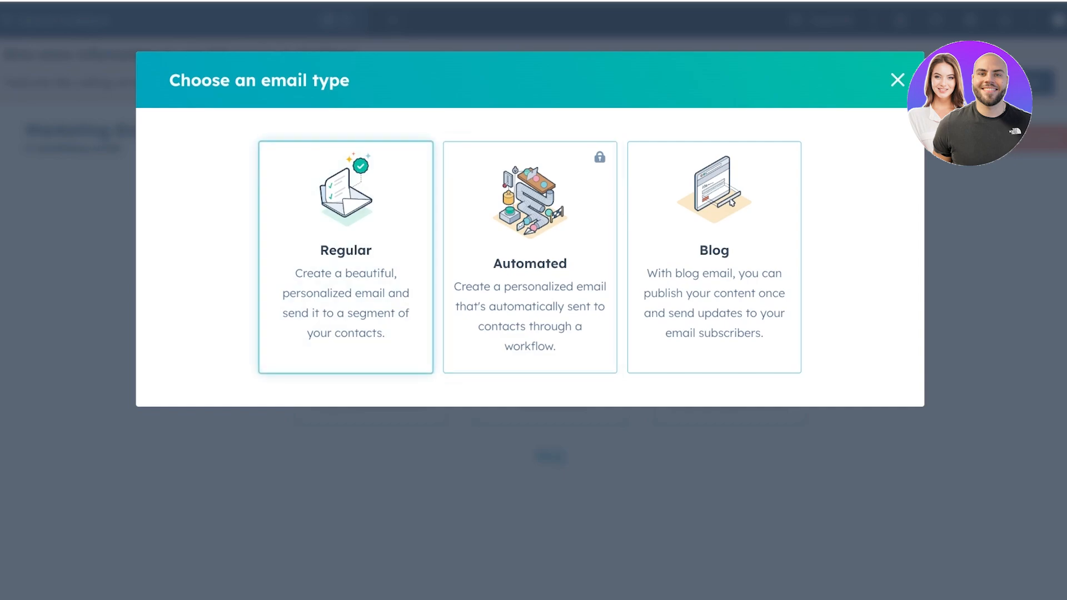
{"action": "left_click", "coordinate": [897, 80]}
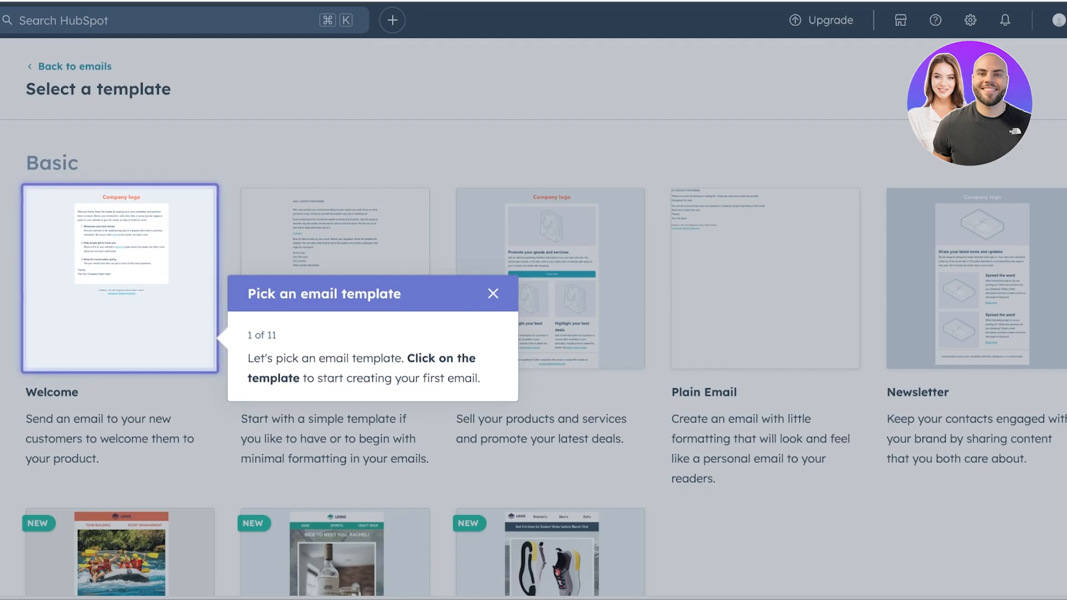
{"action": "left_click", "coordinate": [492, 293]}
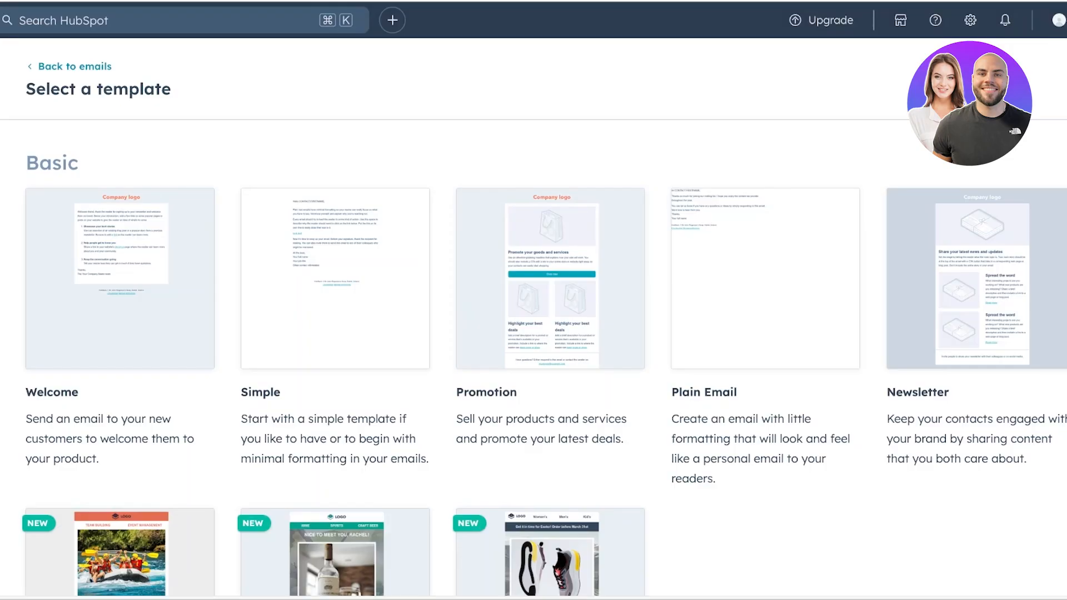
{"action": "scroll", "scroll_direction": "down", "scroll_amount": 3}
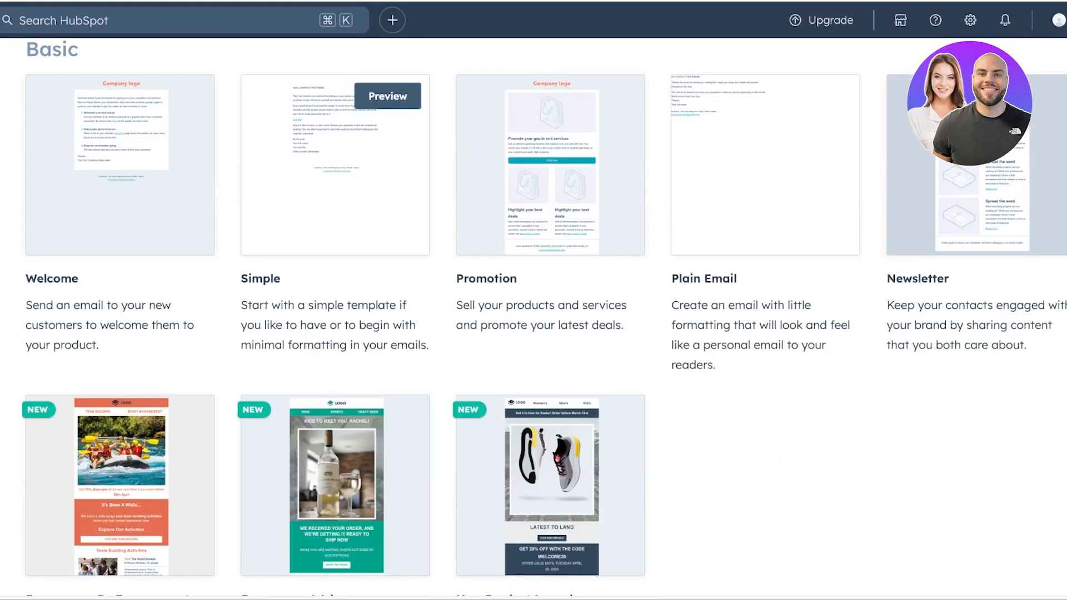
{"action": "scroll", "scroll_direction": "down", "scroll_amount": 3}
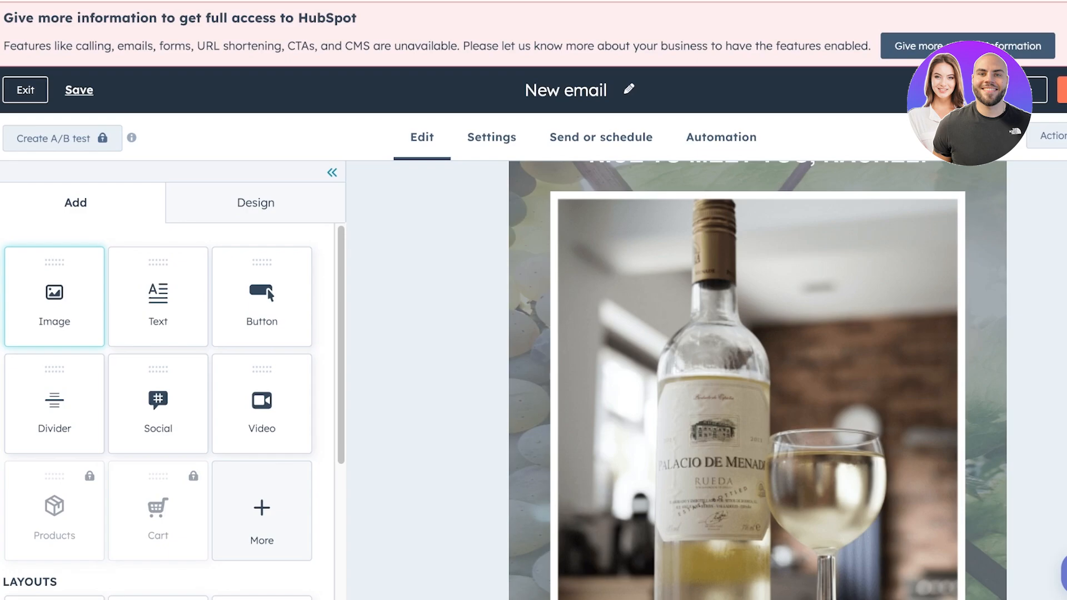
- Inspect the email's LOGO image settings and finish with Done
{"action": "left_click", "coordinate": [748, 382]}
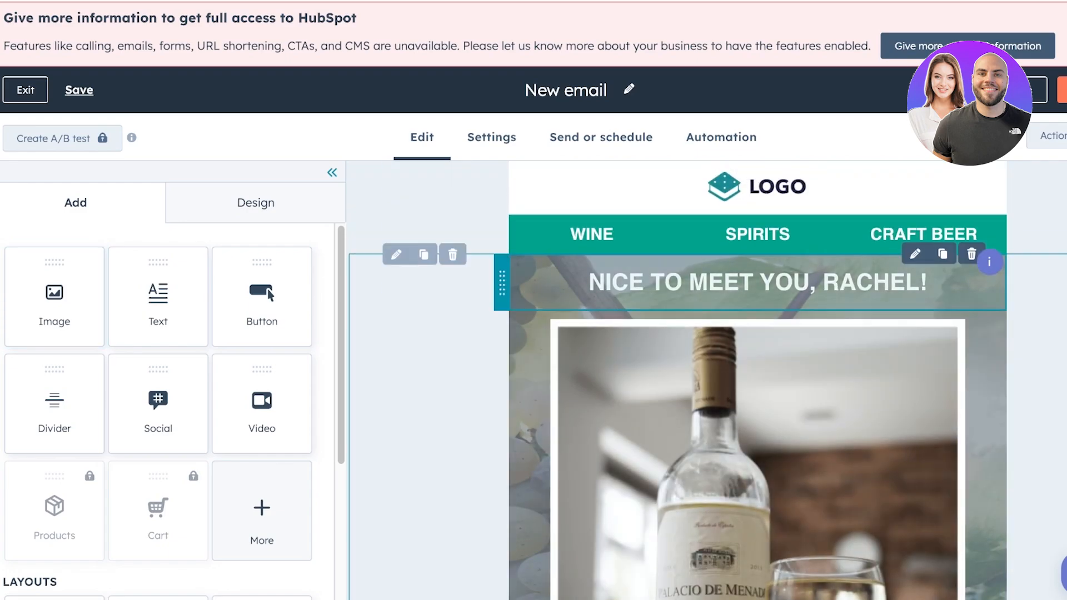
{"action": "left_click", "coordinate": [756, 186]}
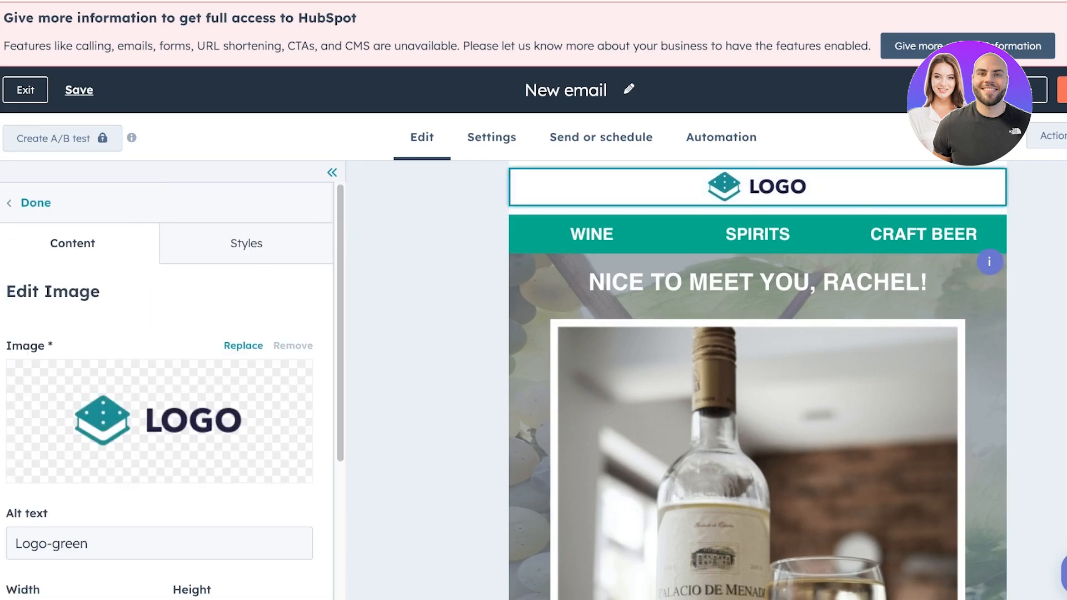
{"action": "mouse_move", "coordinate": [159, 421]}
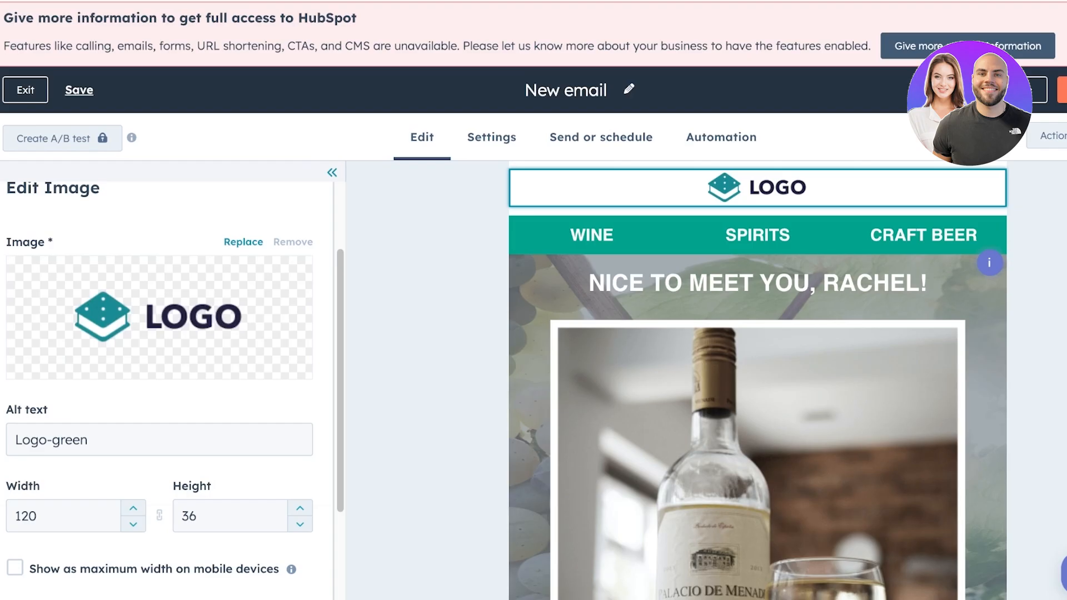
{"action": "left_click", "coordinate": [243, 242]}
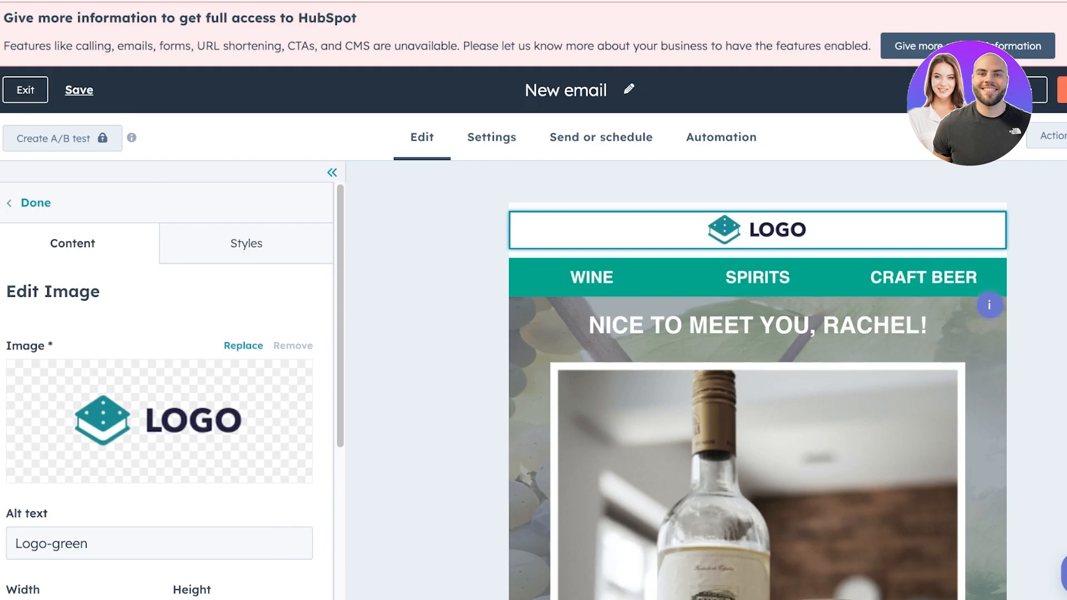
{"action": "left_click", "coordinate": [35, 202]}
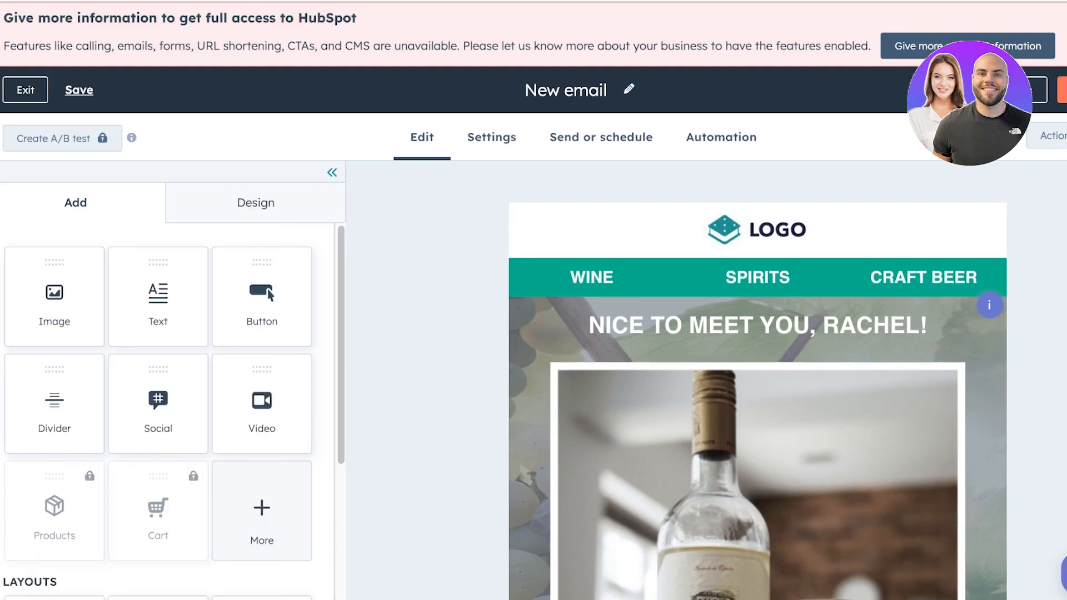
- Move down to the order heading to shorten it to 'WE RECEIVED YOUR ORDER, AND SHIP NOW'
{"action": "scroll", "scroll_direction": "down", "scroll_amount": 3}
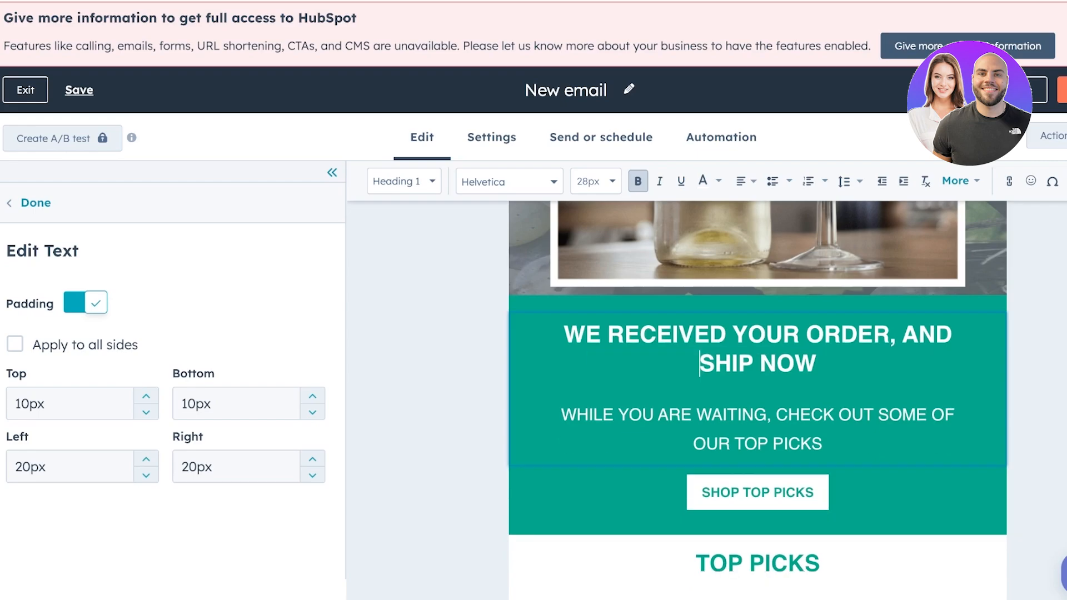
{"action": "scroll", "scroll_direction": "down", "scroll_amount": 3}
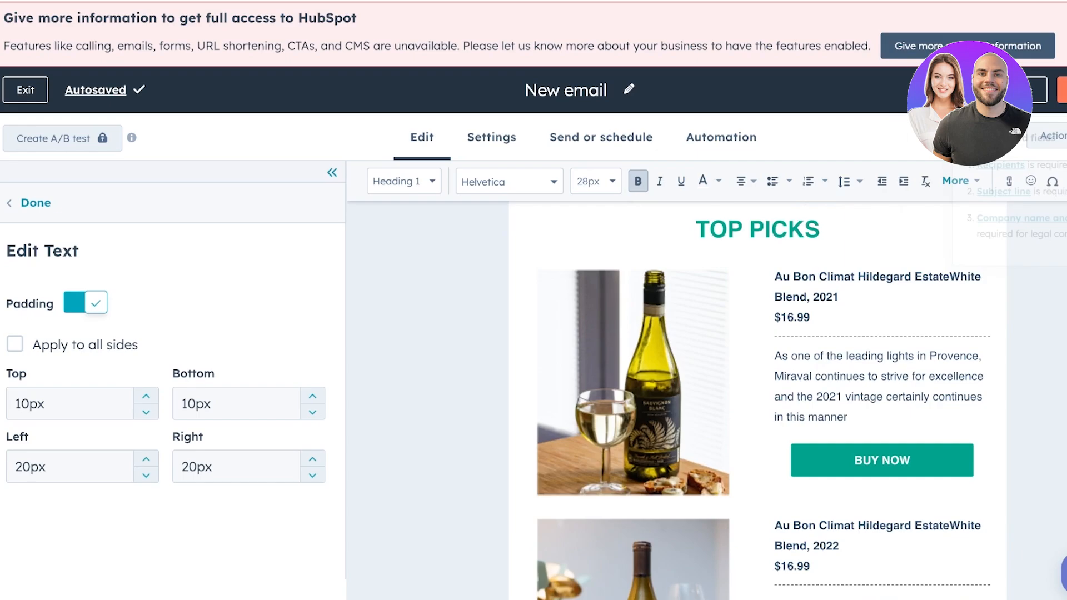
- Exit the email editor and dismiss the 'new look' email dashboard tour
{"action": "left_click", "coordinate": [24, 89]}
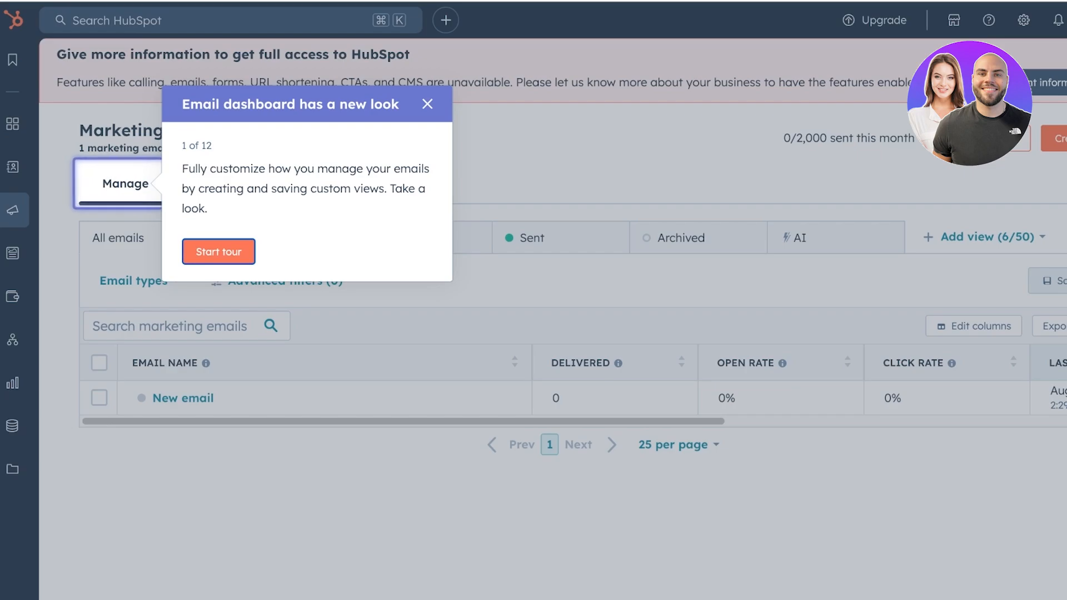
{"action": "left_click", "coordinate": [427, 105]}
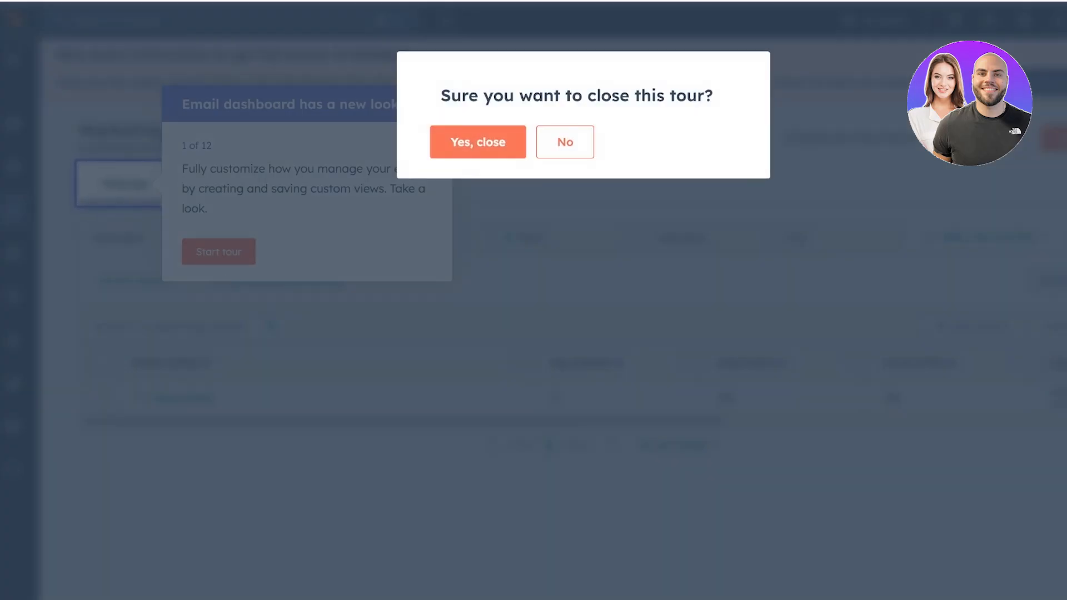
{"action": "left_click", "coordinate": [477, 141]}
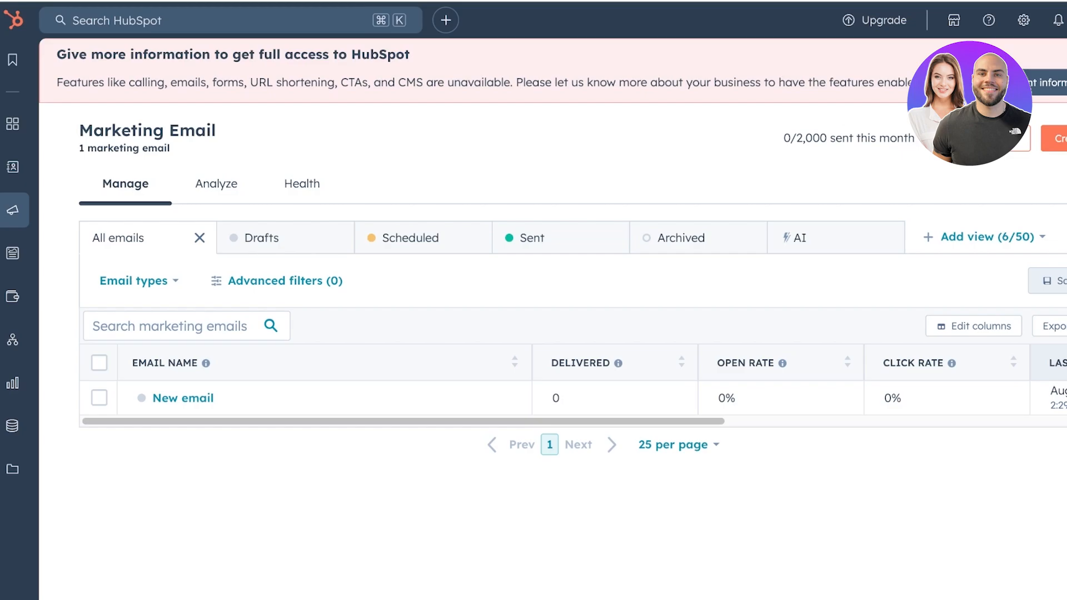
- Review the Scheduled, Sent and AI email views on the dashboard
{"action": "left_click", "coordinate": [410, 238]}
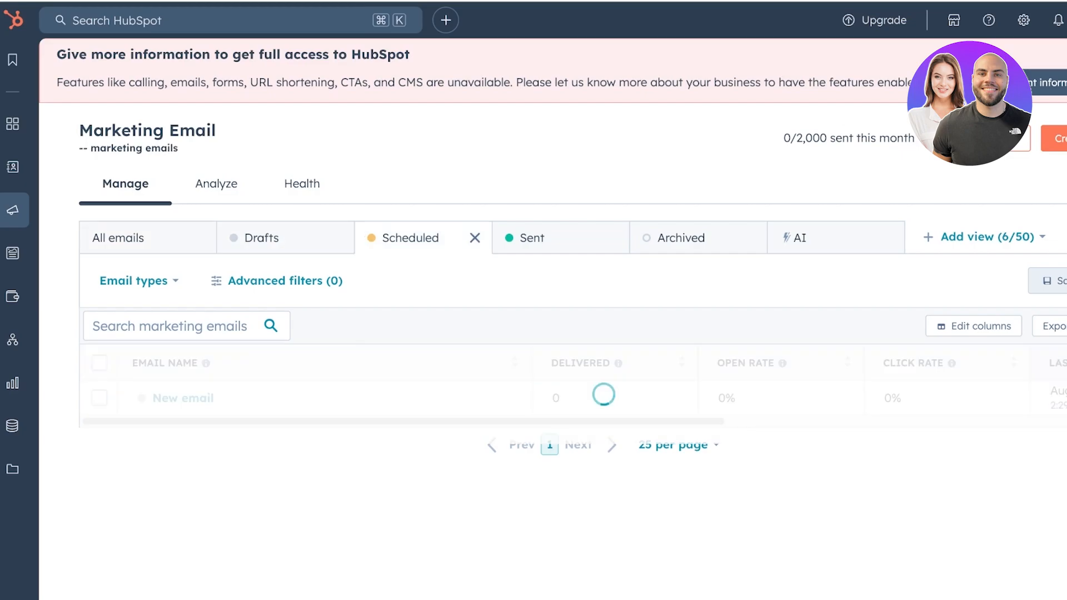
{"action": "left_click", "coordinate": [531, 238]}
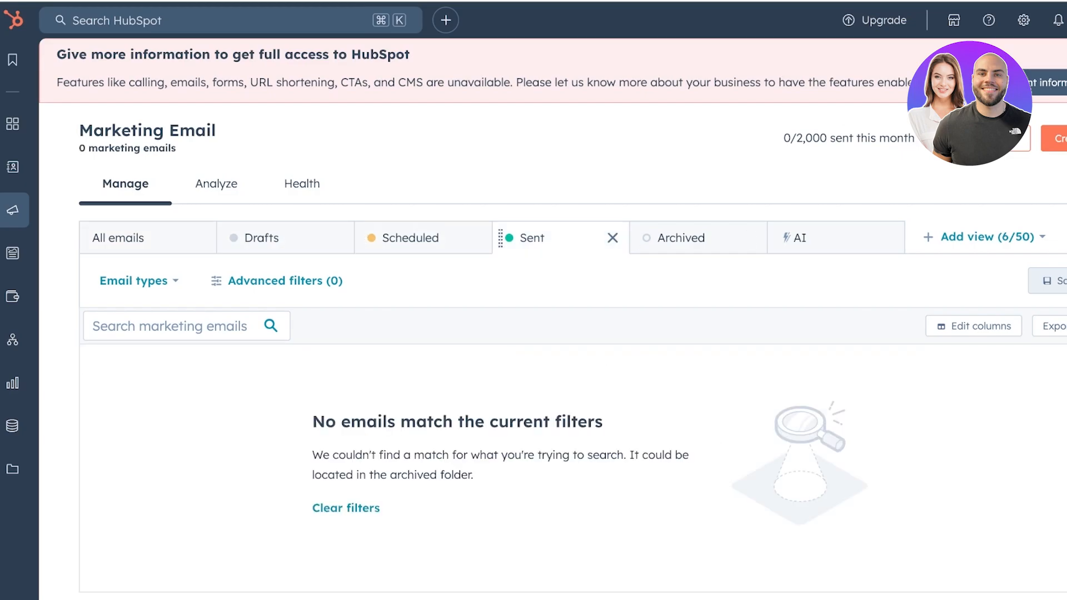
{"action": "left_click", "coordinate": [675, 238]}
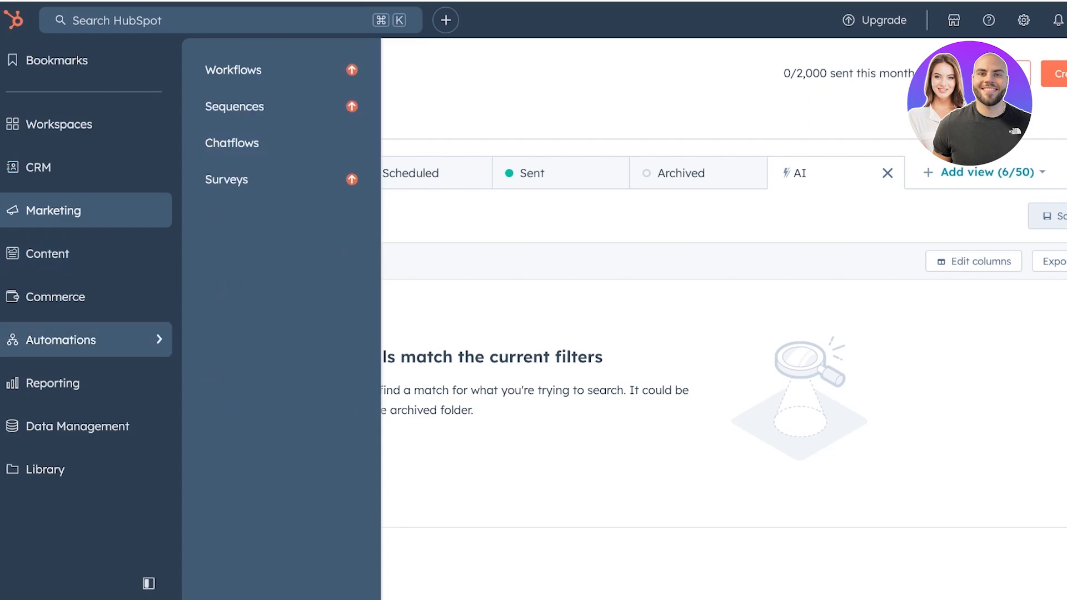
{"action": "mouse_move", "coordinate": [232, 143]}
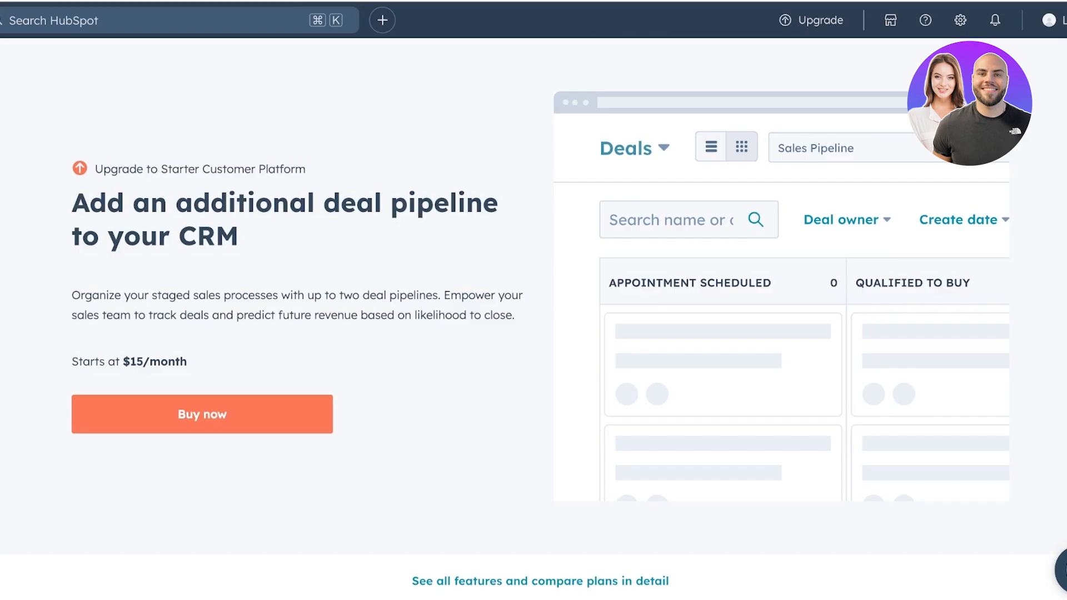
- Scroll through the upgrade plan feature comparison across marketing, sales, service, content, data and team
{"action": "scroll", "scroll_direction": "down", "scroll_amount": 3}
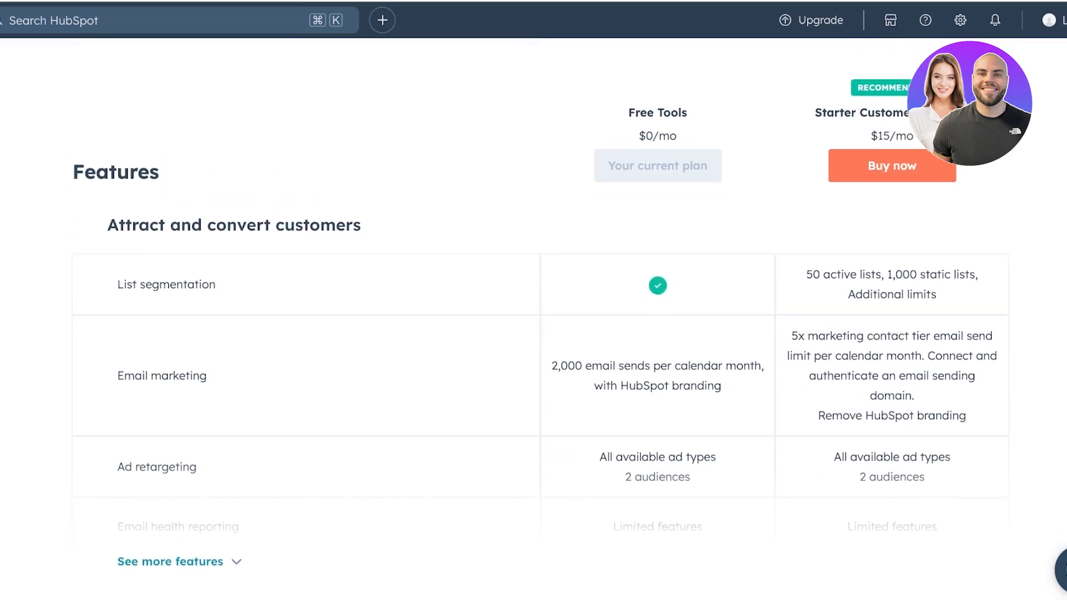
{"action": "scroll", "scroll_direction": "down", "scroll_amount": 3}
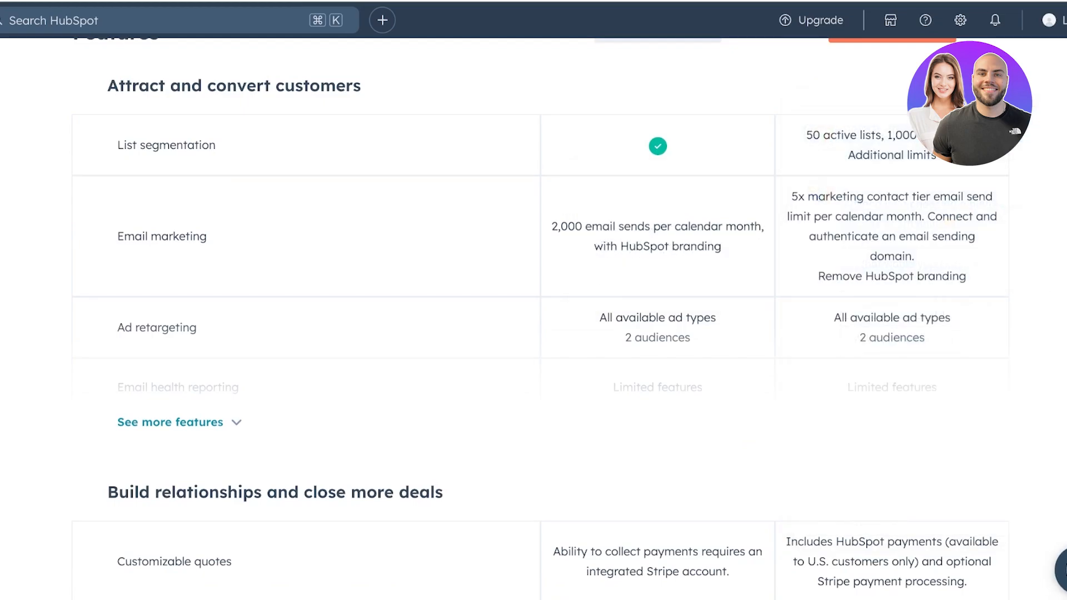
{"action": "scroll", "scroll_direction": "down", "scroll_amount": 3}
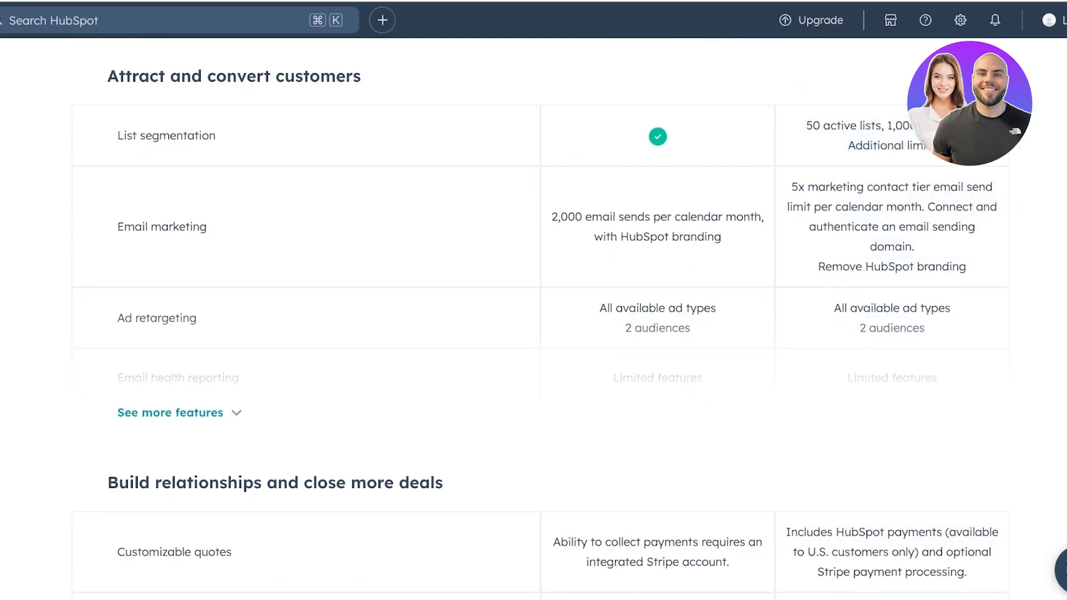
{"action": "scroll", "scroll_direction": "down", "scroll_amount": 3}
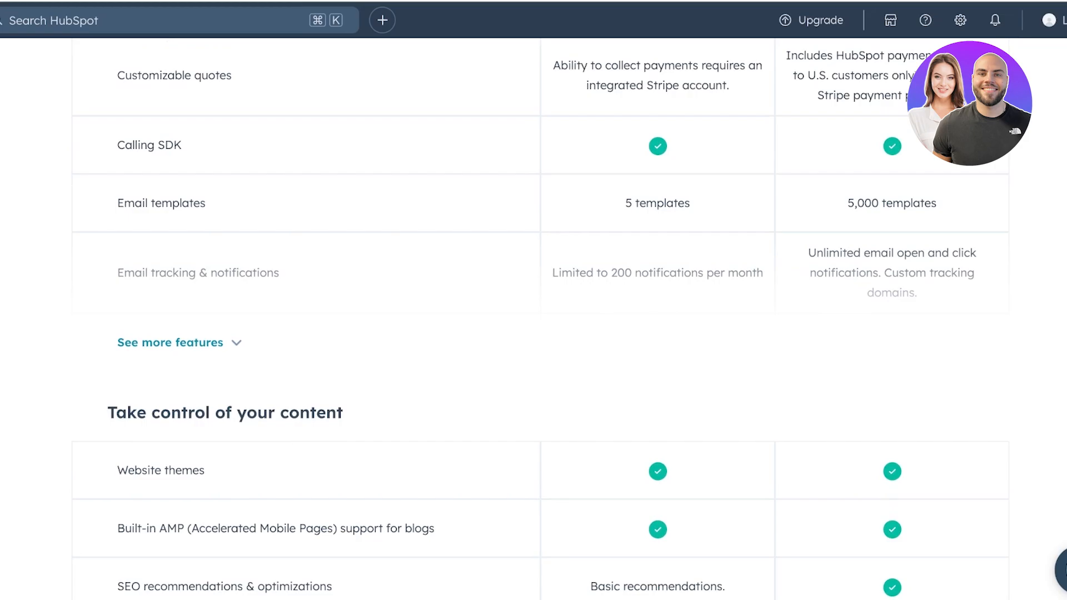
{"action": "scroll", "scroll_direction": "down", "scroll_amount": 3}
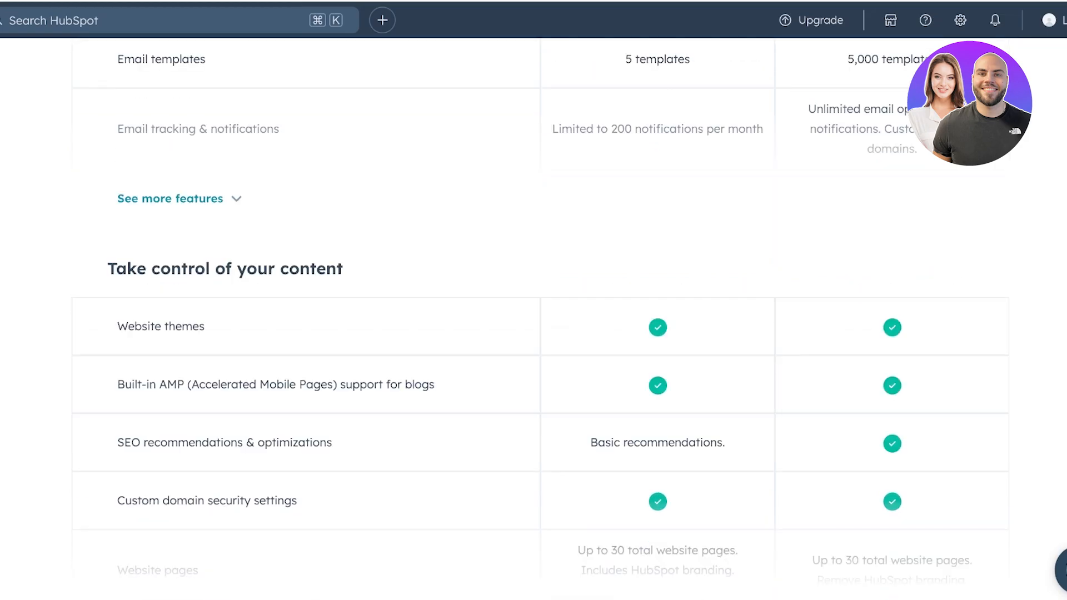
{"action": "scroll", "scroll_direction": "down", "scroll_amount": 3}
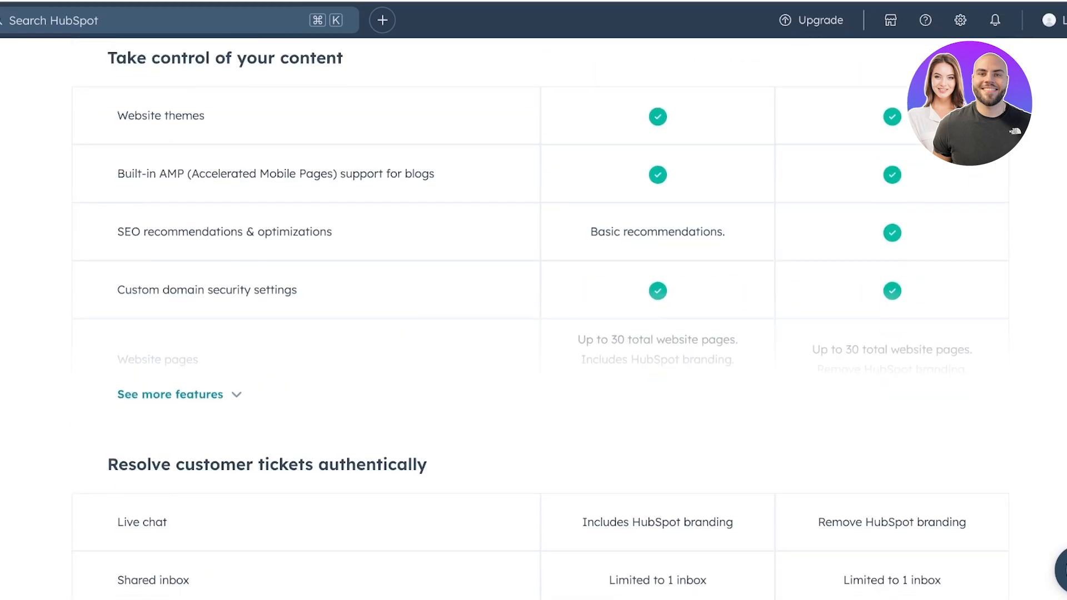
{"action": "scroll", "scroll_direction": "down", "scroll_amount": 3}
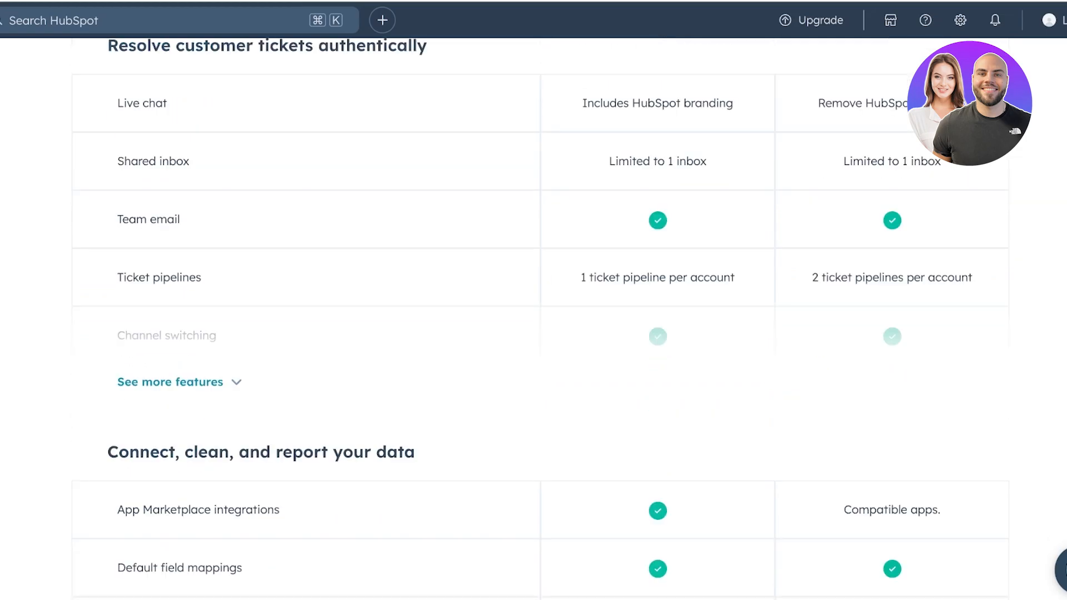
{"action": "scroll", "scroll_direction": "down", "scroll_amount": 3}
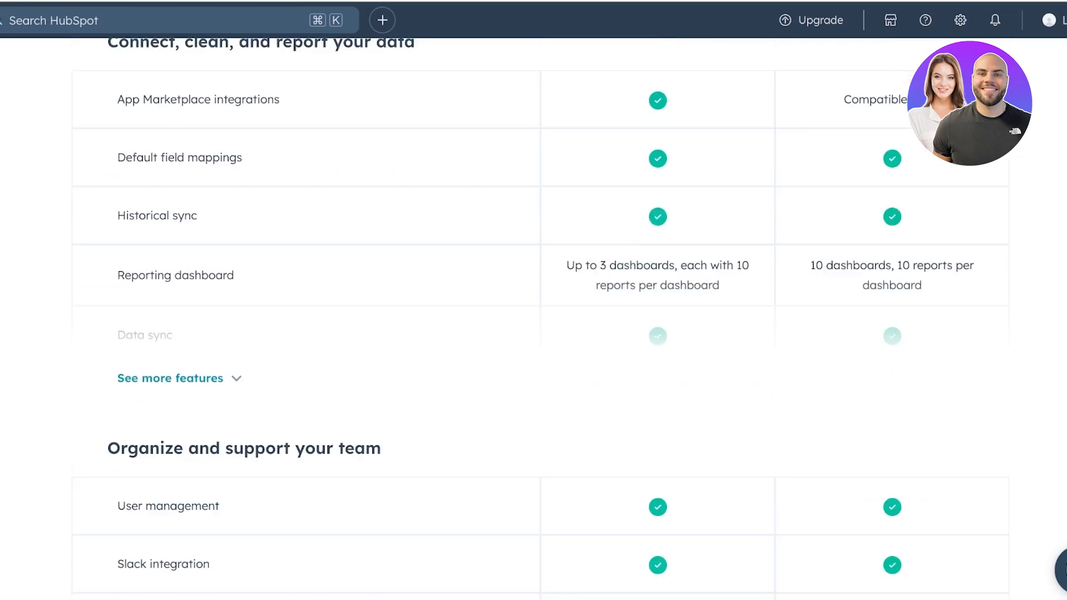
{"action": "scroll", "scroll_direction": "down", "scroll_amount": 3}
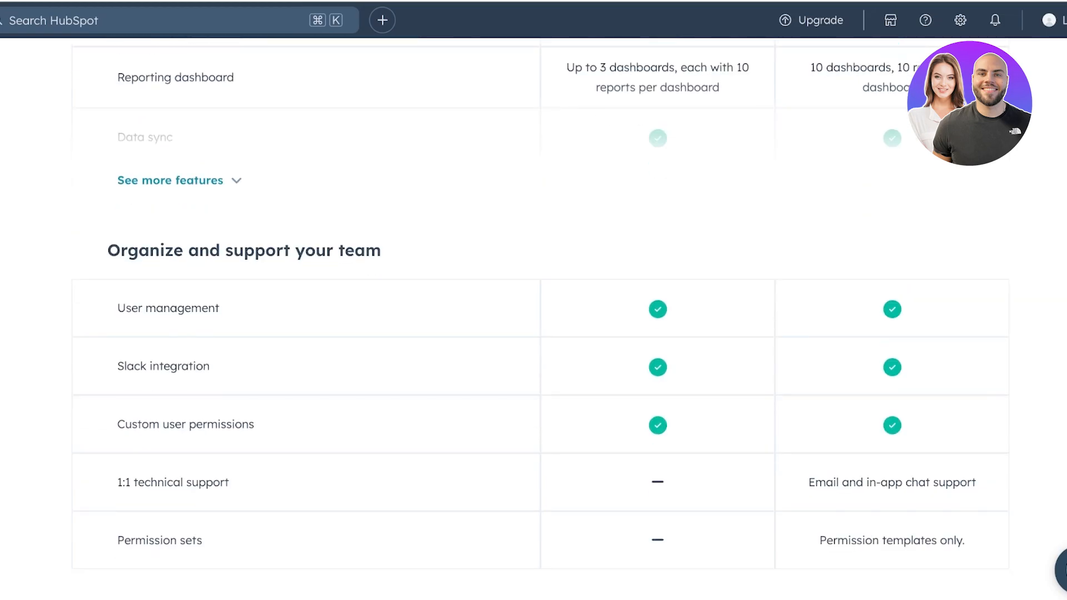
{"action": "scroll", "scroll_direction": "down", "scroll_amount": 3}
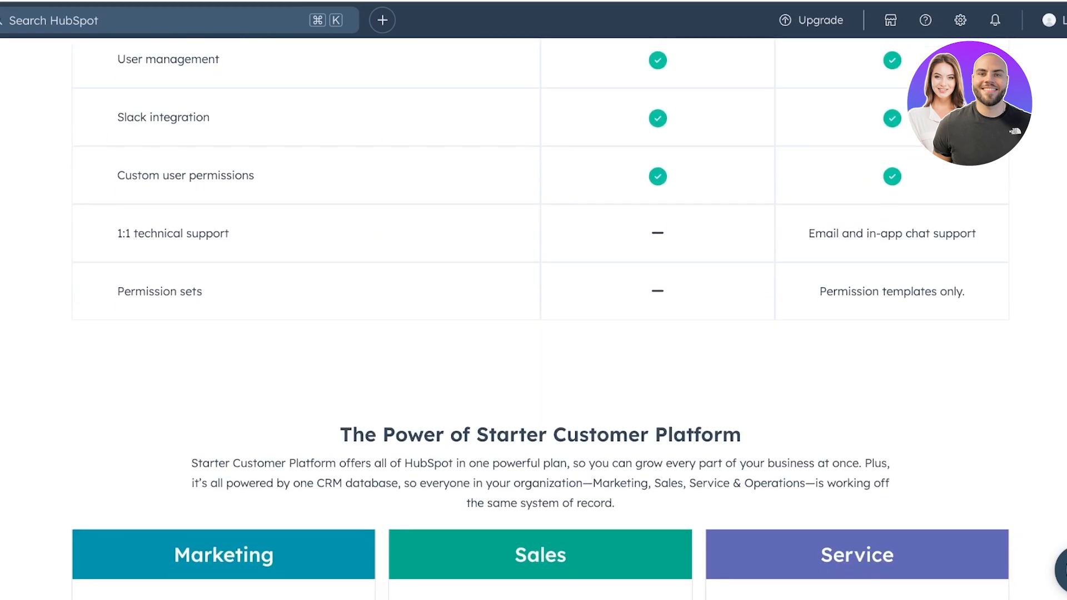
{"action": "scroll", "scroll_direction": "down", "scroll_amount": 3}
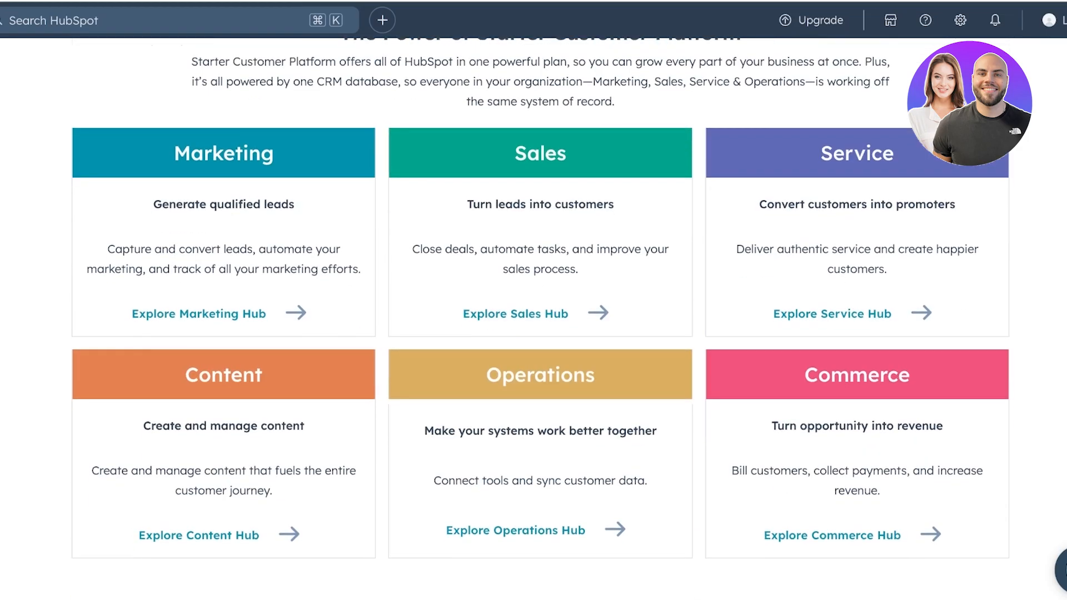
{"action": "scroll", "scroll_direction": "down", "scroll_amount": 3}
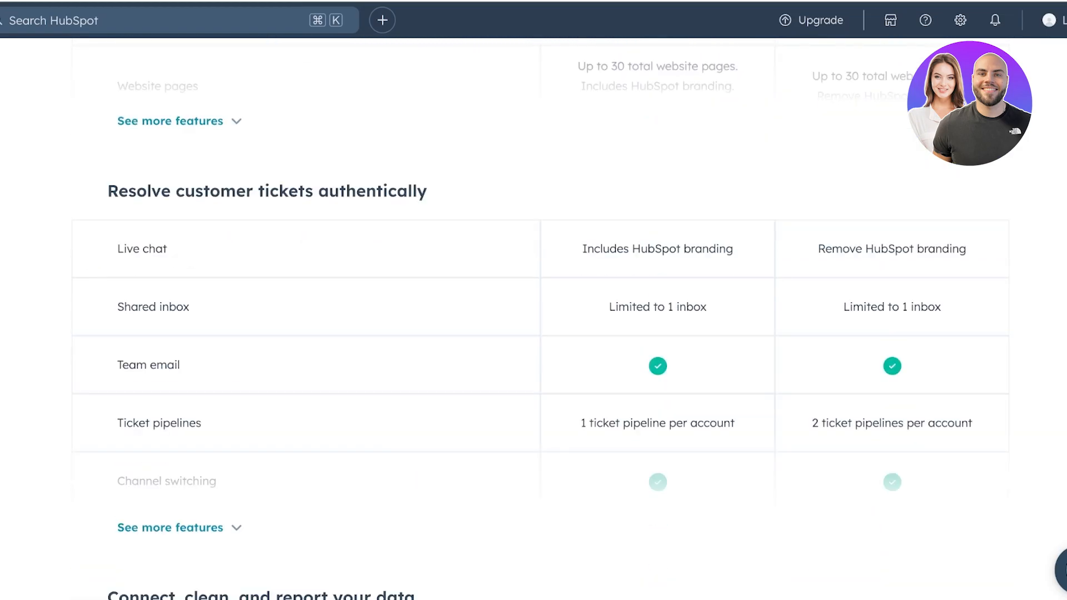
{"action": "scroll", "scroll_direction": "down", "scroll_amount": 3}
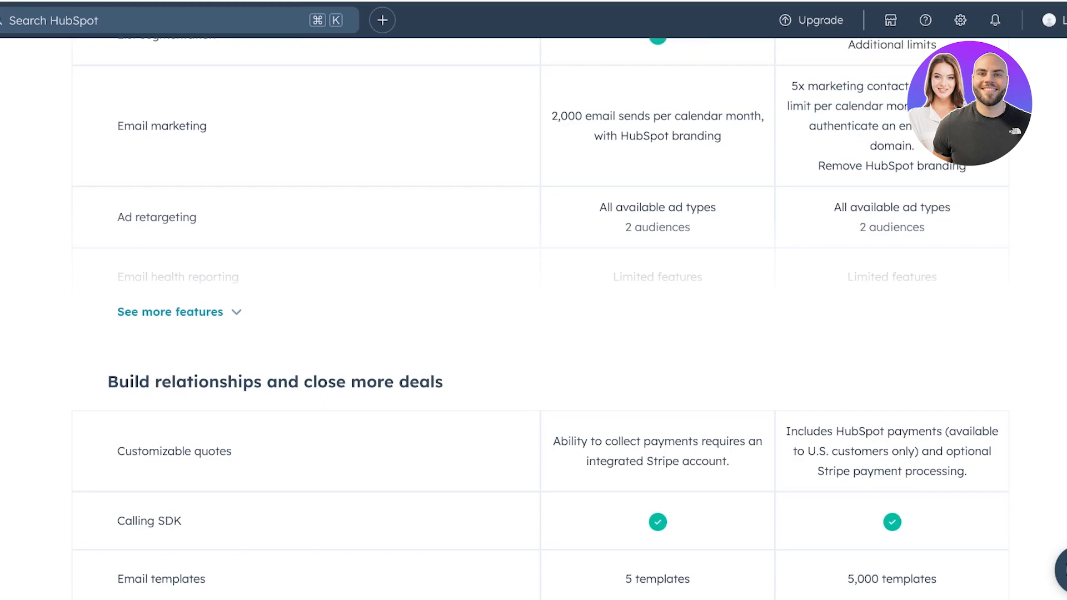